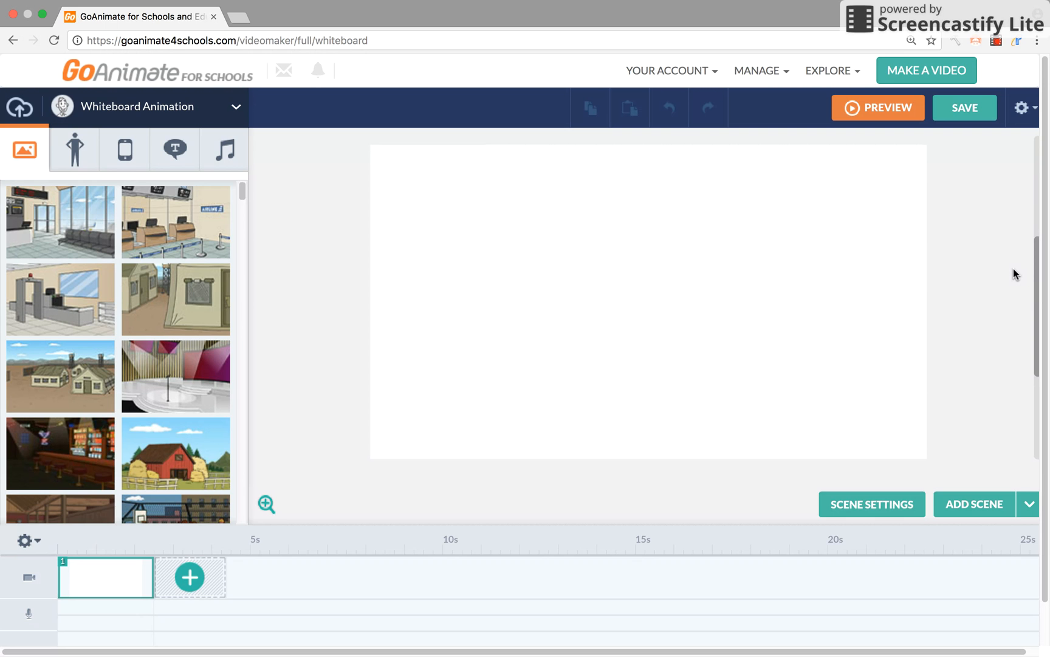
Try the Business Friendly and Video Infographics themes from the theme list.
left_click(236, 107)
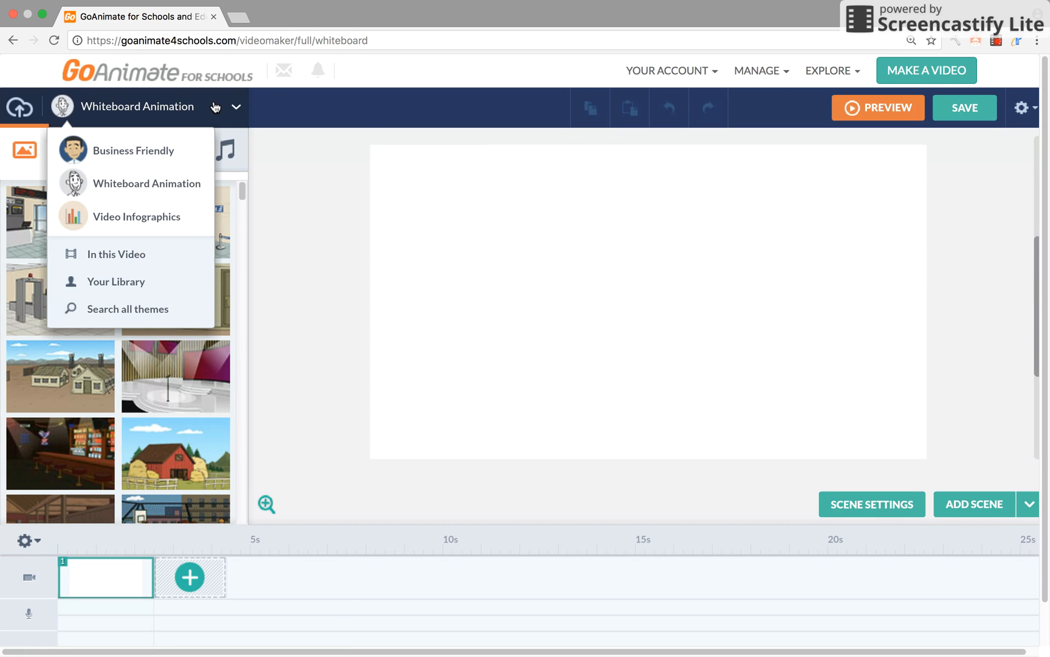
left_click(286, 170)
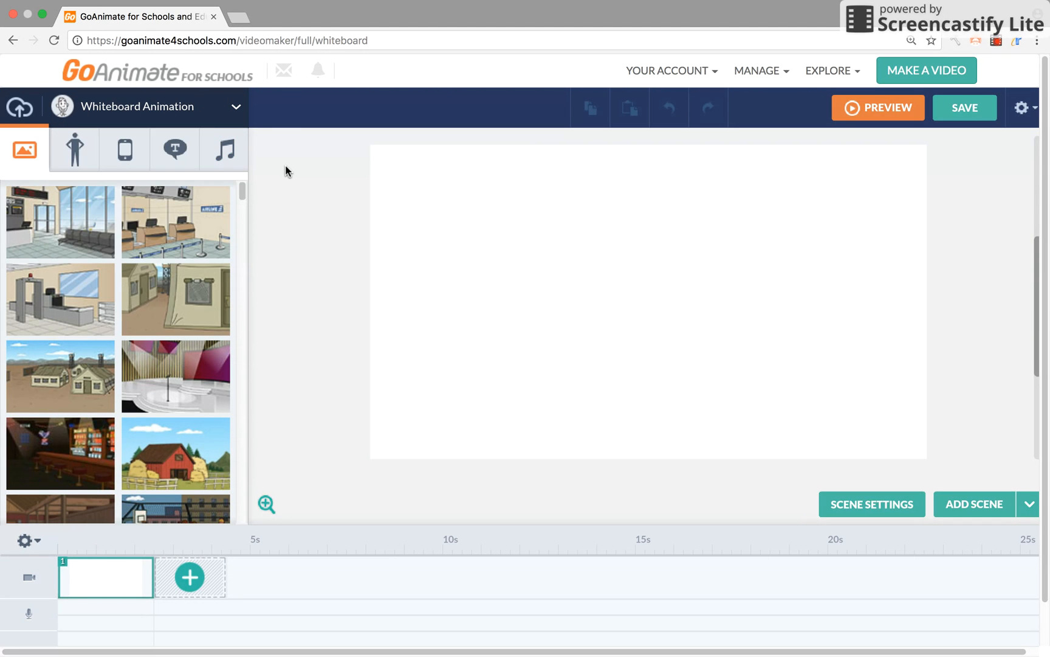
scroll("down", 3)
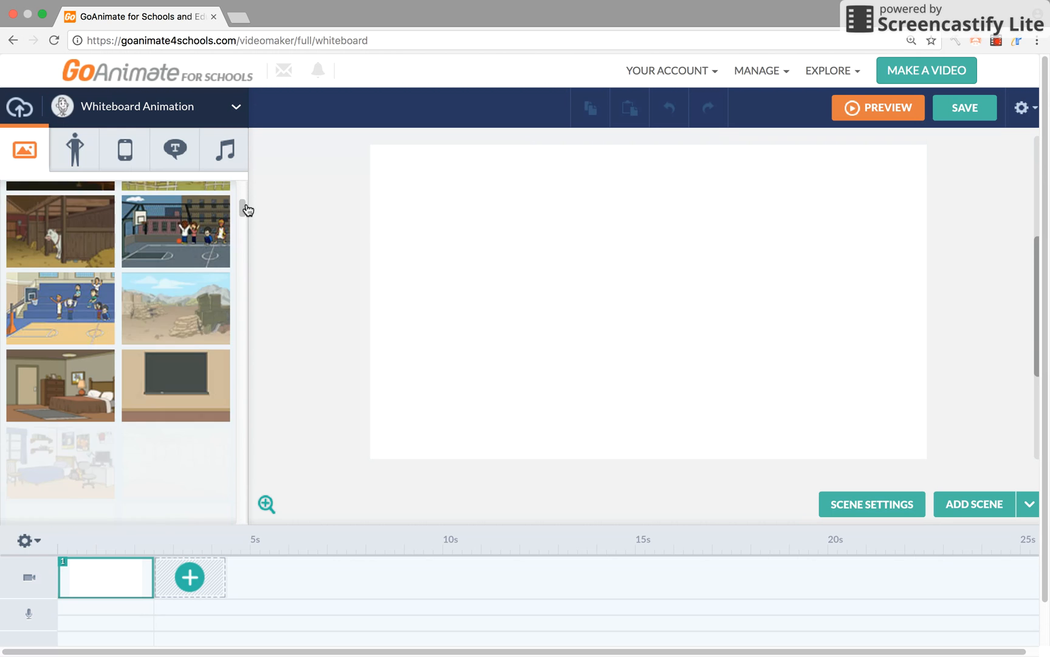
scroll("down", 3)
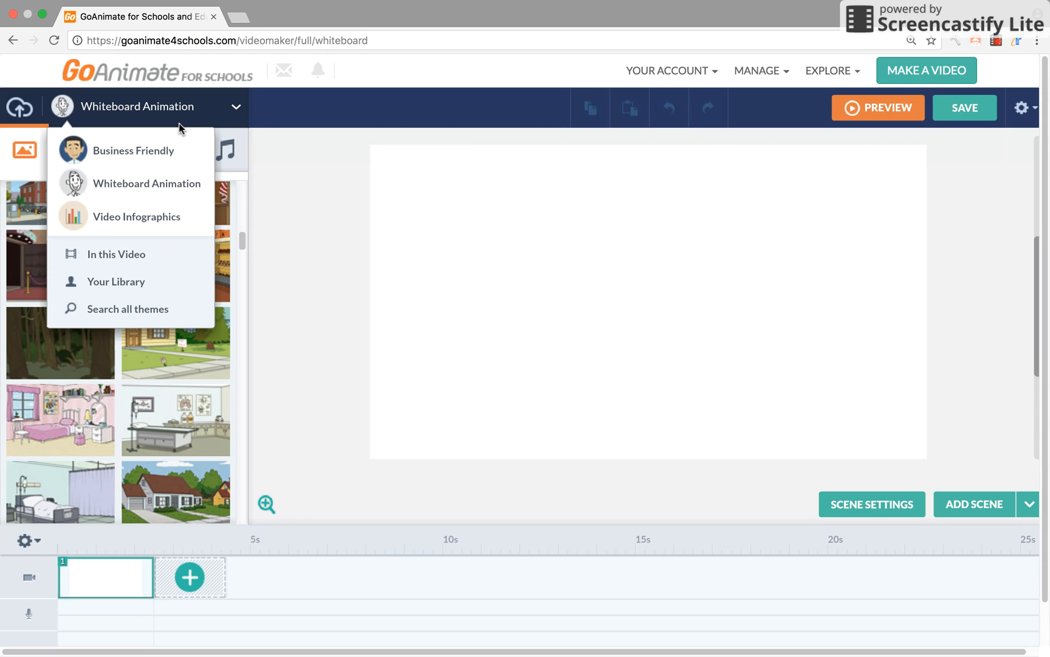
left_click(133, 150)
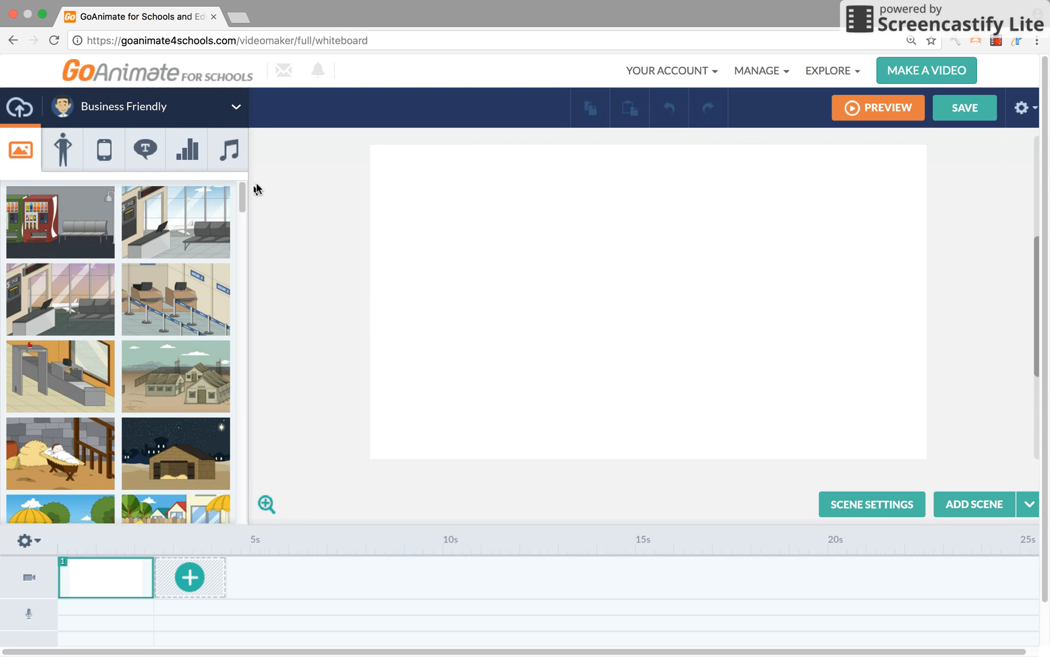
scroll("down", 3)
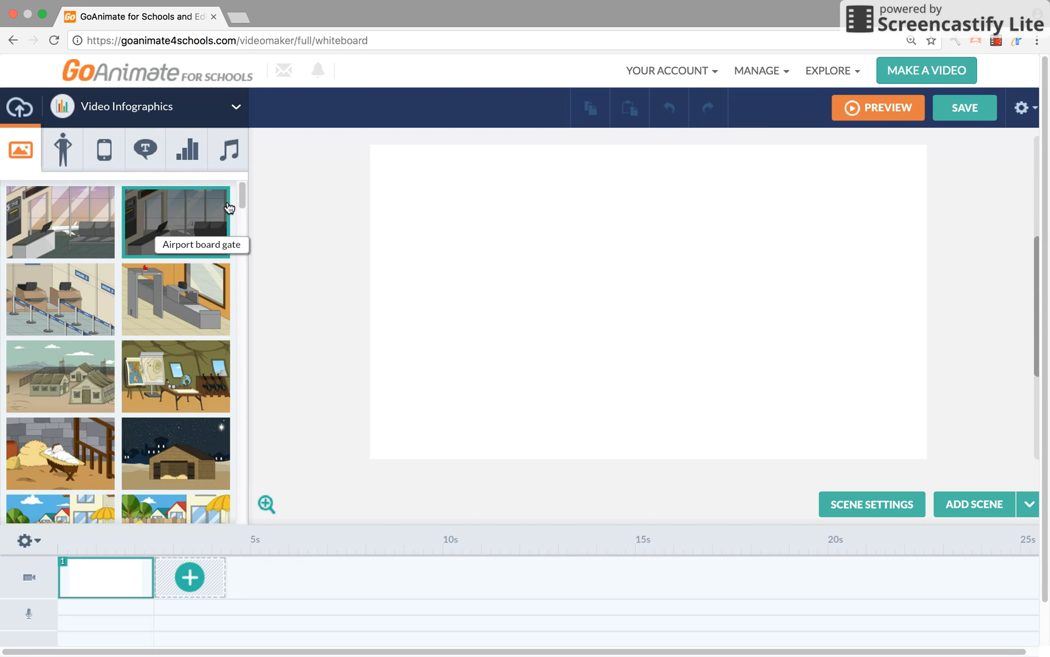
Return to the Business Friendly theme and scroll through its backgrounds.
left_click(147, 107)
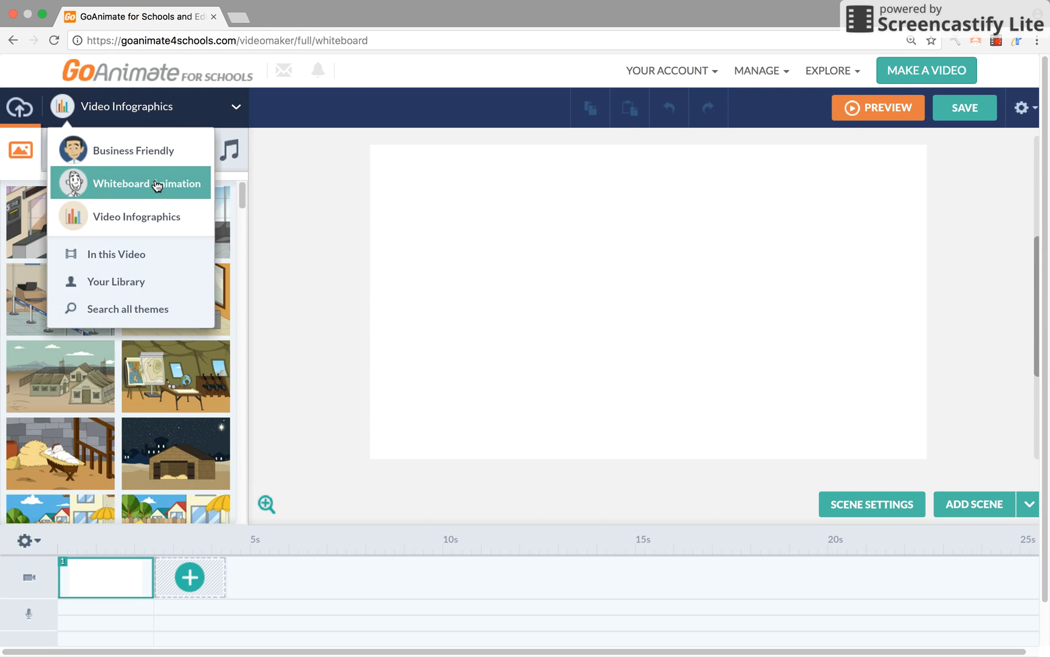
left_click(146, 183)
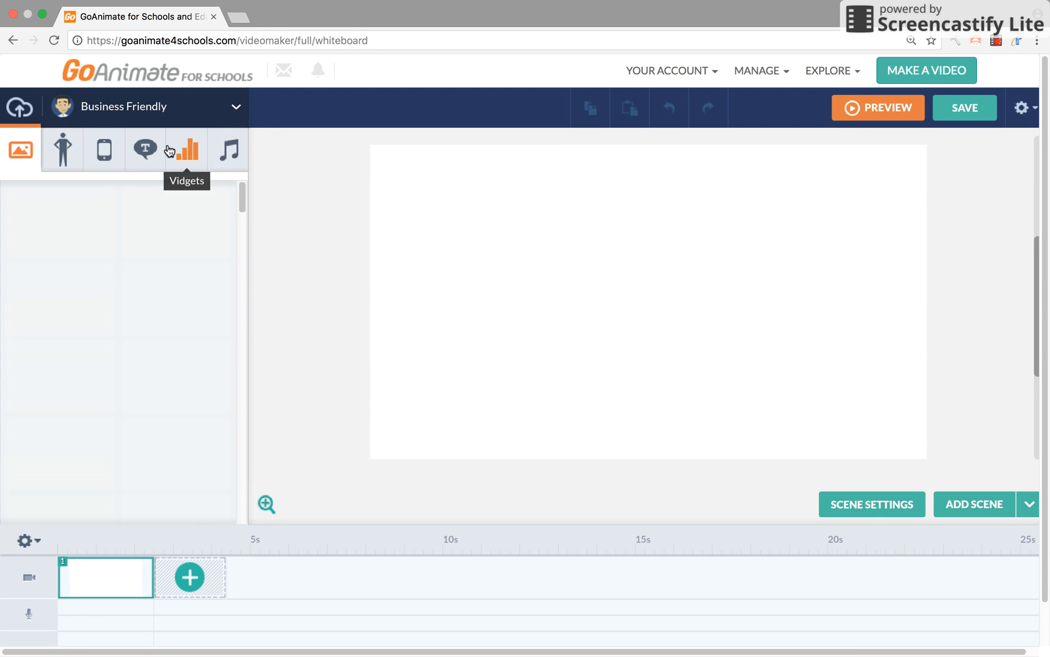
left_click(20, 149)
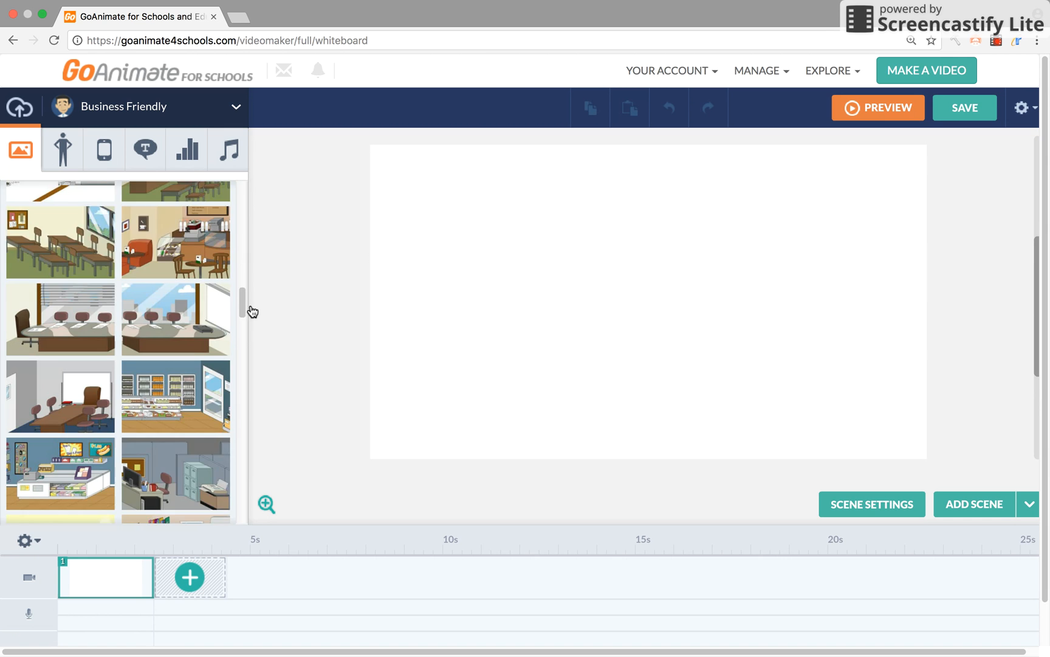
scroll("down", 3)
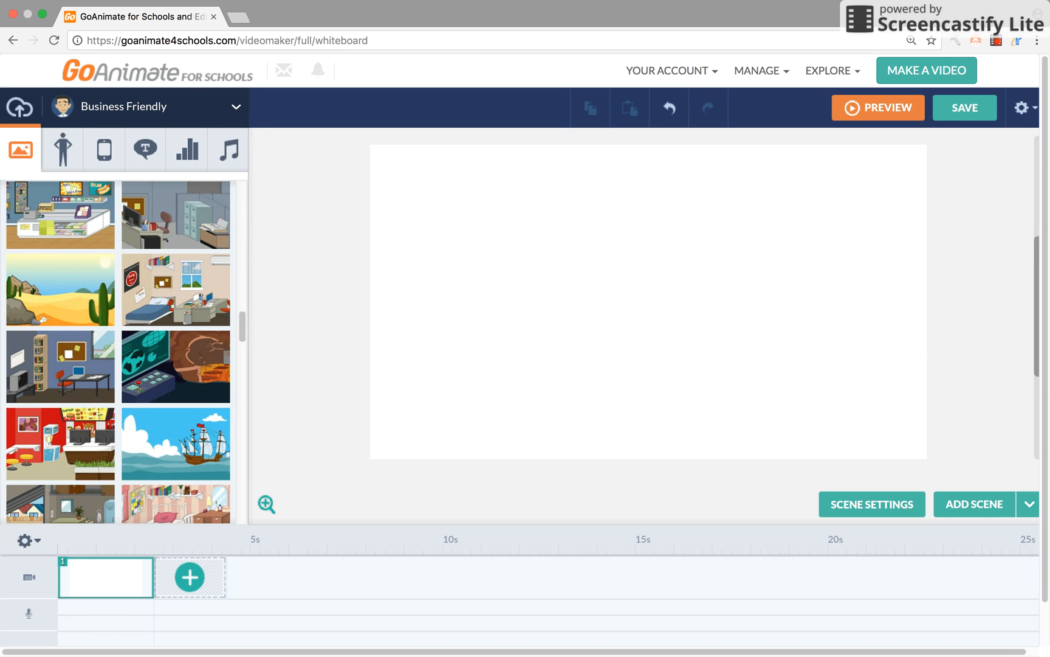
Use the convenience store background, then browse the Whiteboard Animation character list.
left_click(60, 215)
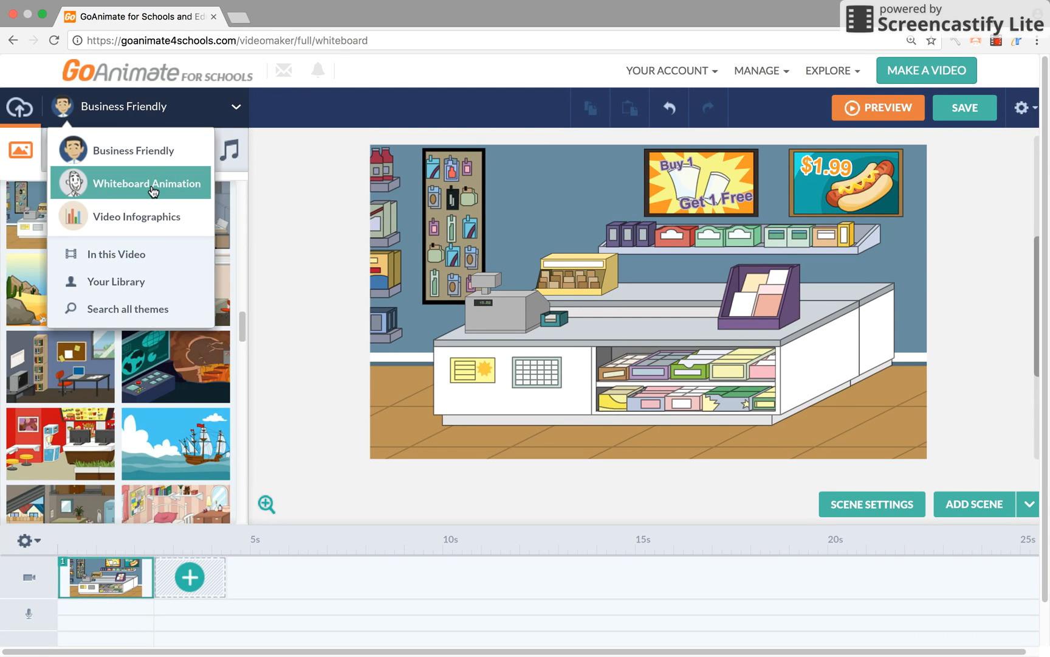
left_click(147, 183)
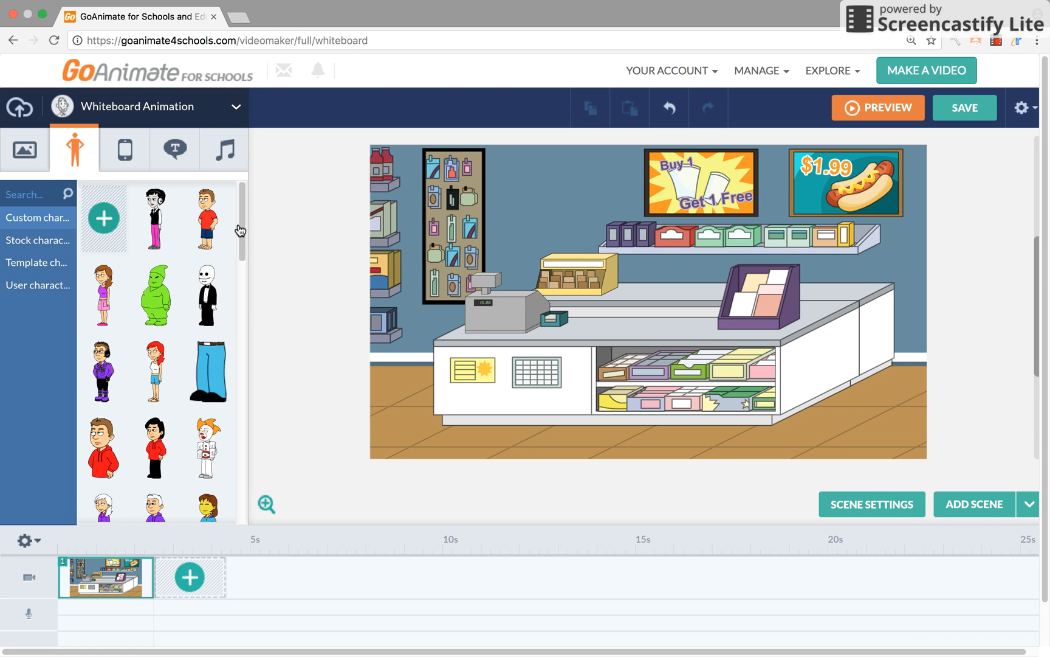
scroll("down", 3)
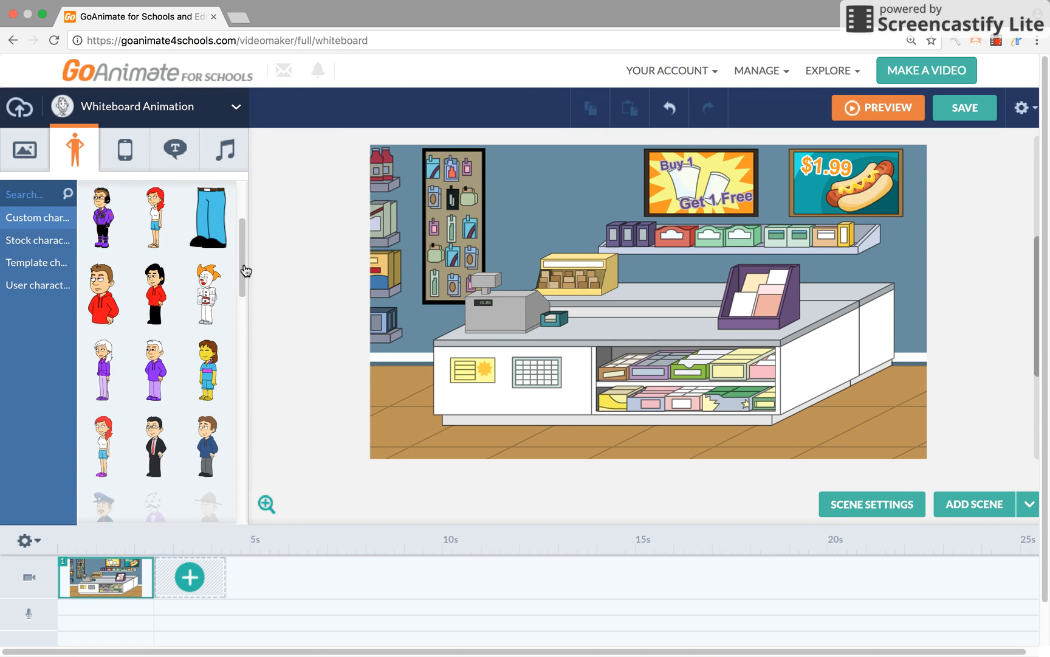
scroll("down", 3)
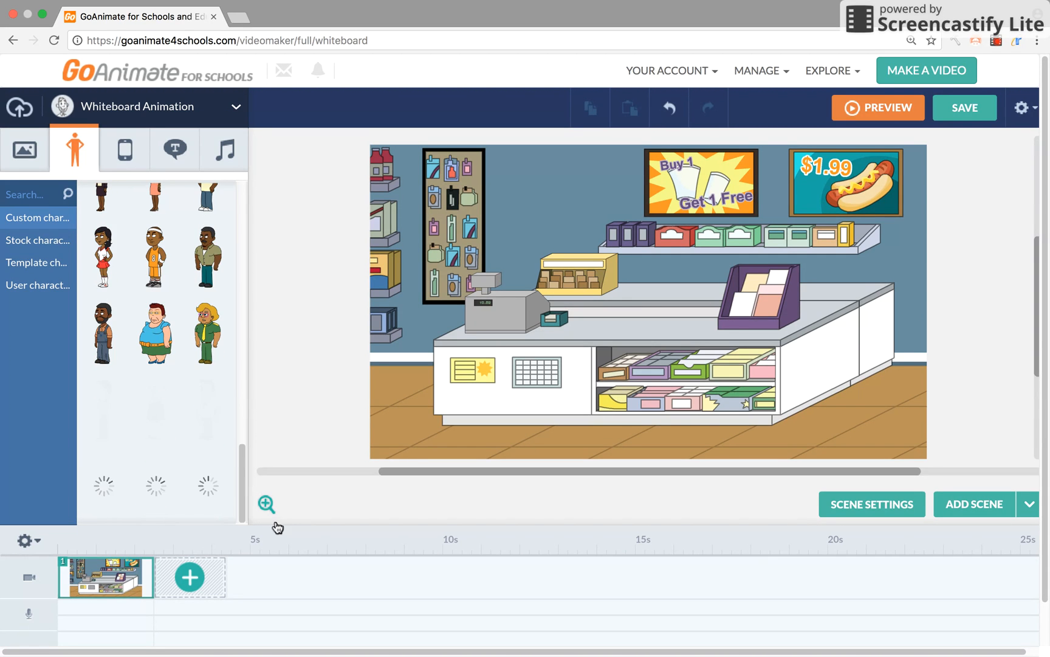
scroll("down", 3)
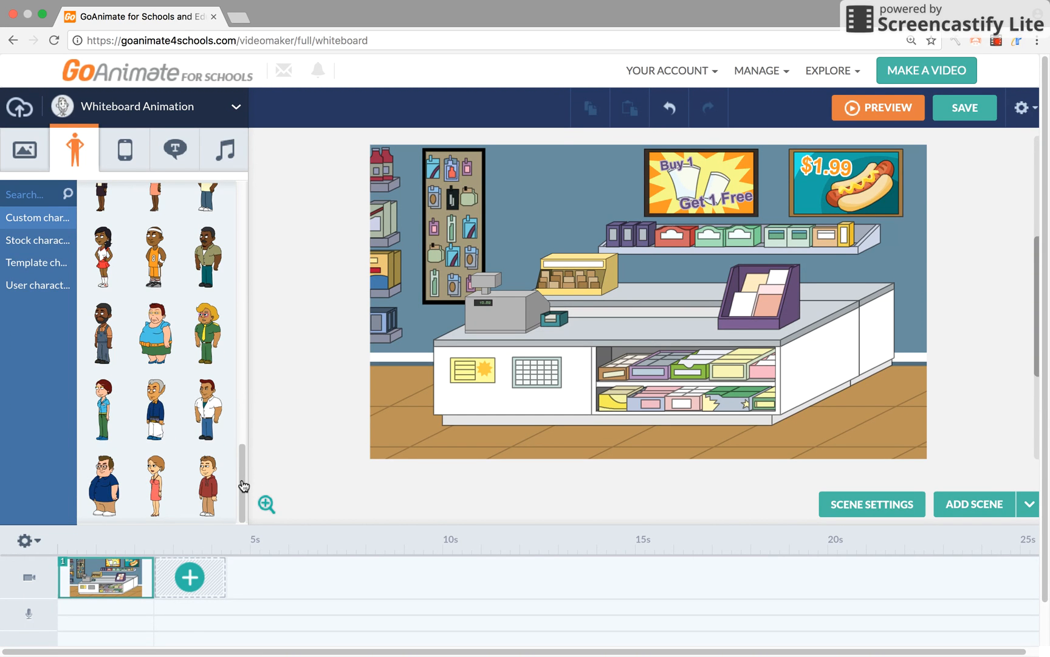
scroll("down", 3)
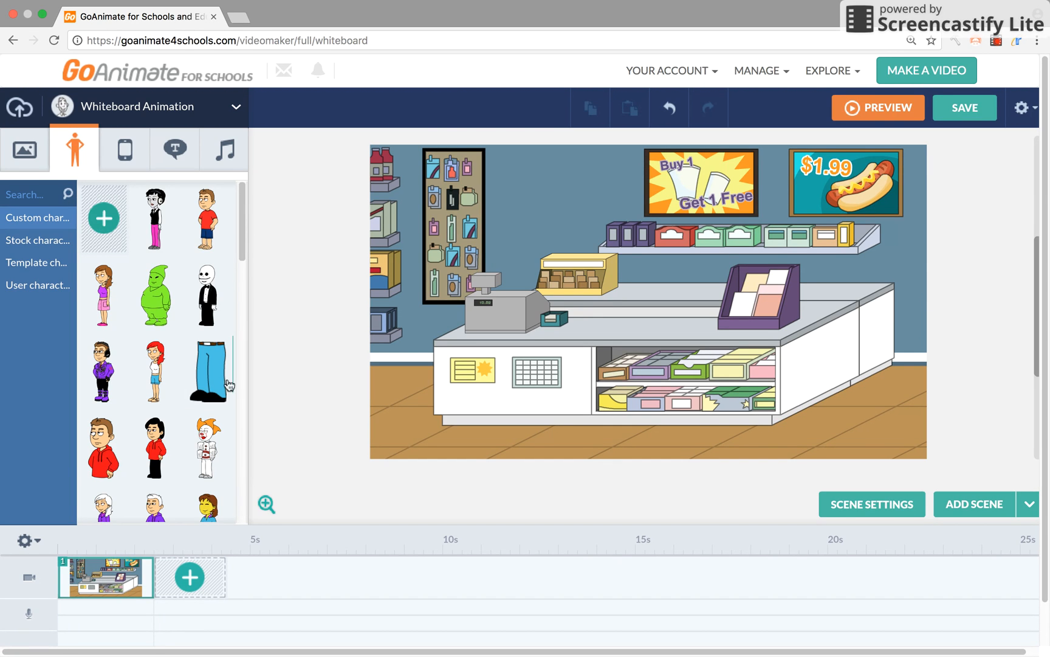
scroll("down", 3)
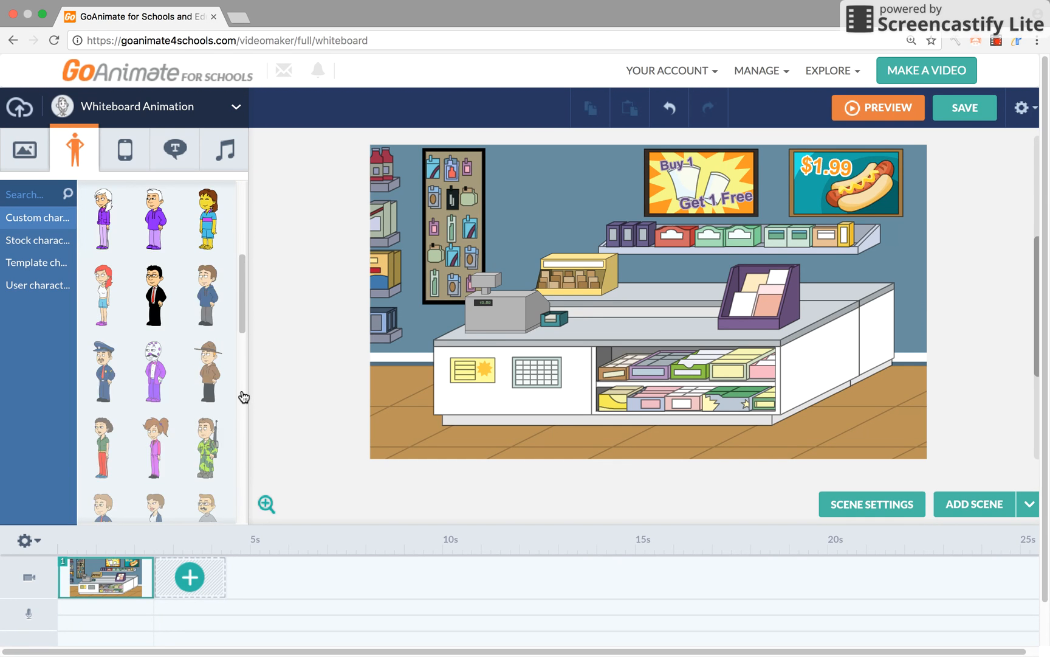
Add the red-haired girl on the left and the clown on the right.
left_click(482, 357)
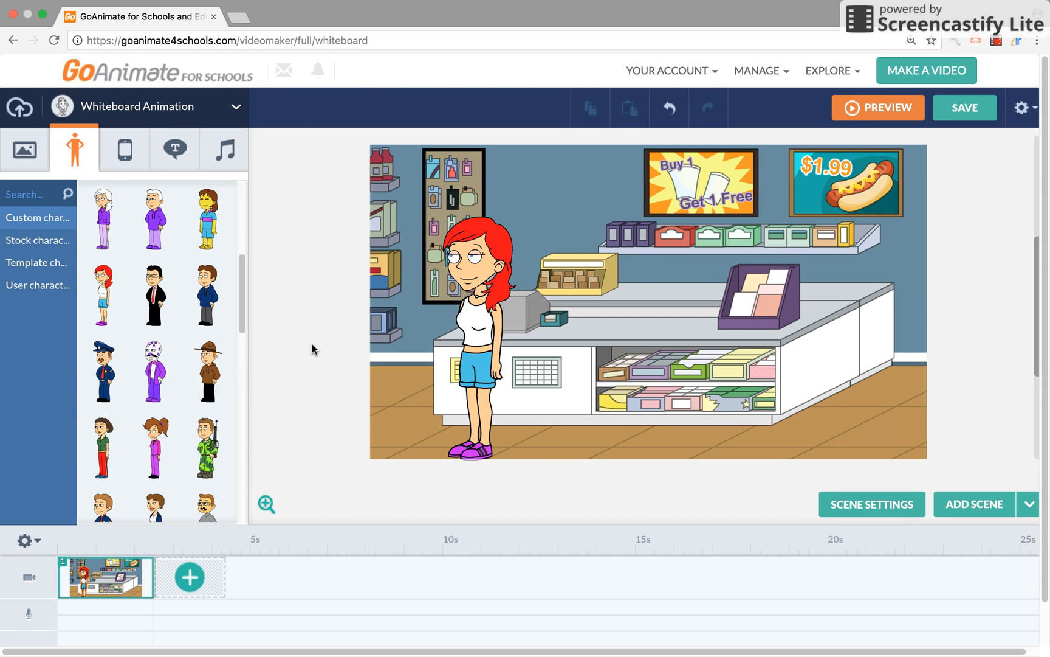
mouse_move(249, 315)
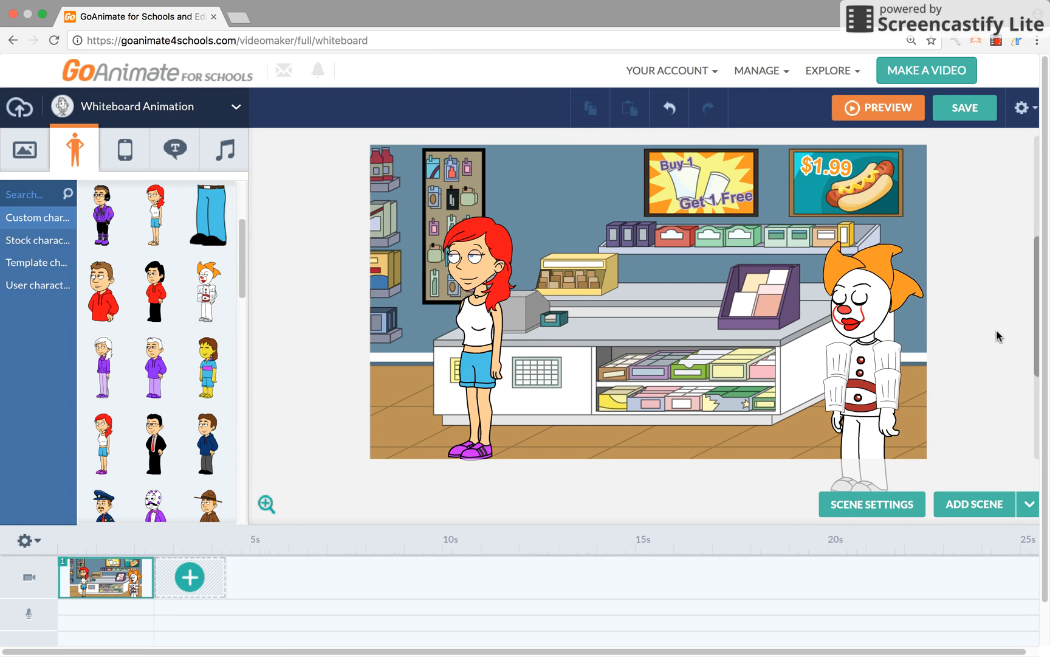
left_click(852, 335)
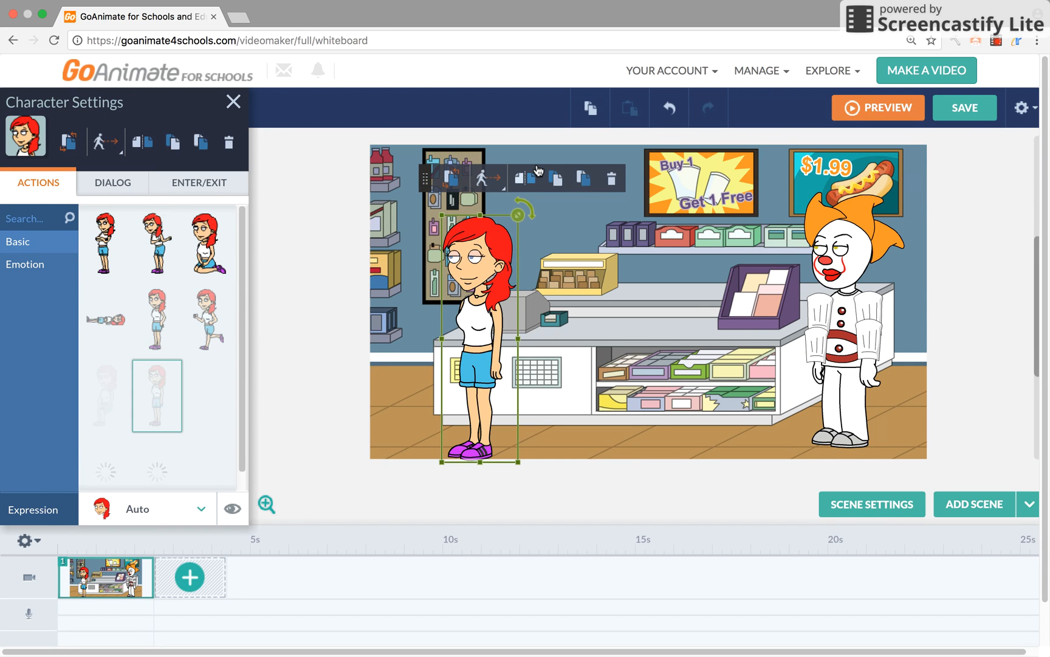
Give the red-haired girl an angry pose facing the clown.
left_click(157, 394)
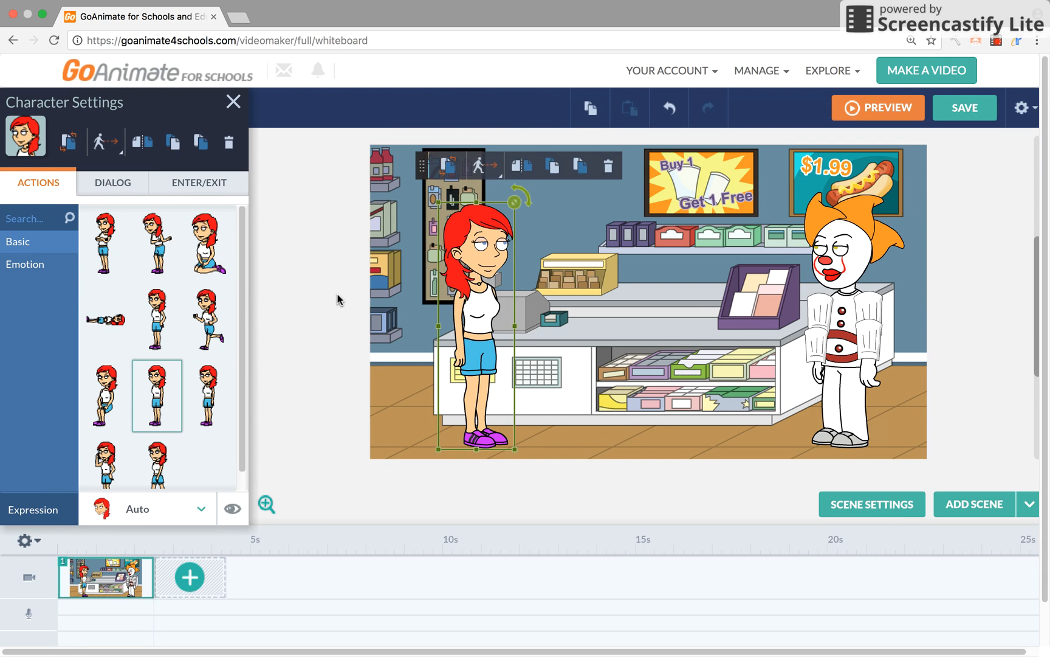
left_click(234, 101)
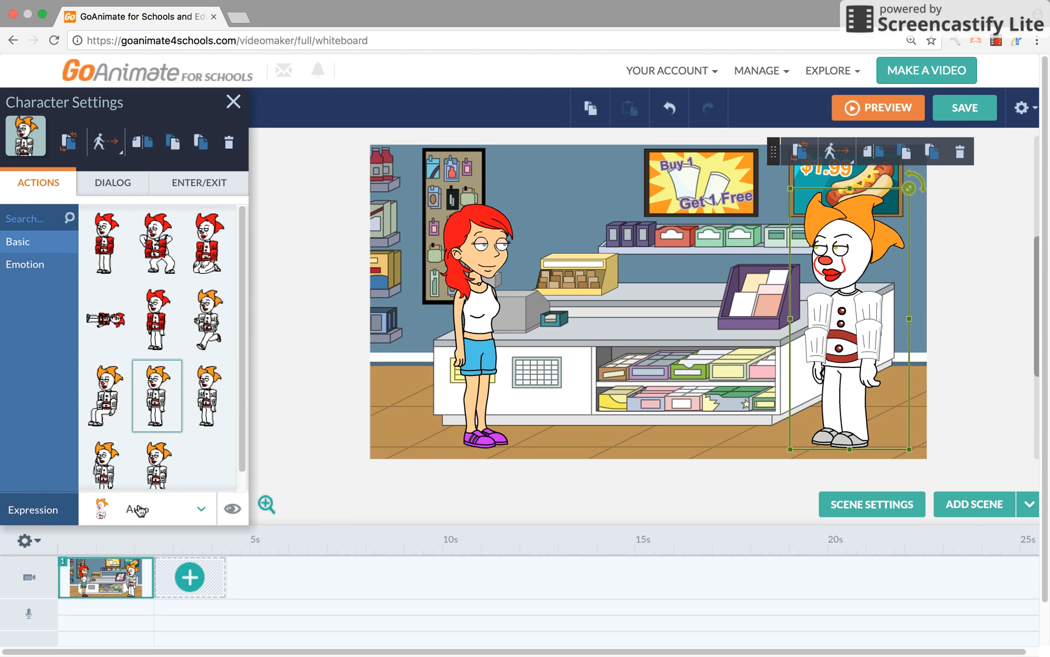
left_click(146, 508)
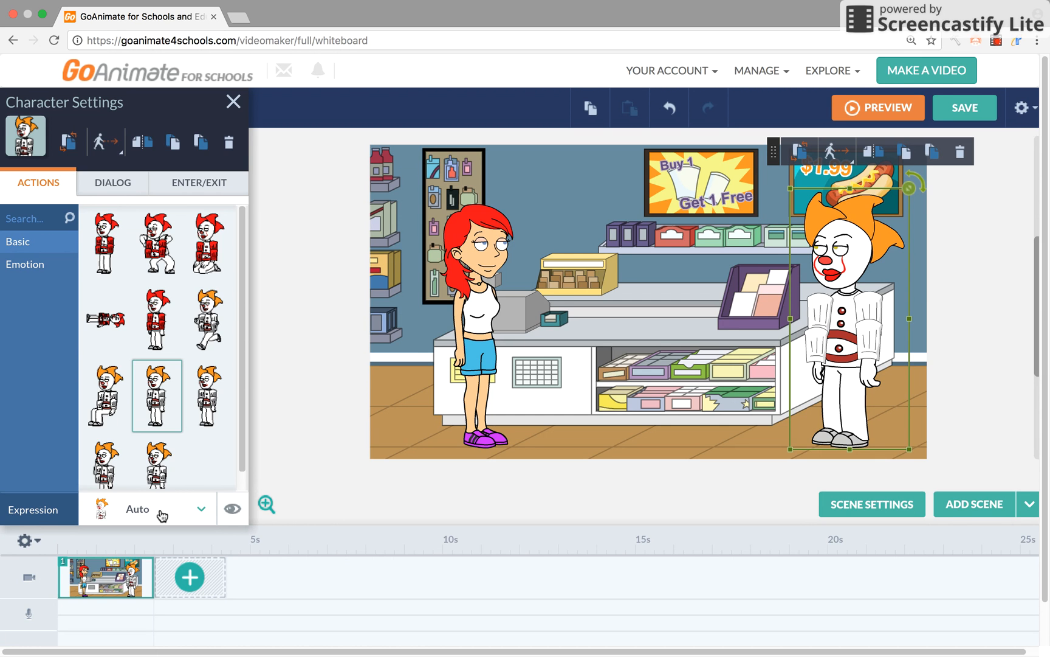
Set the clown's expression to Shocked.
left_click(147, 508)
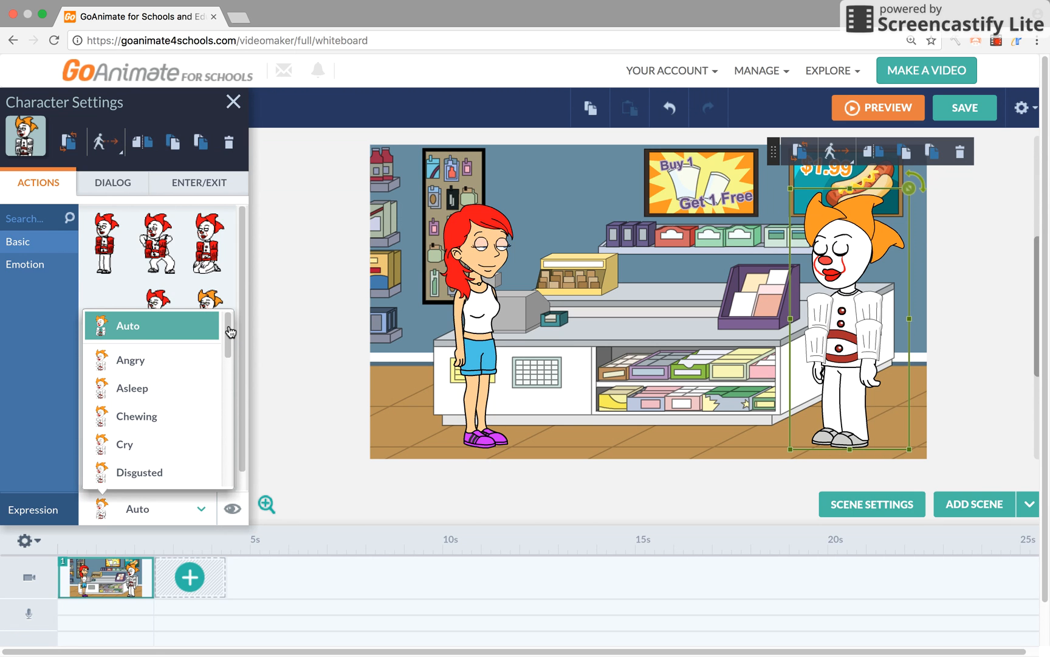
scroll("down", 3)
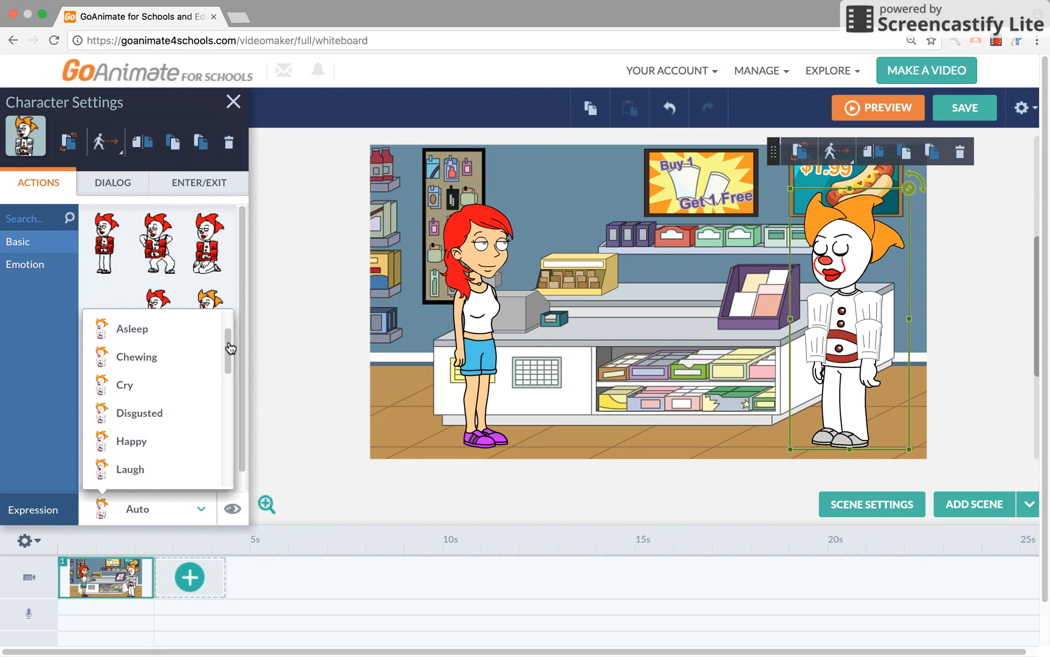
scroll("down", 3)
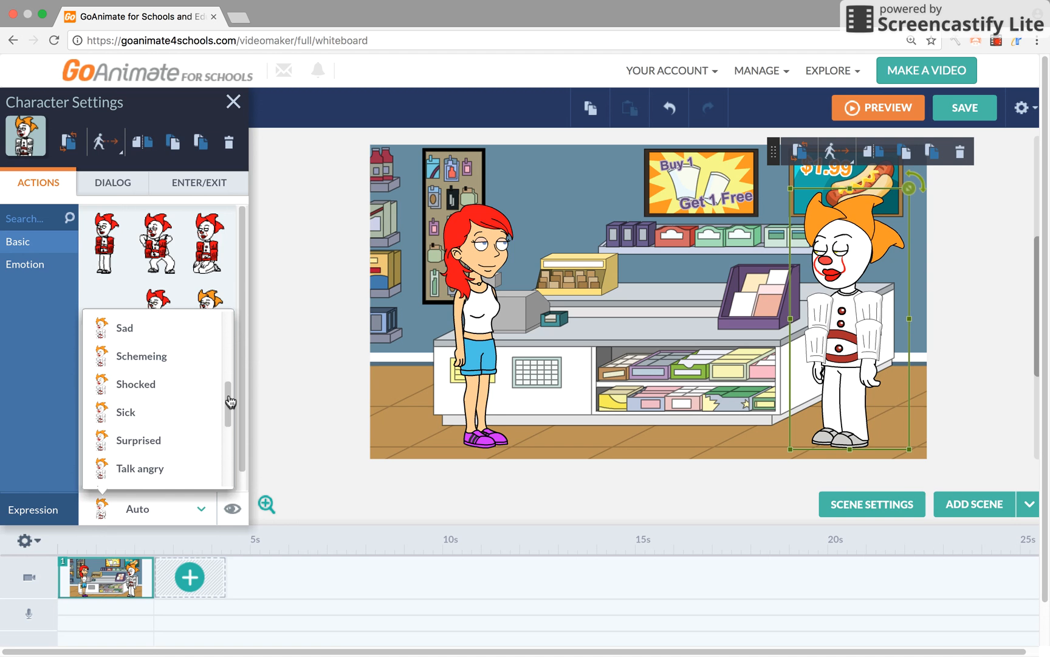
left_click(135, 383)
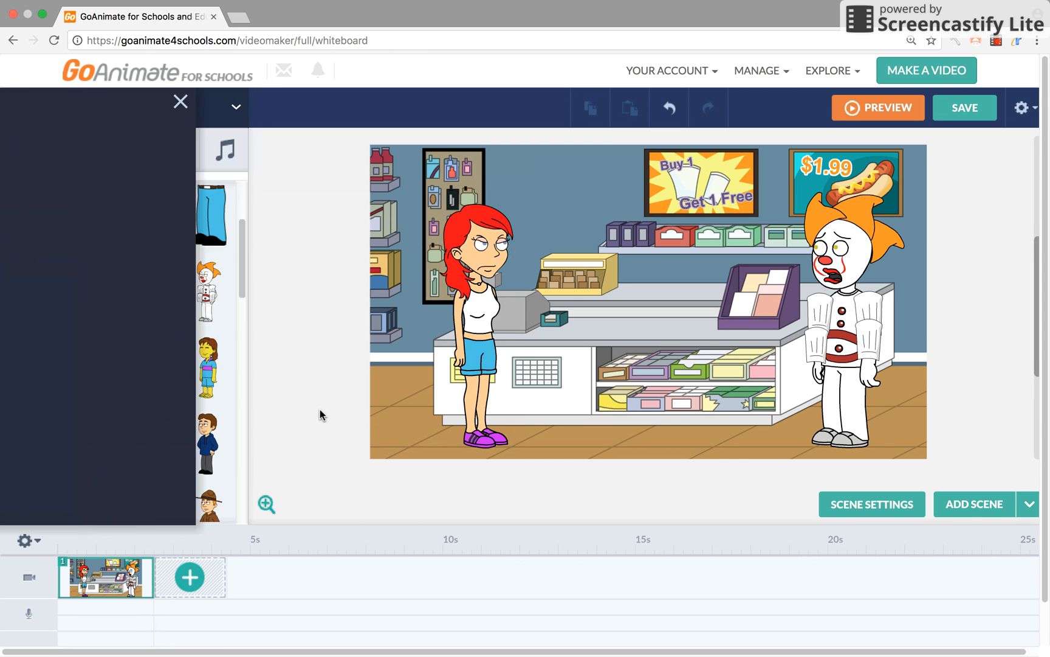
Make the girl run at the clown and add a third scene with him knocked down.
left_click(190, 576)
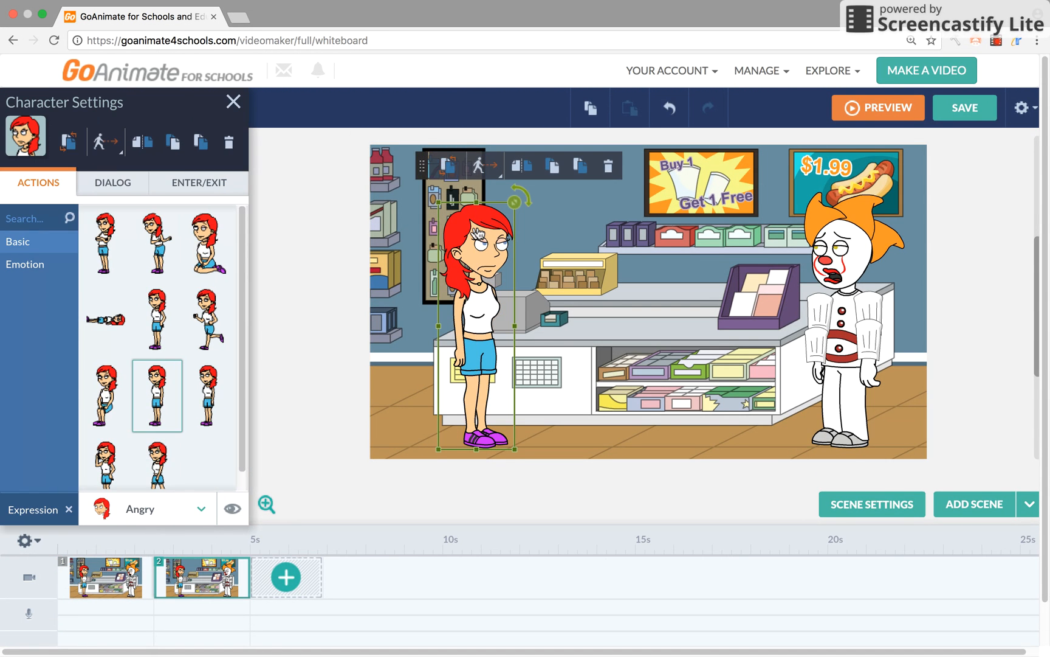
mouse_move(208, 395)
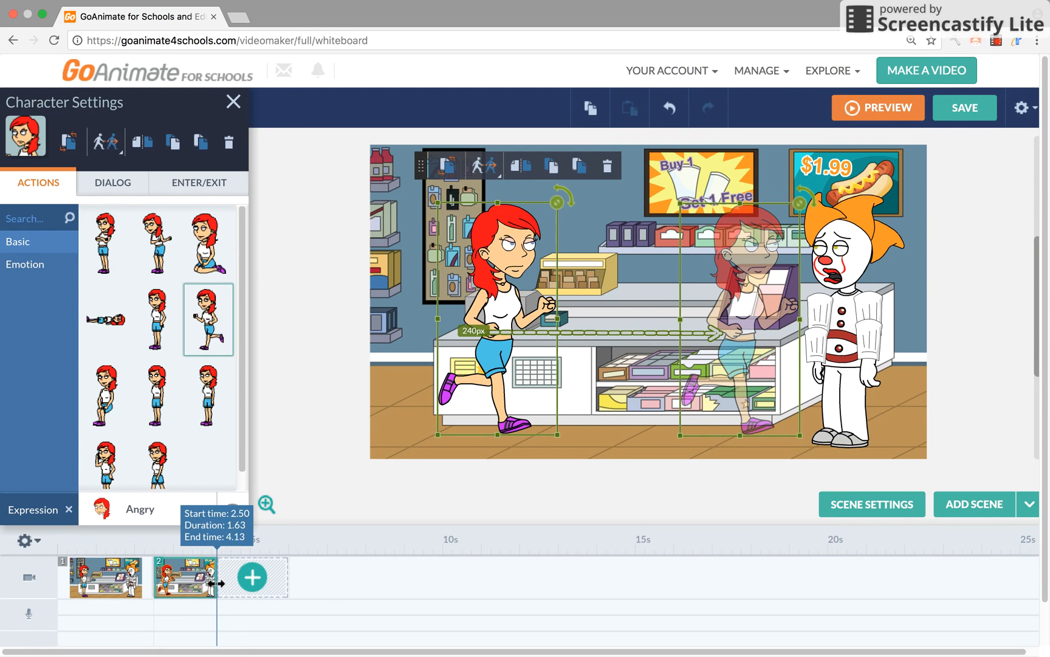
left_click(251, 576)
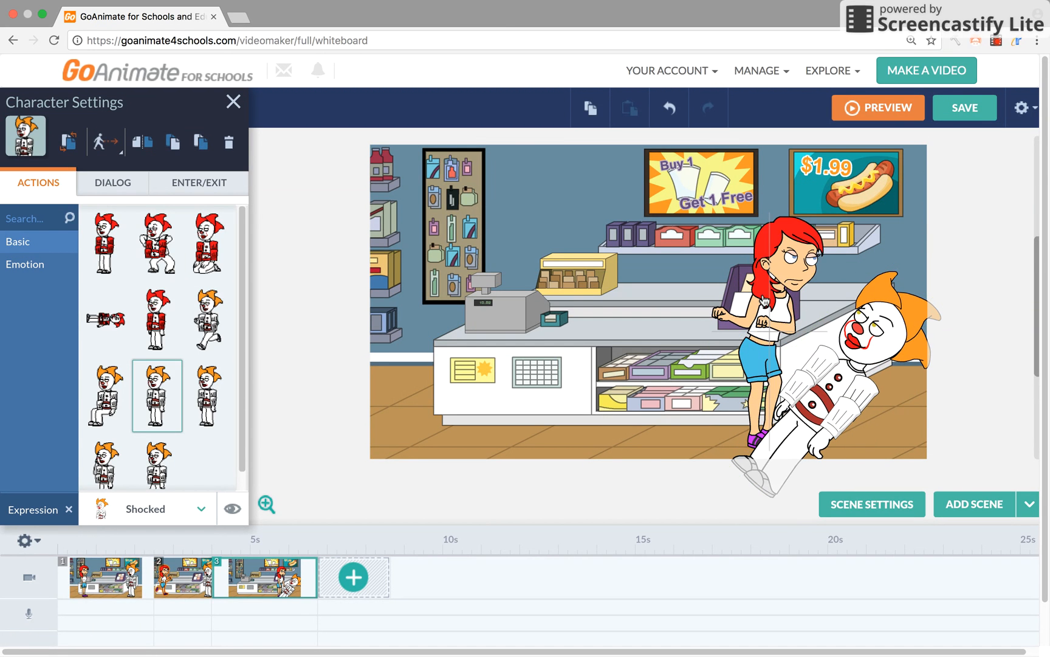
Tilt the girl forward onto the fallen clown in scene 3.
left_click(764, 315)
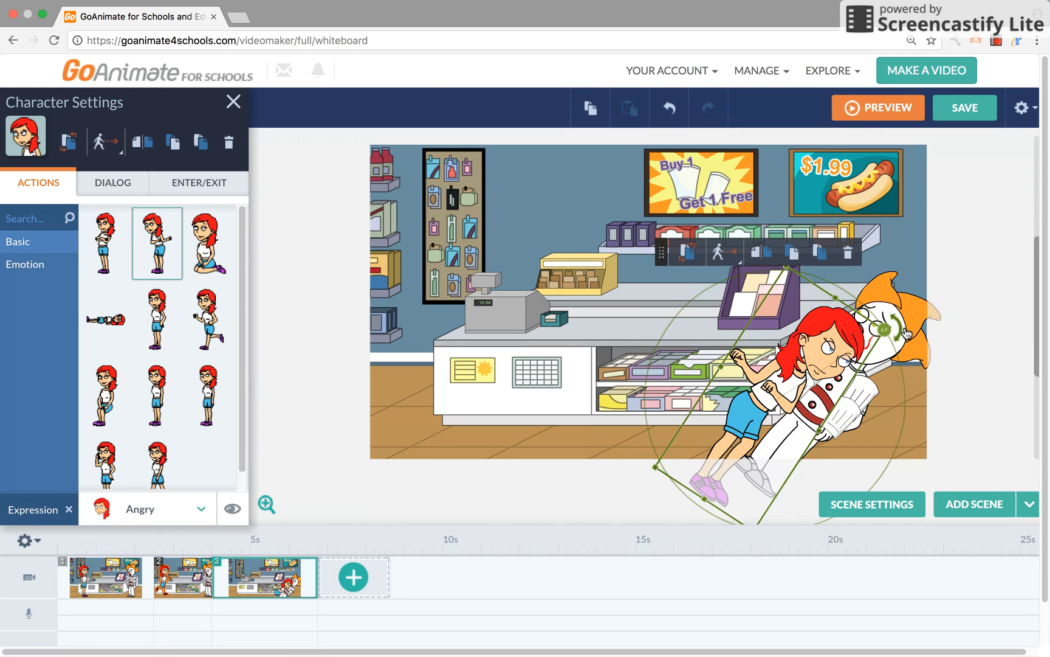
left_click(234, 101)
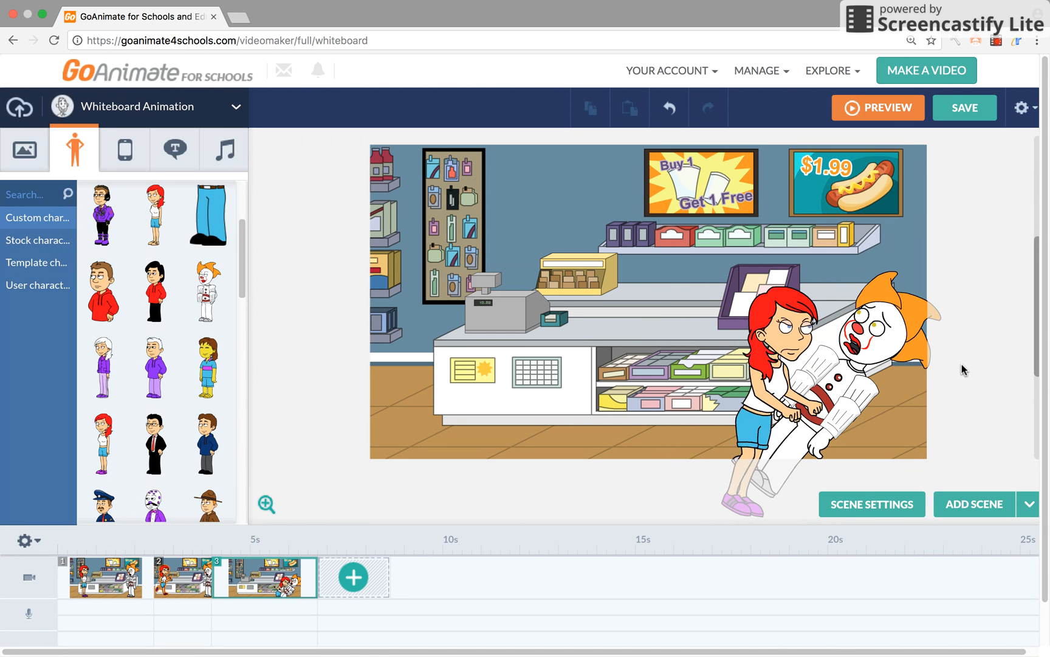
left_click(223, 149)
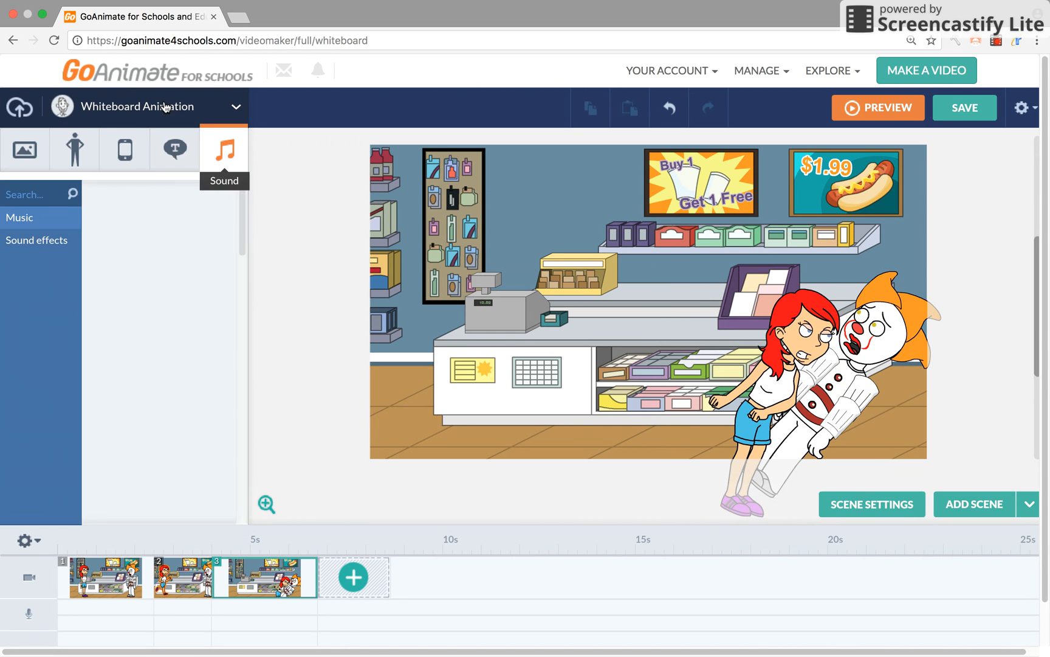
Add AGK Beating Sound from Your Library's sound effects to scene 3.
left_click(25, 149)
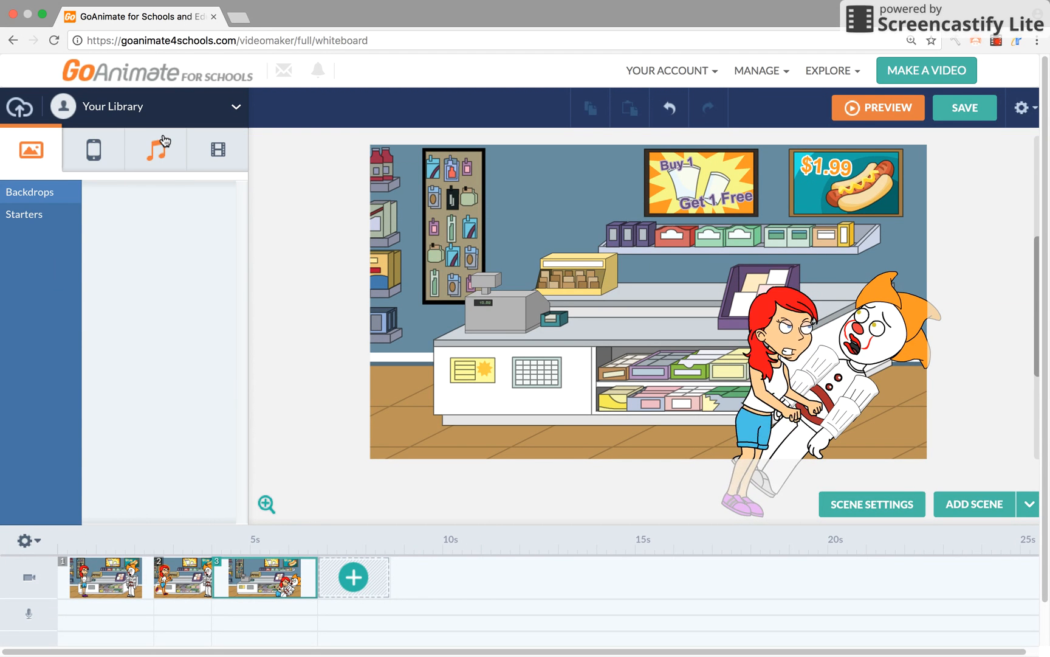
left_click(156, 149)
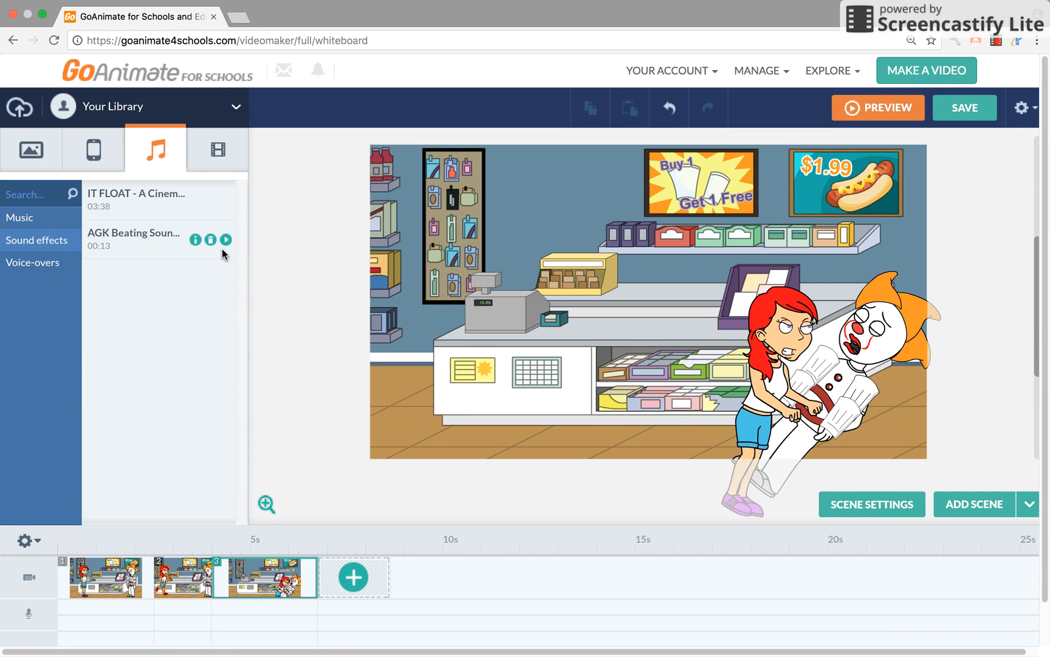
left_click(226, 239)
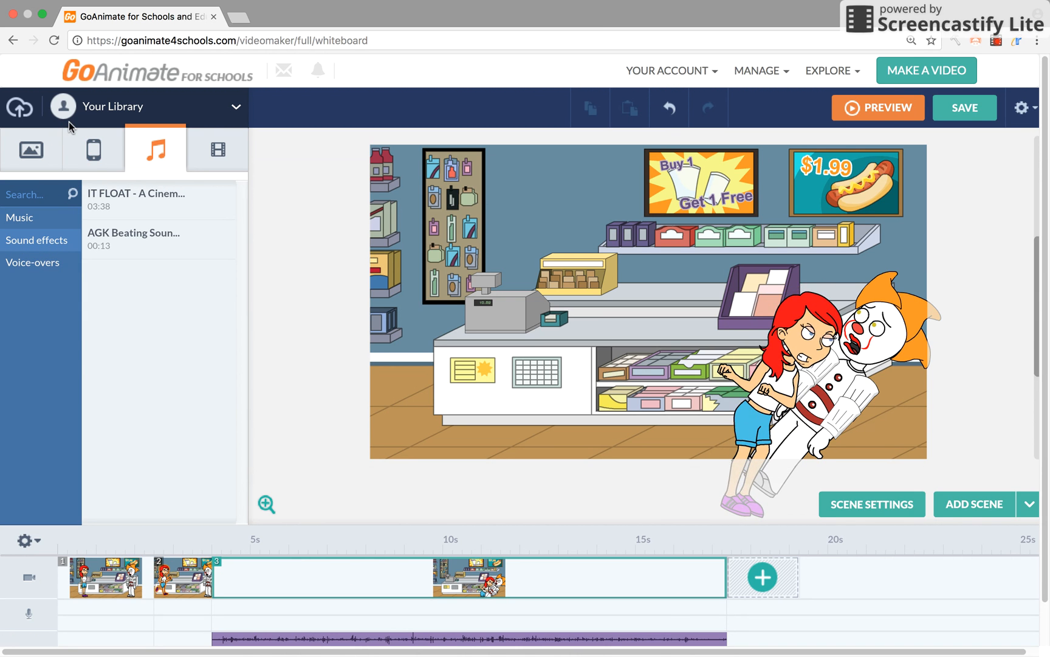
left_click(144, 106)
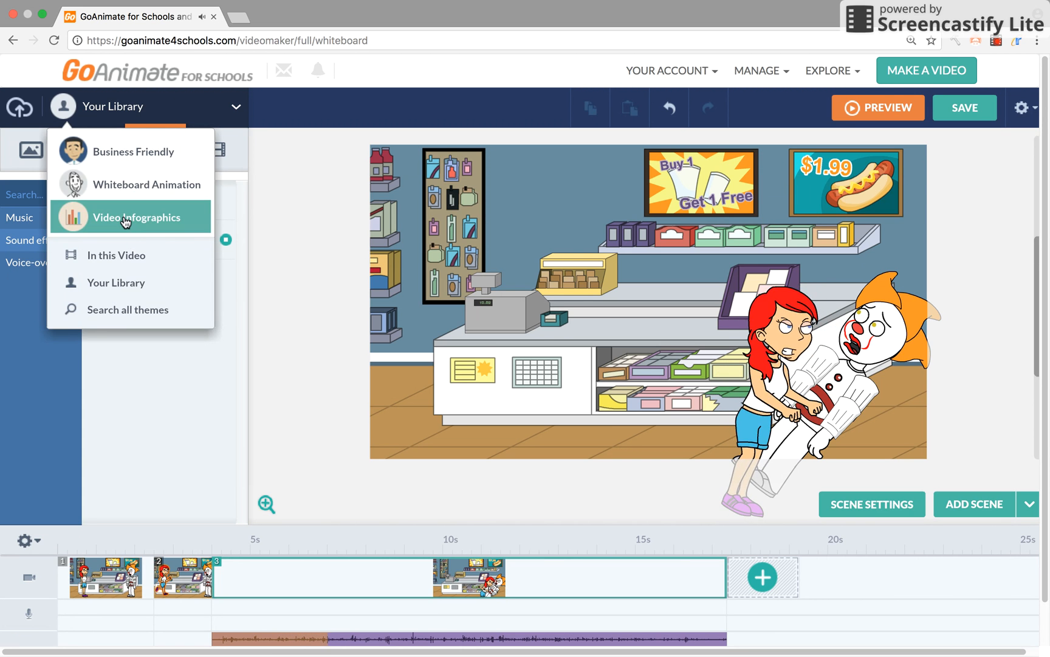
Add the Video Infographics 'Scary' sound effect and remove its extra copy.
left_click(139, 217)
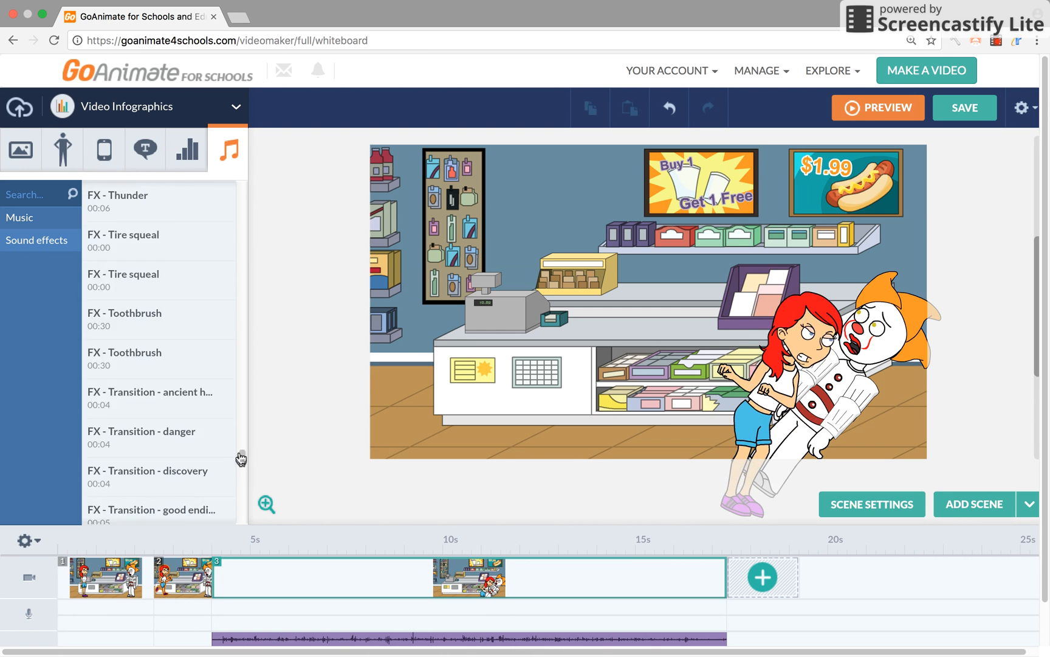
scroll("down", 3)
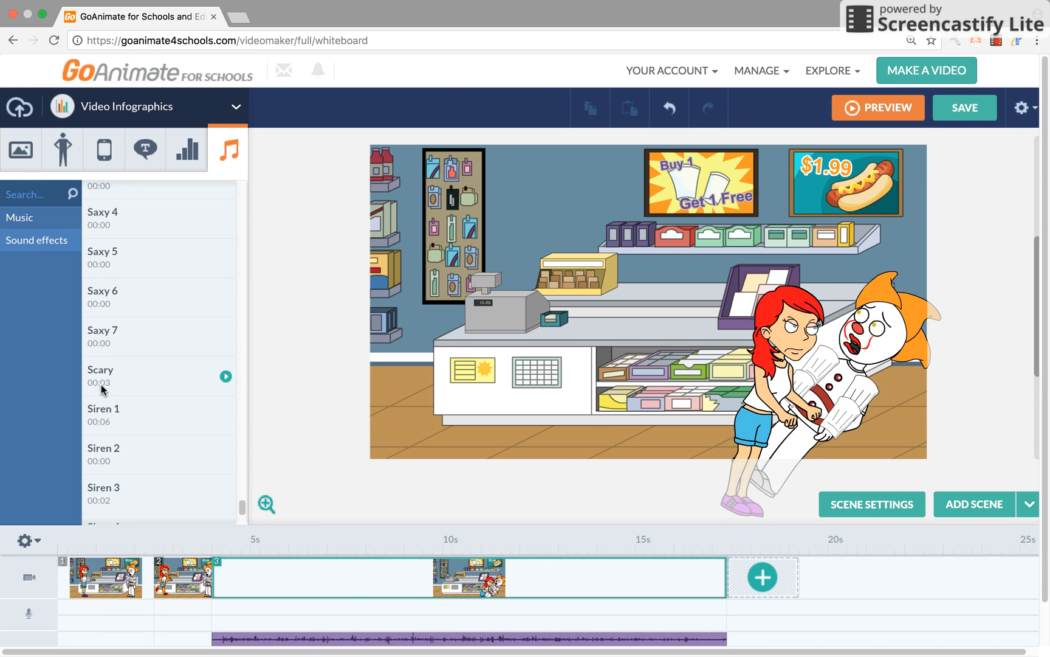
left_click(226, 375)
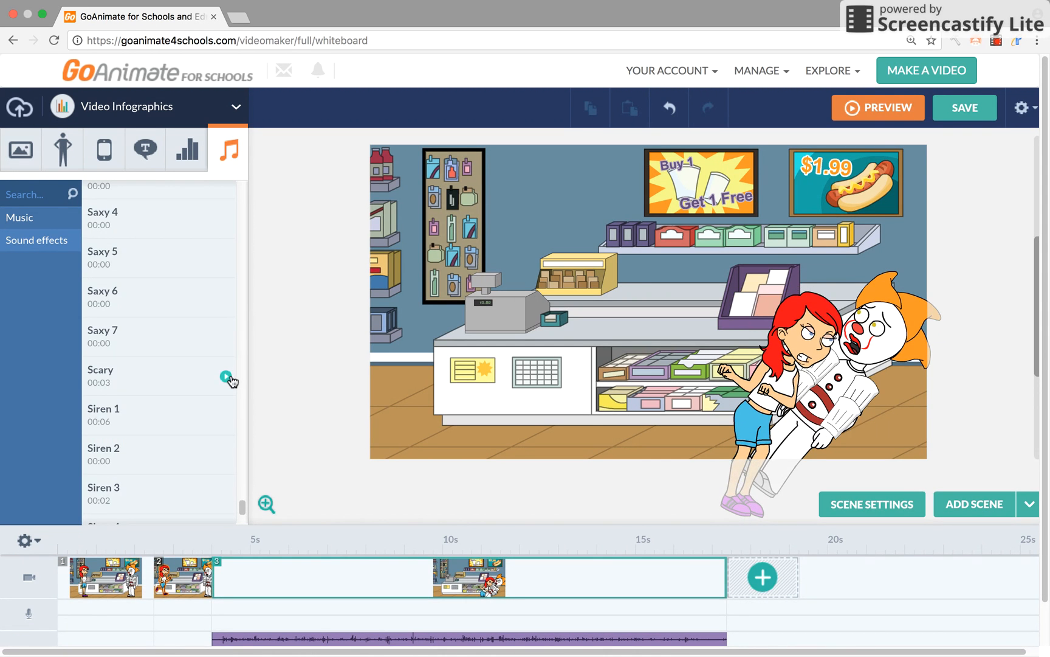
left_click(228, 375)
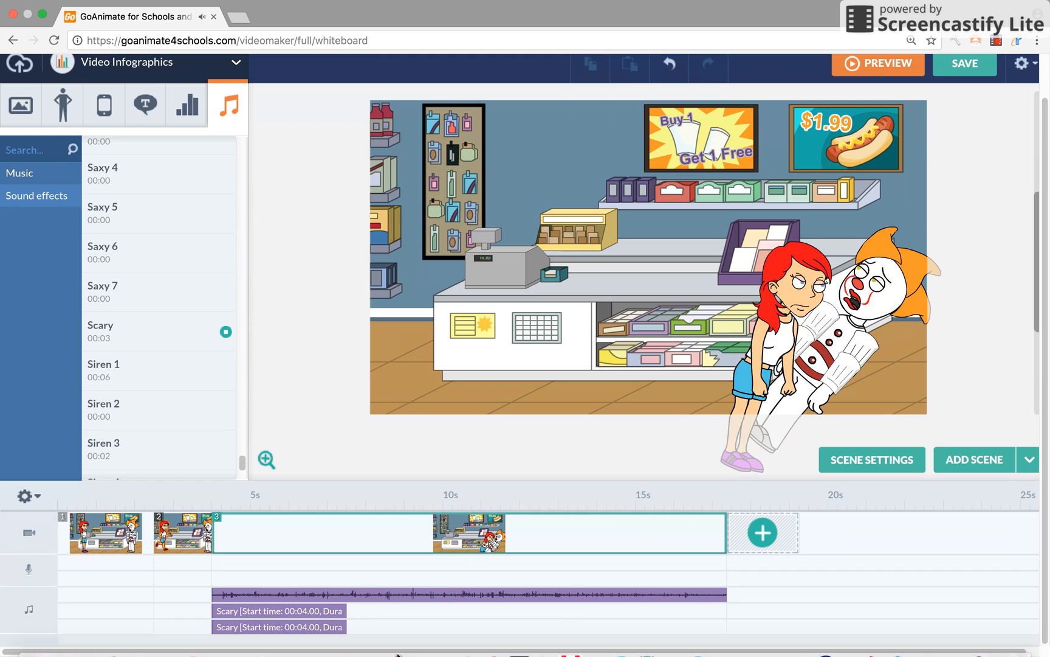
right_click(280, 610)
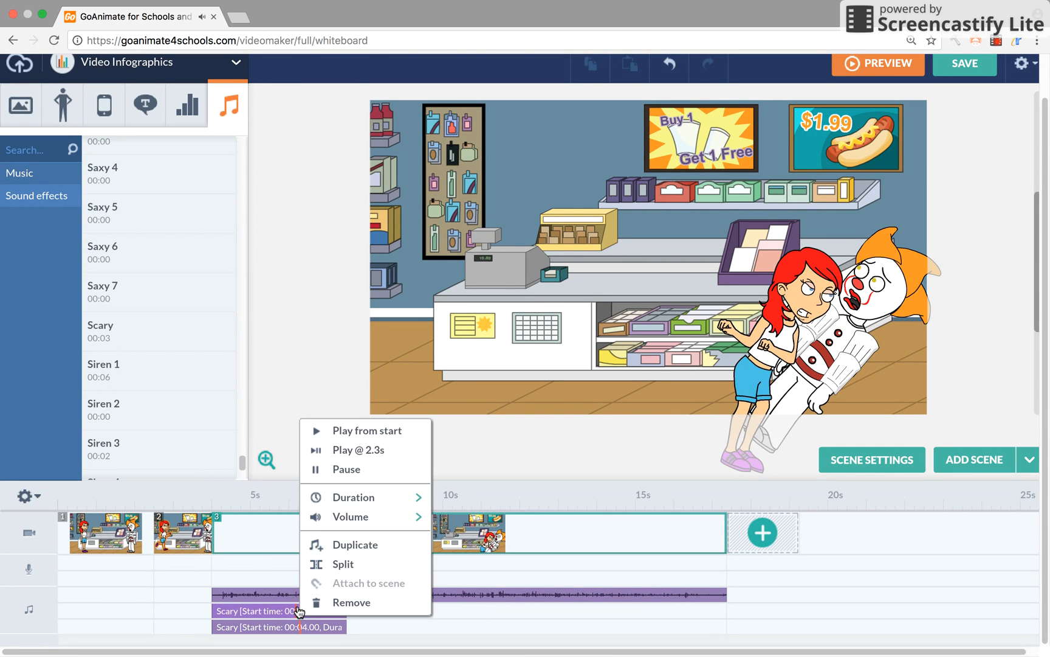
left_click(351, 601)
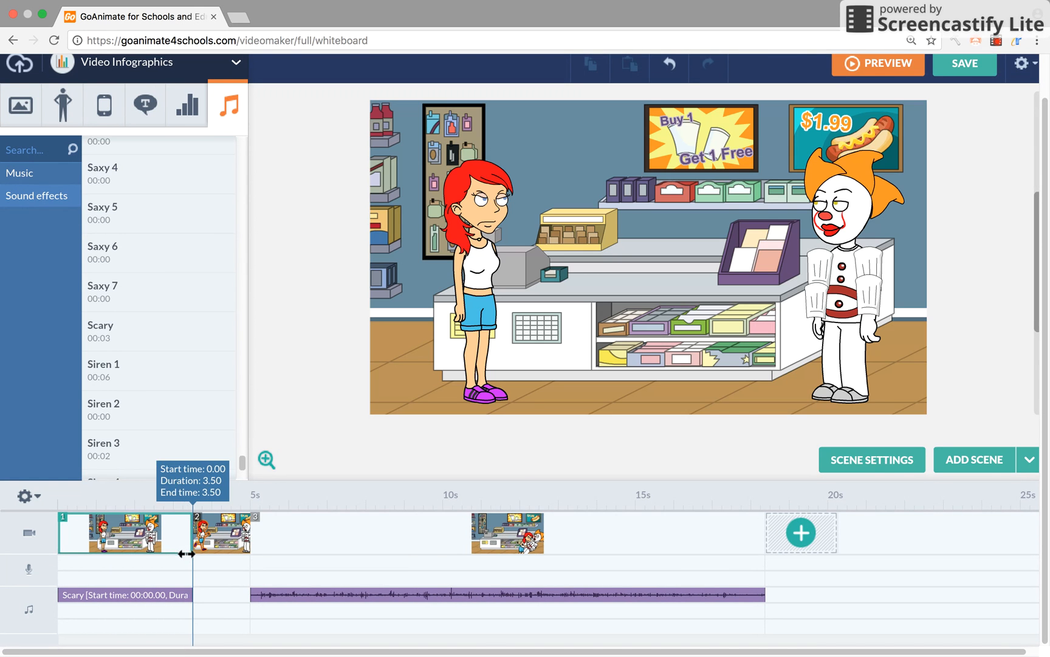
Select the girl in the new fourth scene and start a text-to-speech line.
right_click(566, 542)
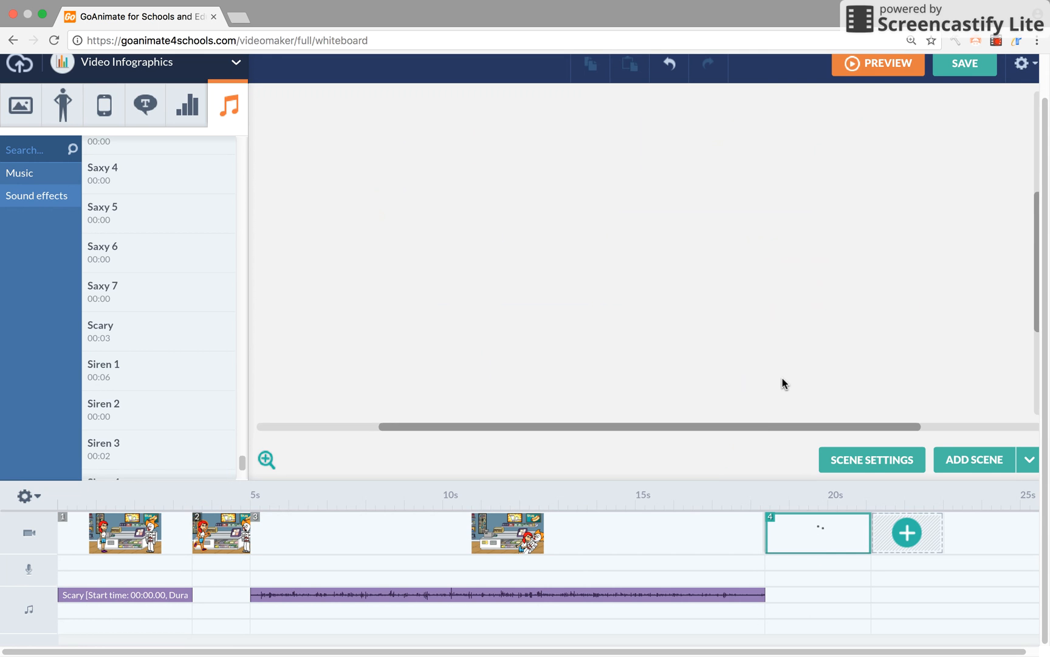
left_click(817, 532)
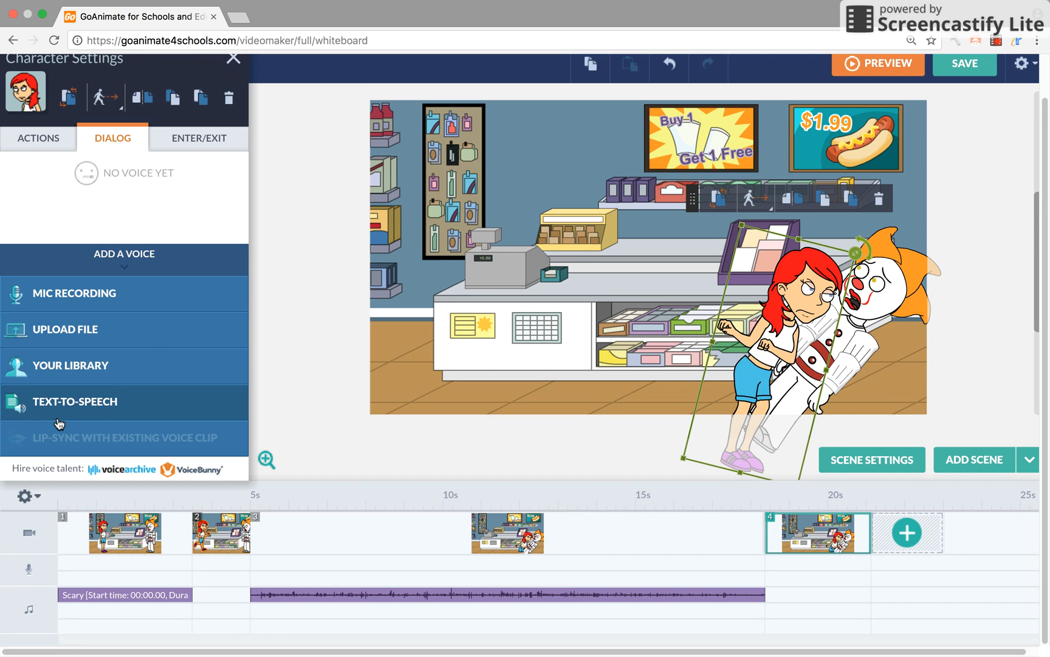
left_click(75, 401)
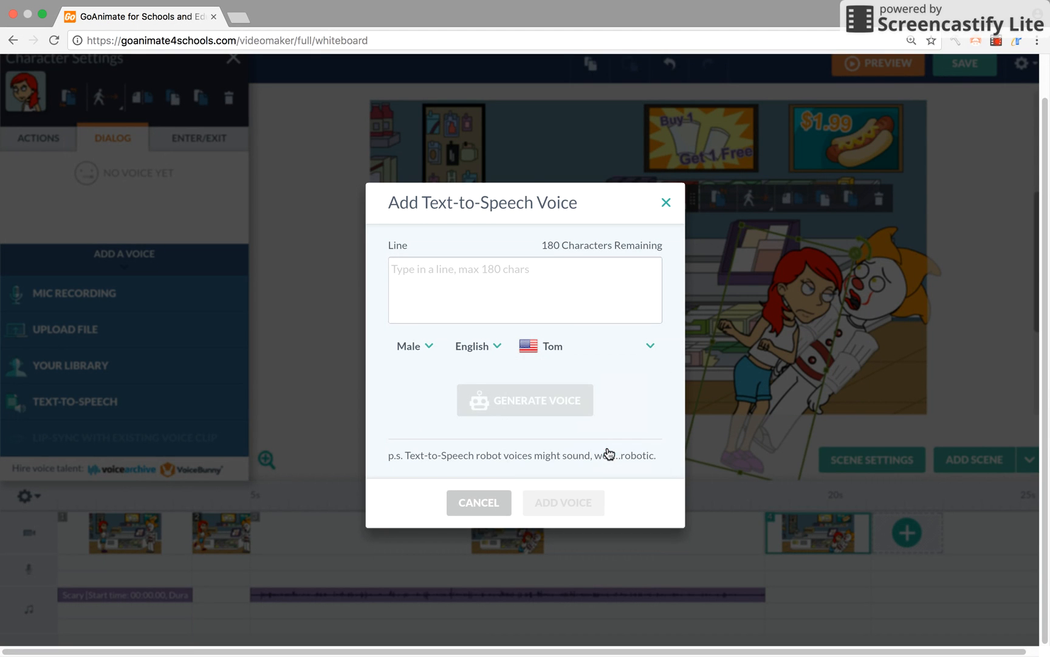
Enter 'Hi, I'm Bill Denbrough' with Young Guy voice; generation fails with maintenance error.
left_click(586, 346)
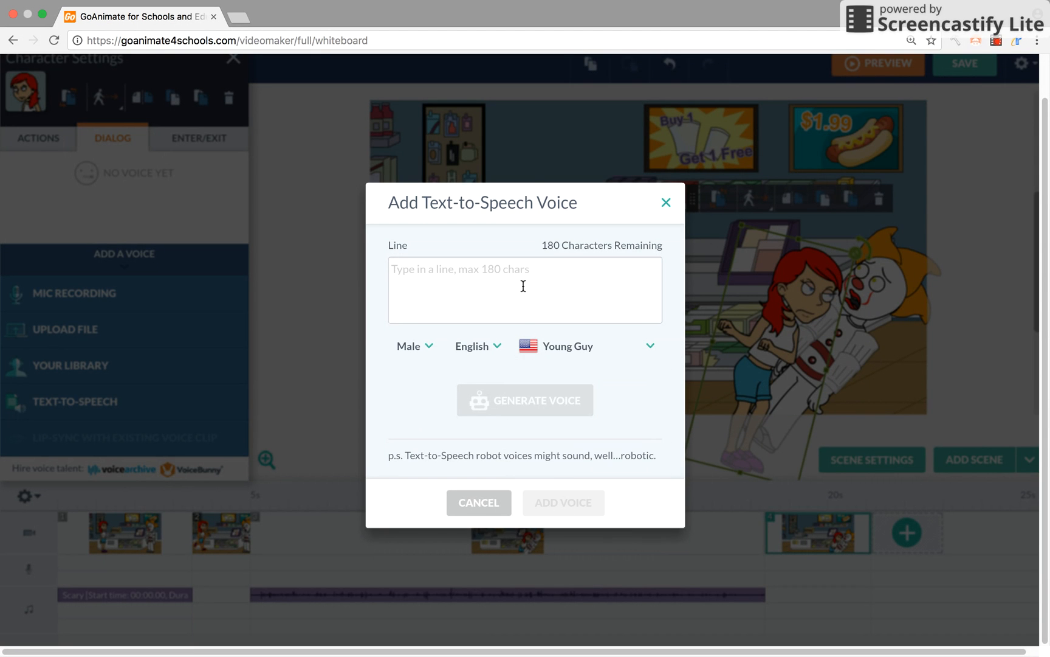
type("Hi, I'm C")
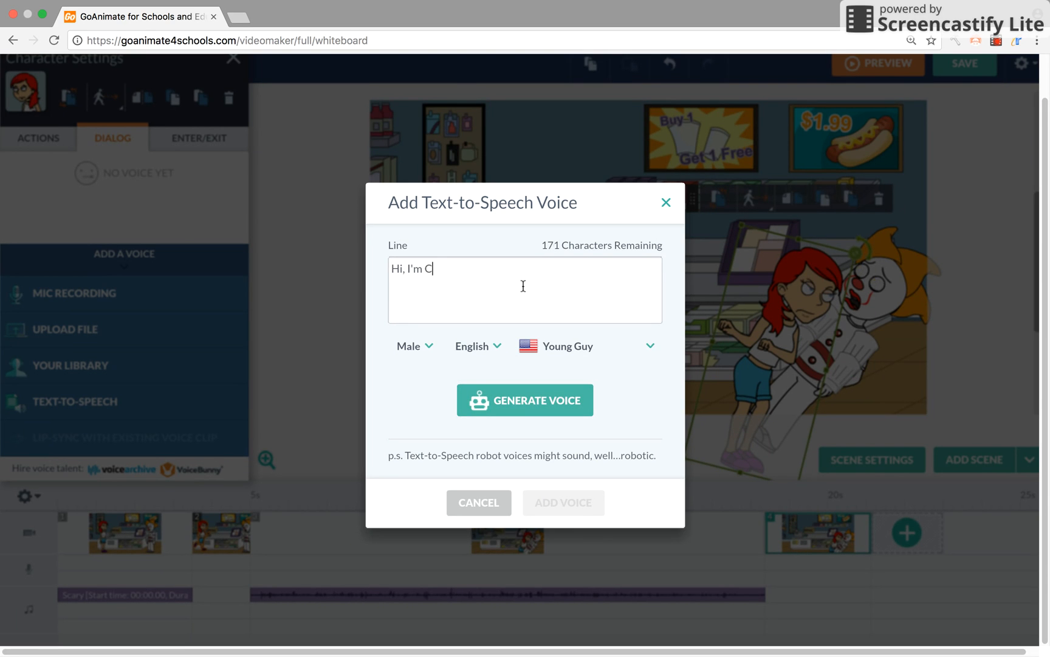
type("ill")
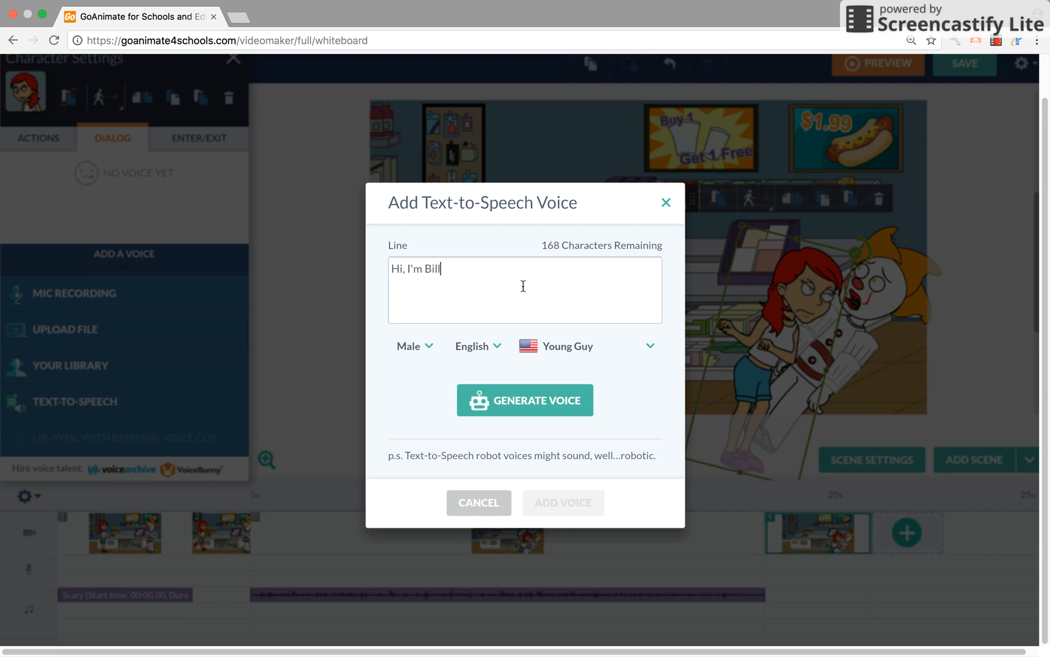
type("Denbrough")
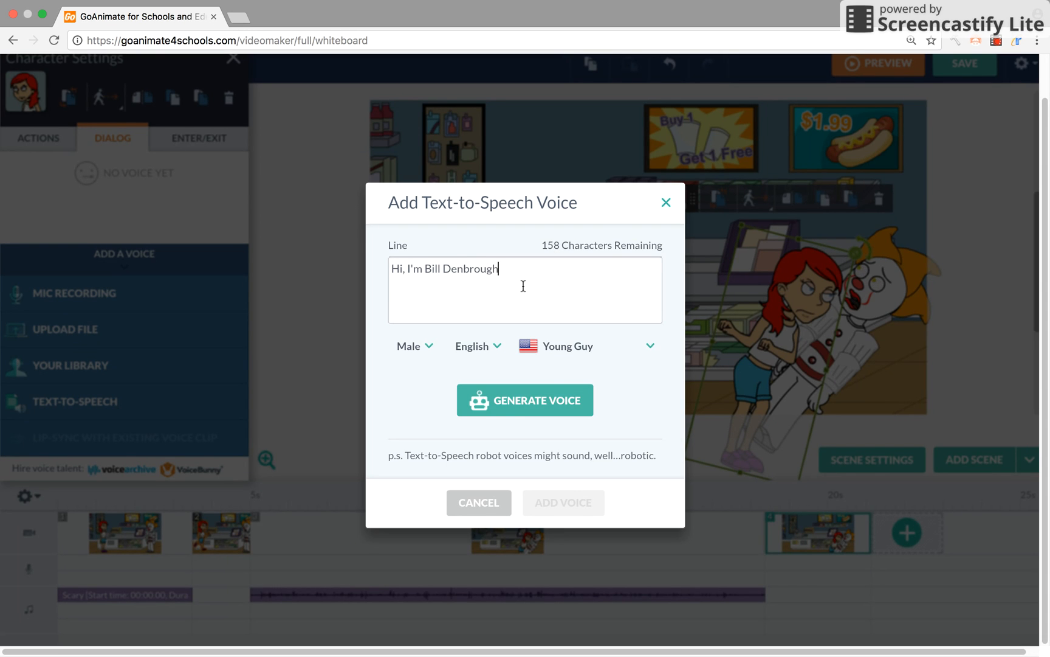
left_click(526, 400)
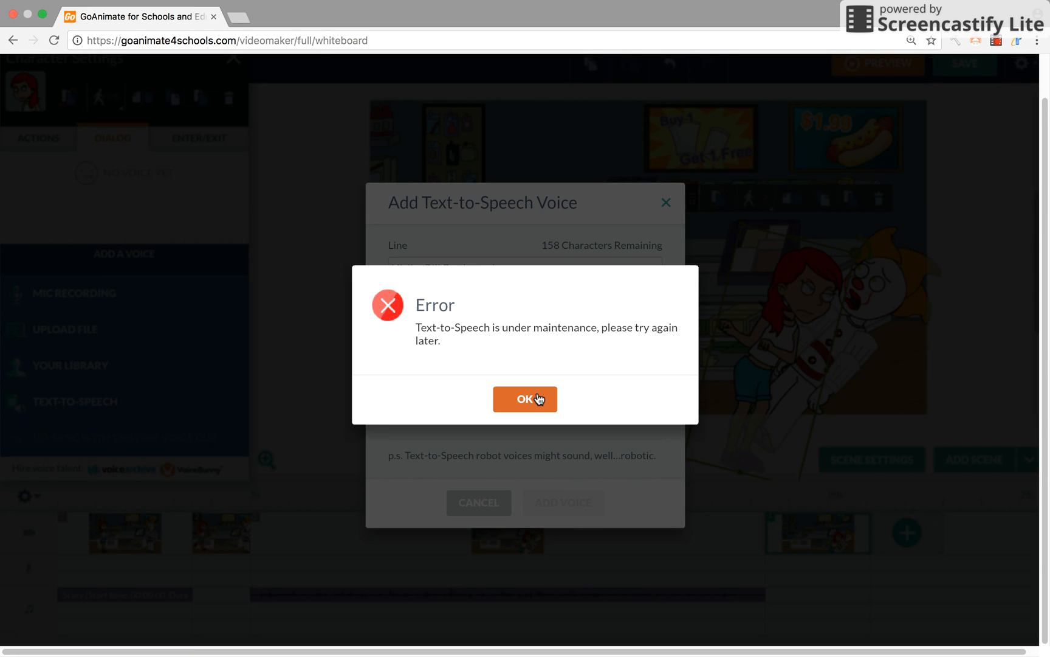
left_click(525, 399)
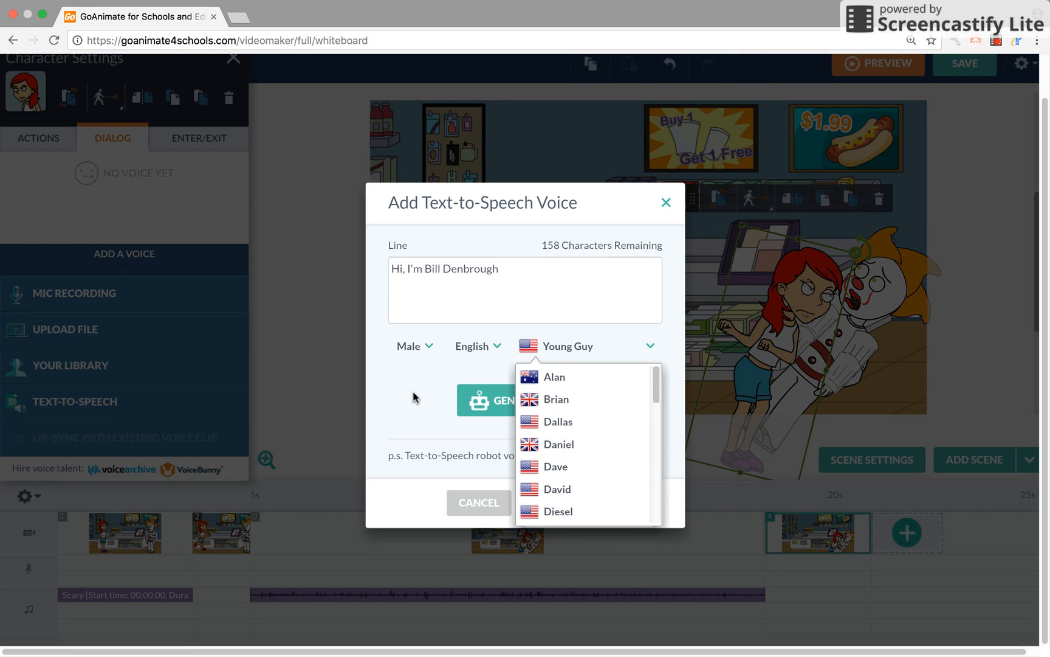
Enter the girl's line 'Take this right now you fool!' and try generating the voice.
left_click(409, 346)
type("Take this right n")
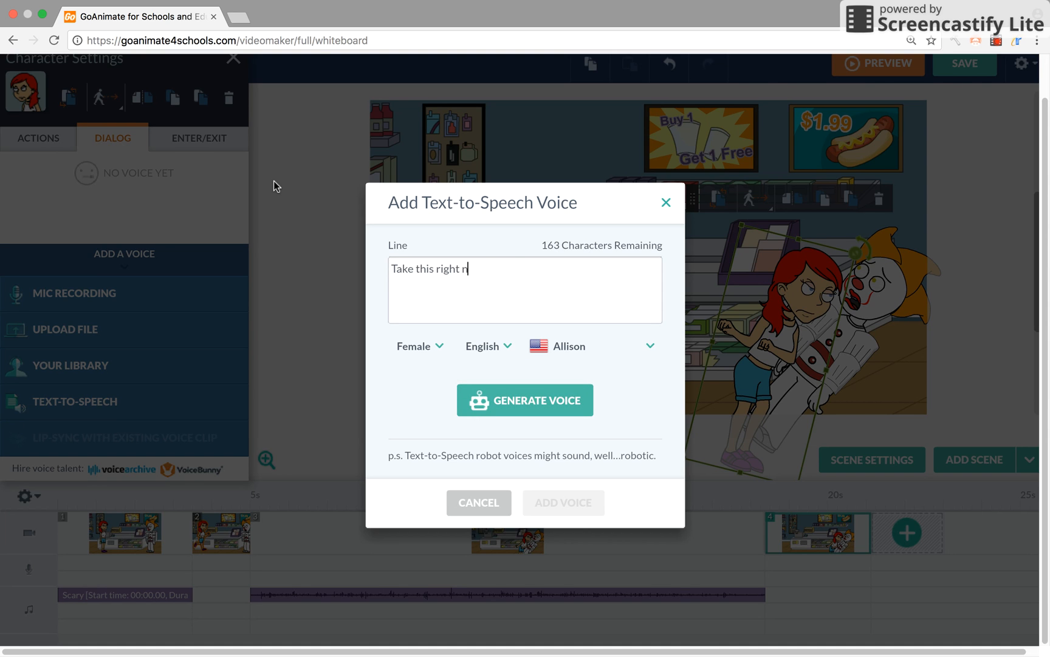
type("ow you fool!")
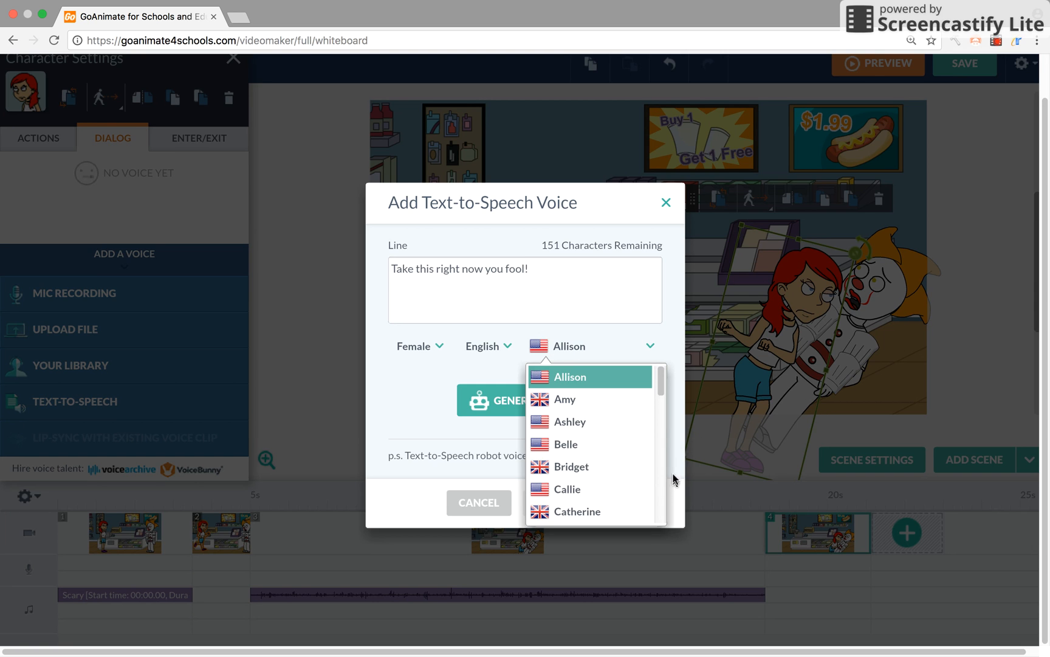
scroll("down", 3)
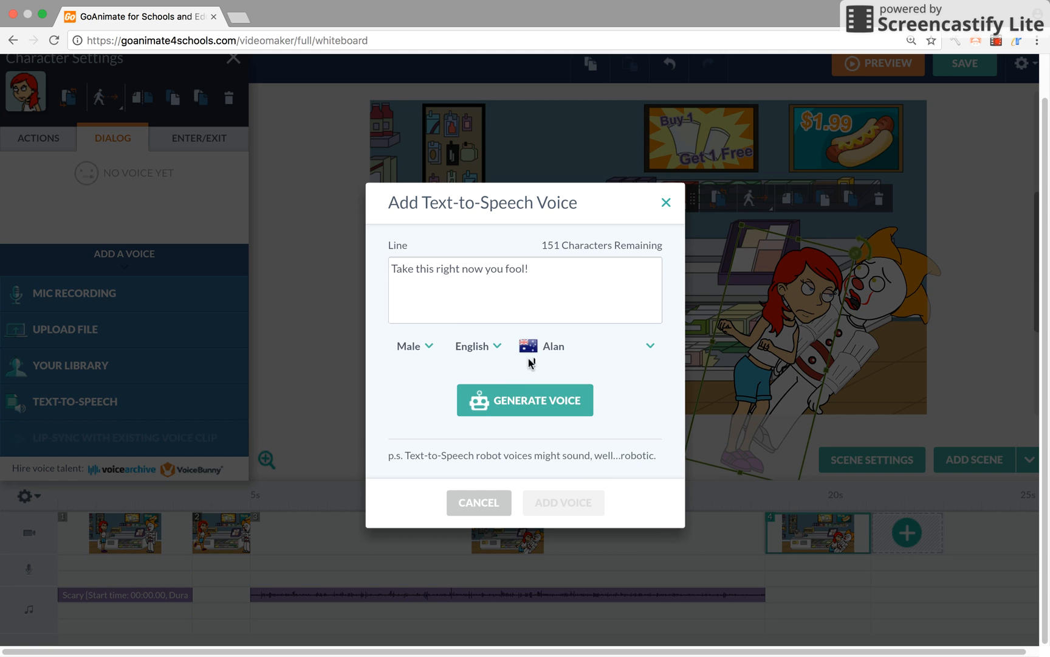
left_click(648, 346)
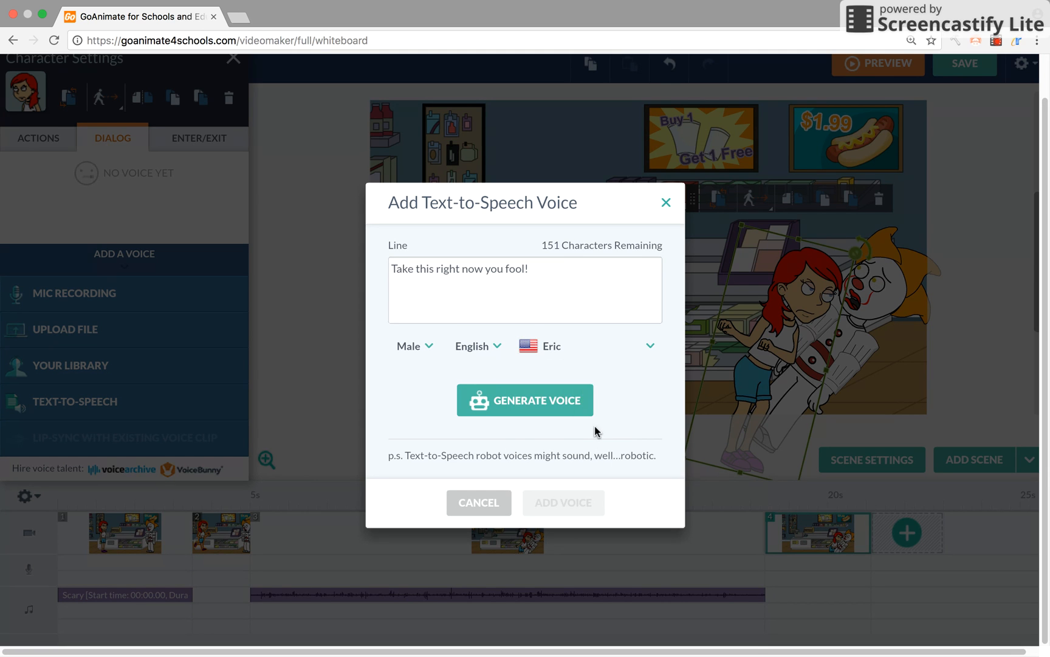
left_click(526, 400)
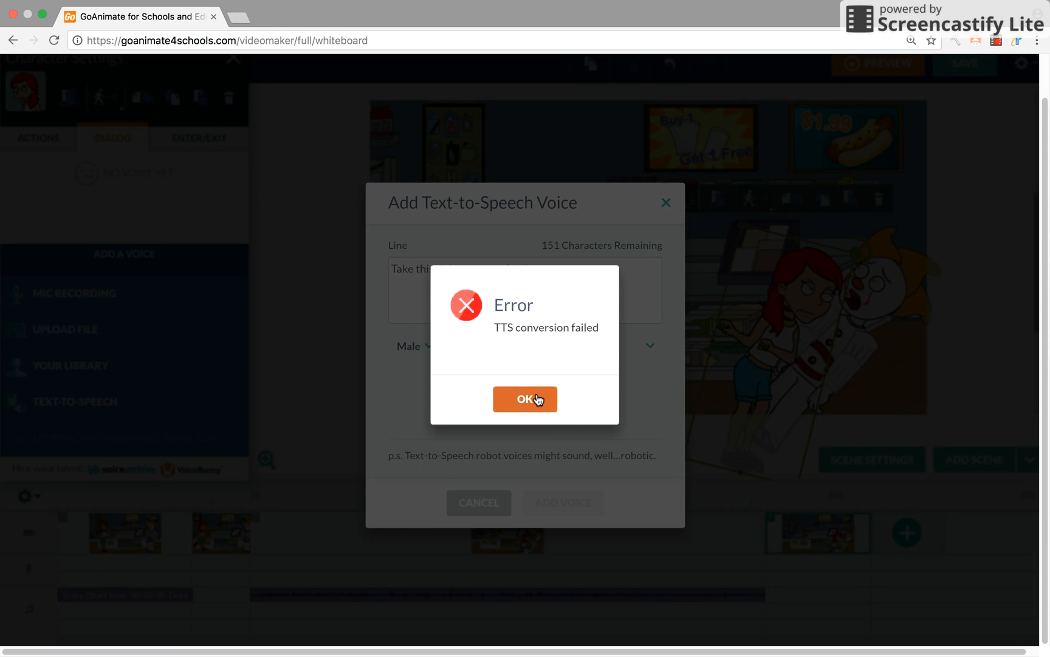
Dismiss the conversion error, then generate and add the line with female voice Salli.
left_click(525, 398)
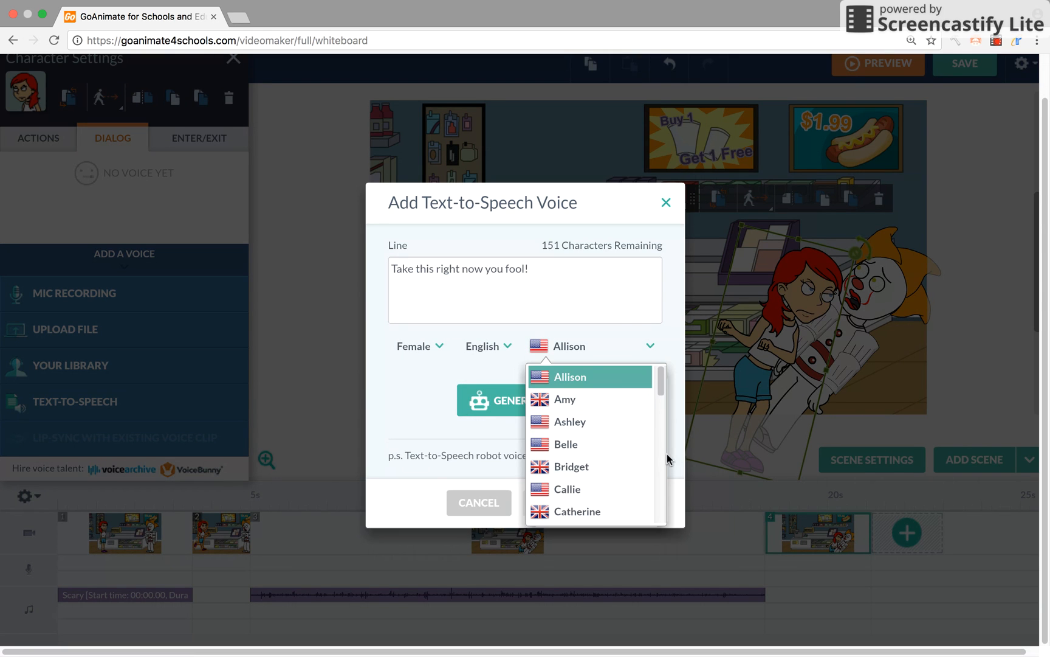
scroll("down", 3)
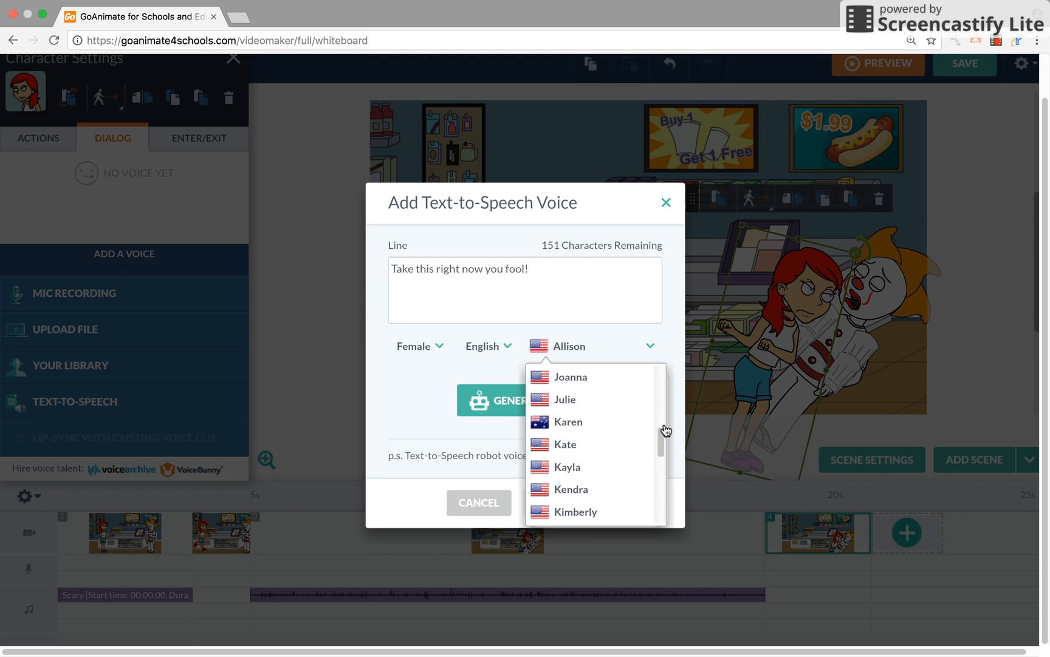
scroll("down", 3)
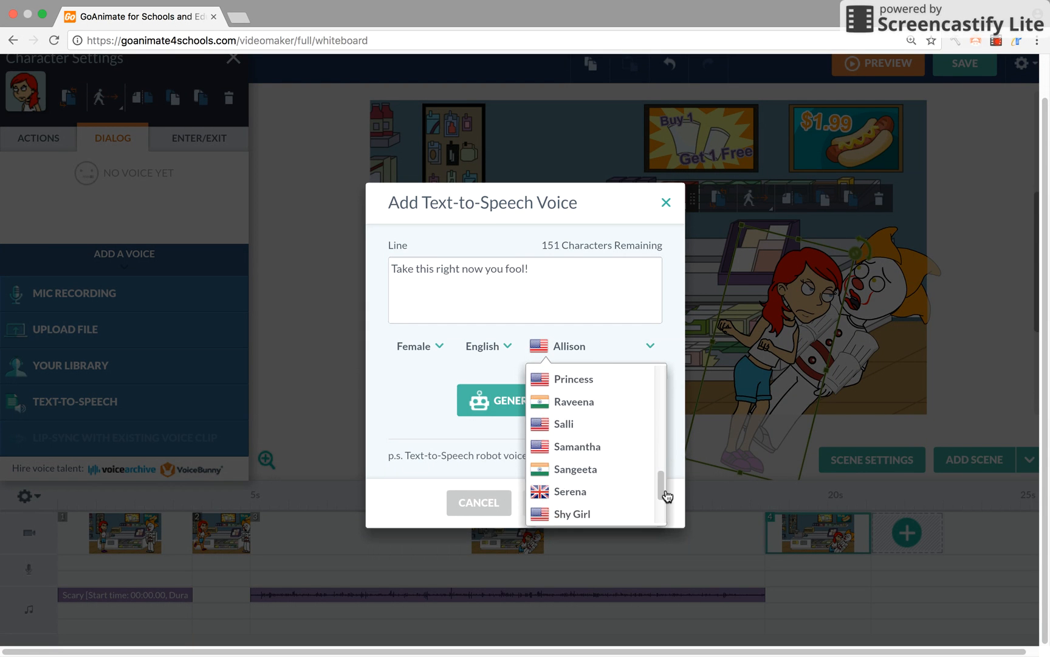
scroll("down", 3)
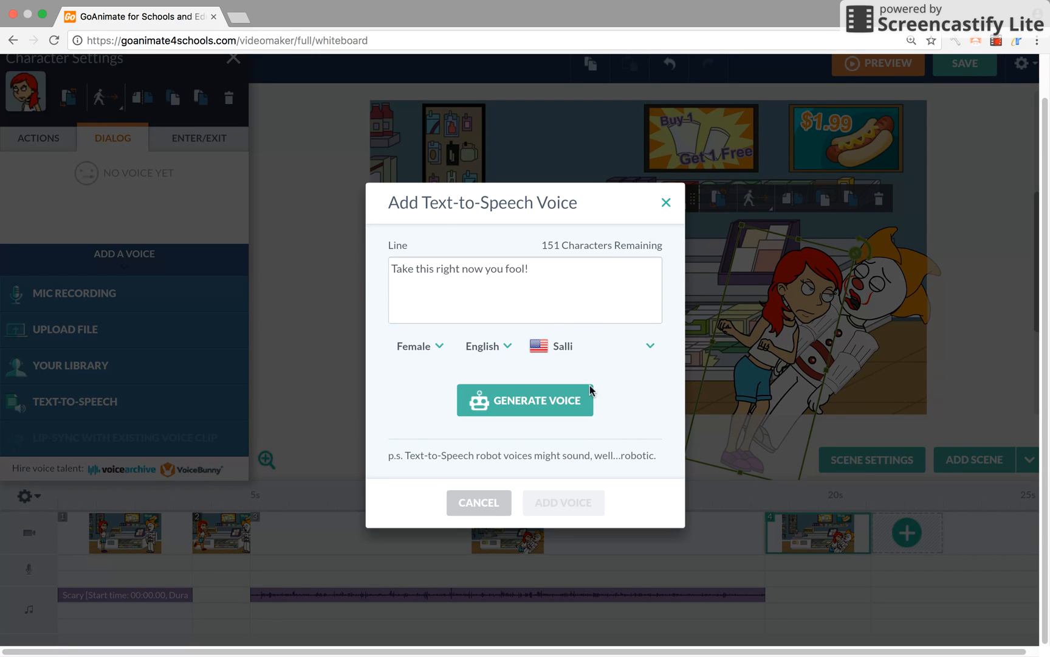
left_click(526, 400)
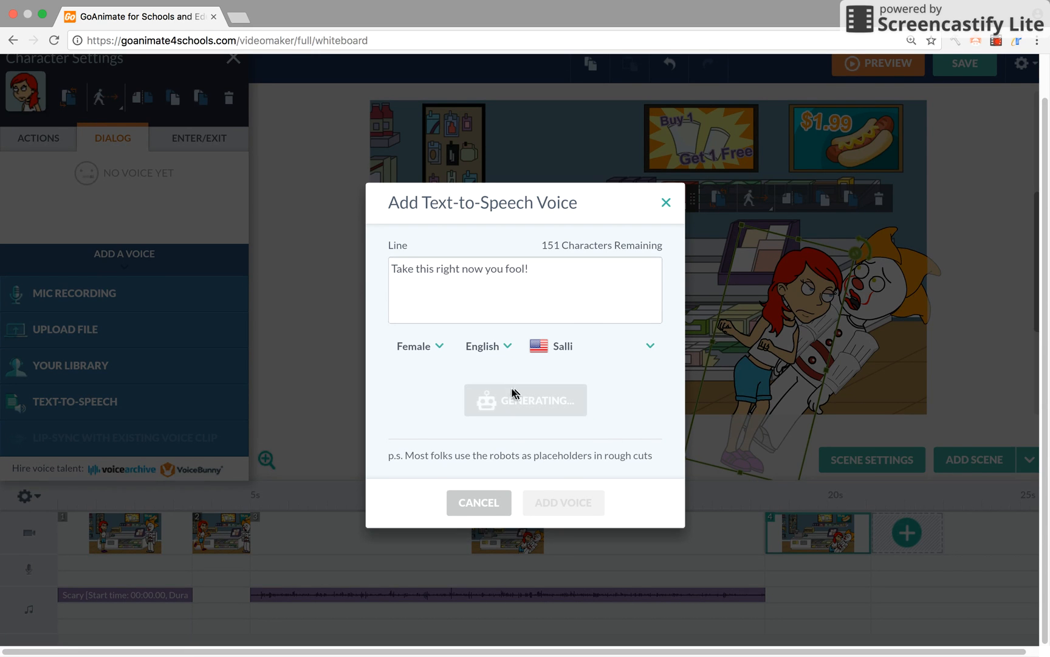
left_click(525, 400)
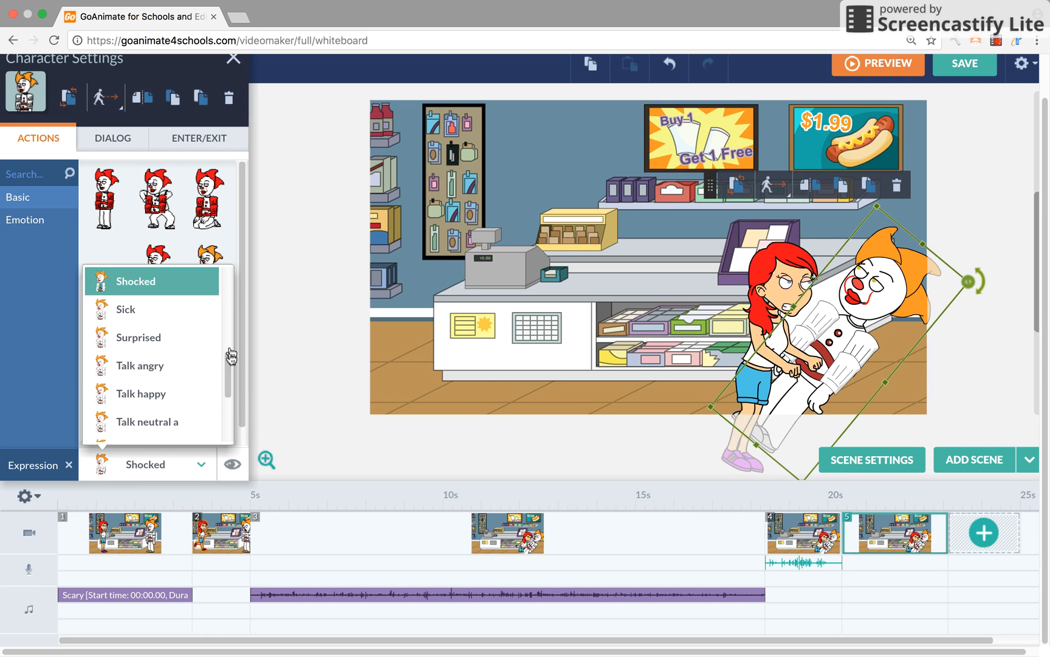
Start a Text-to-Speech line for the clown using the Dave voice.
left_click(112, 138)
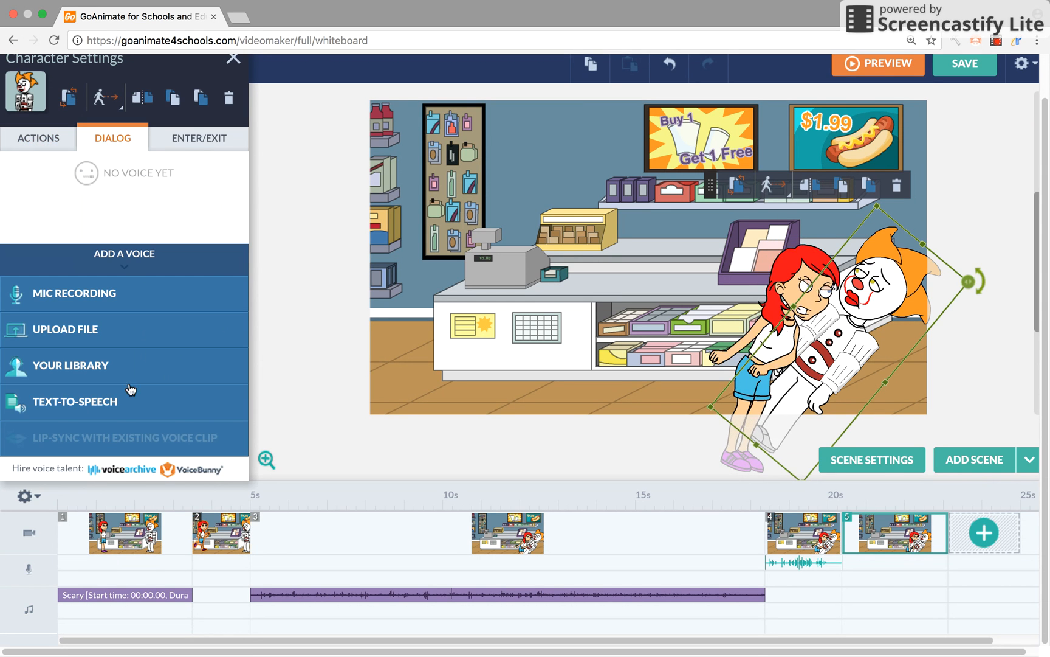
left_click(74, 401)
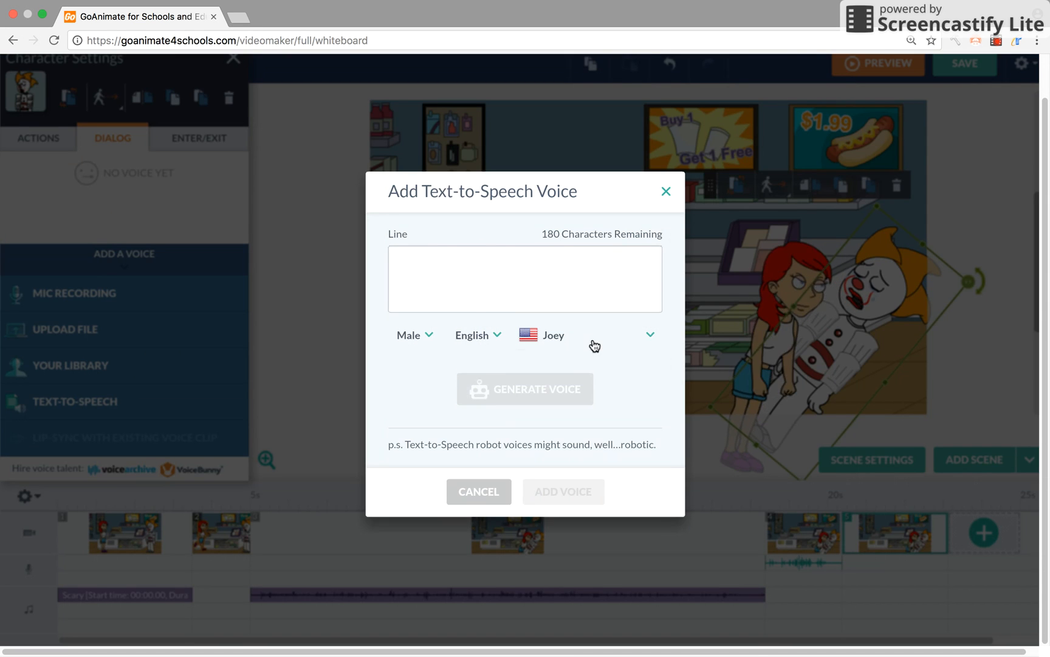
left_click(649, 335)
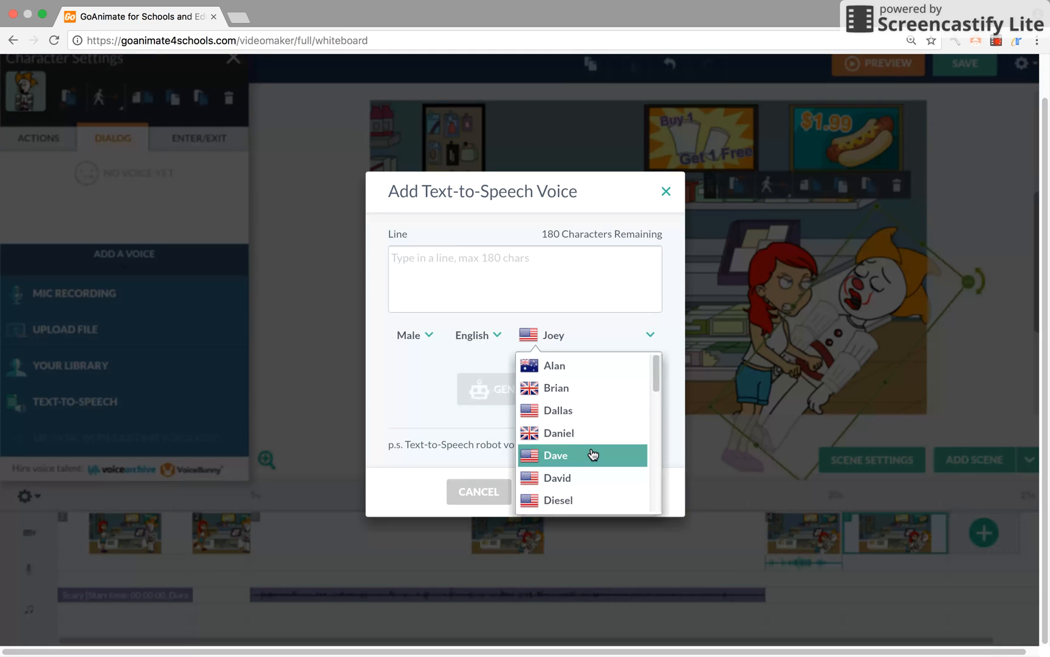
left_click(557, 455)
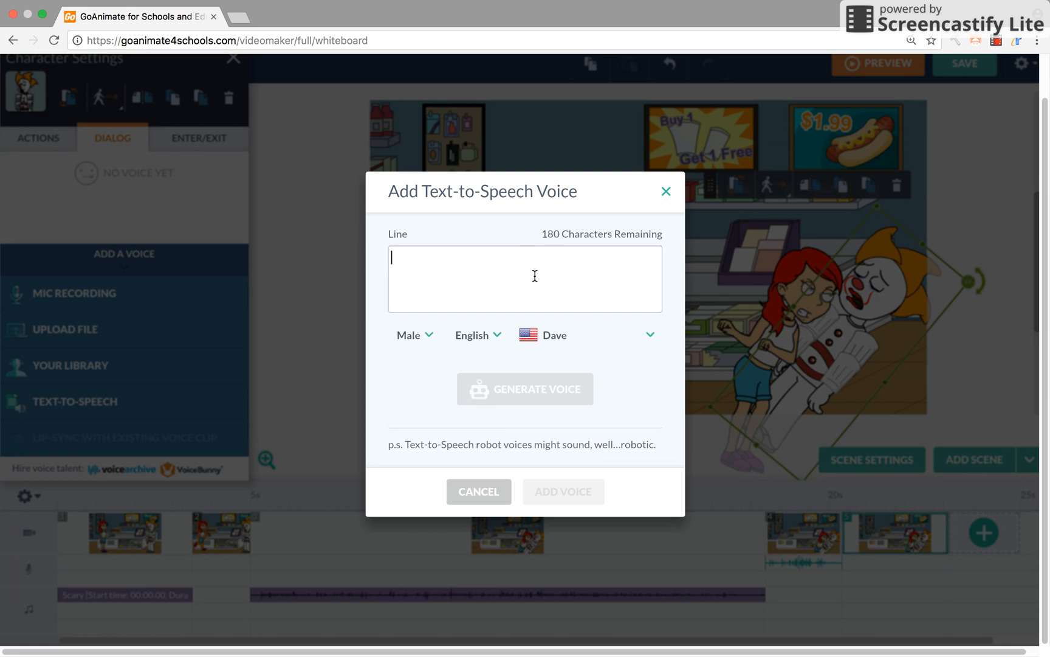
Type the plea 'No Please! I surrender!', then generate and add the voice.
type("No Please! I su")
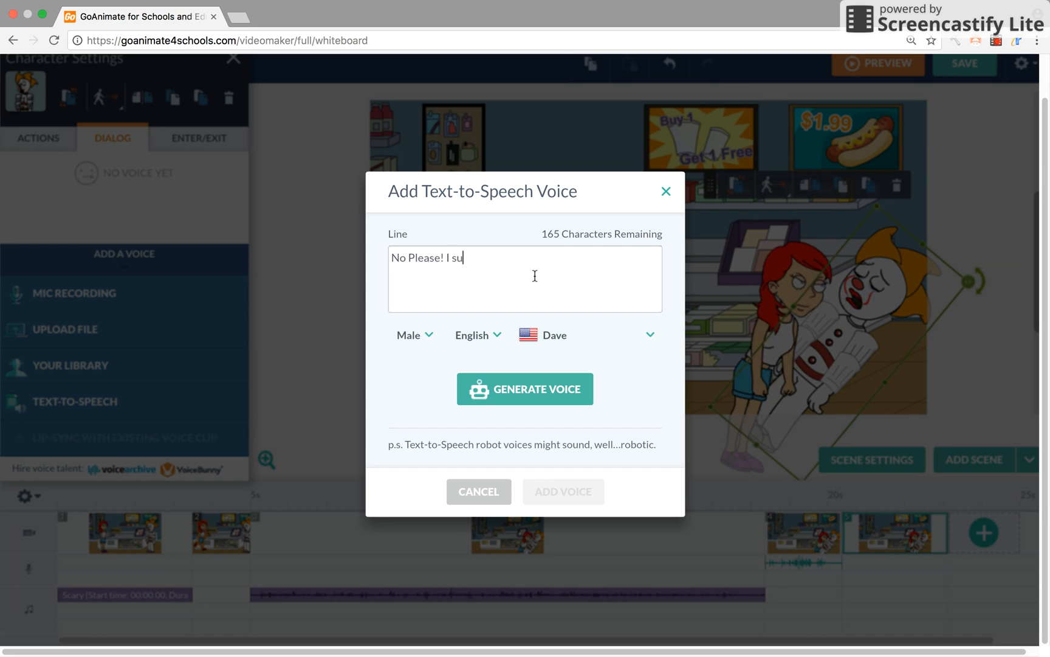
type("rrender")
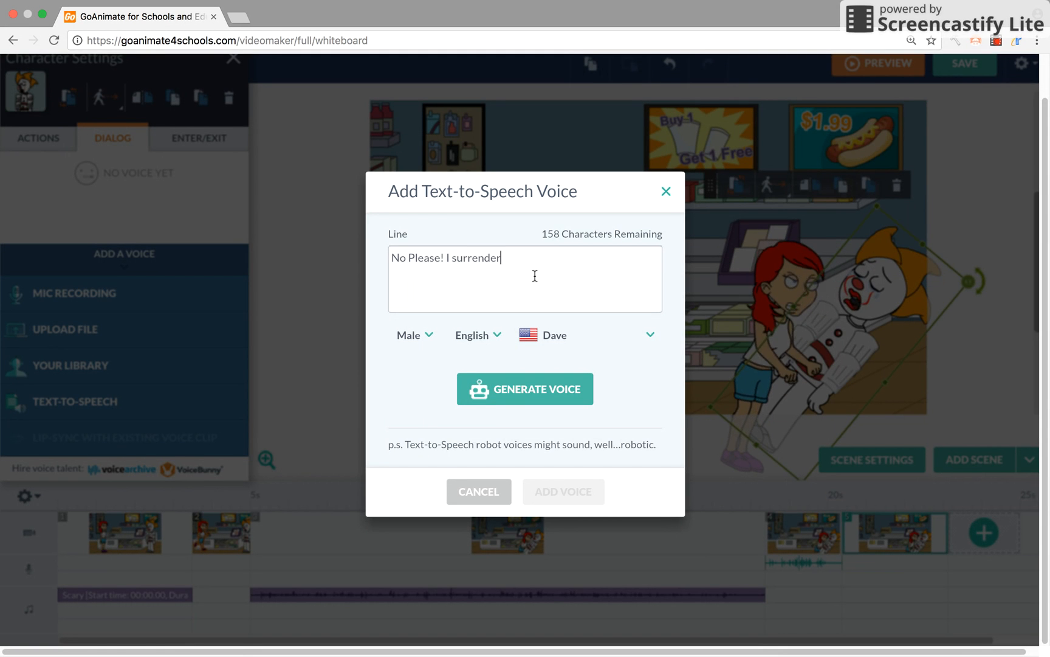
type("! I promise Not to Hu")
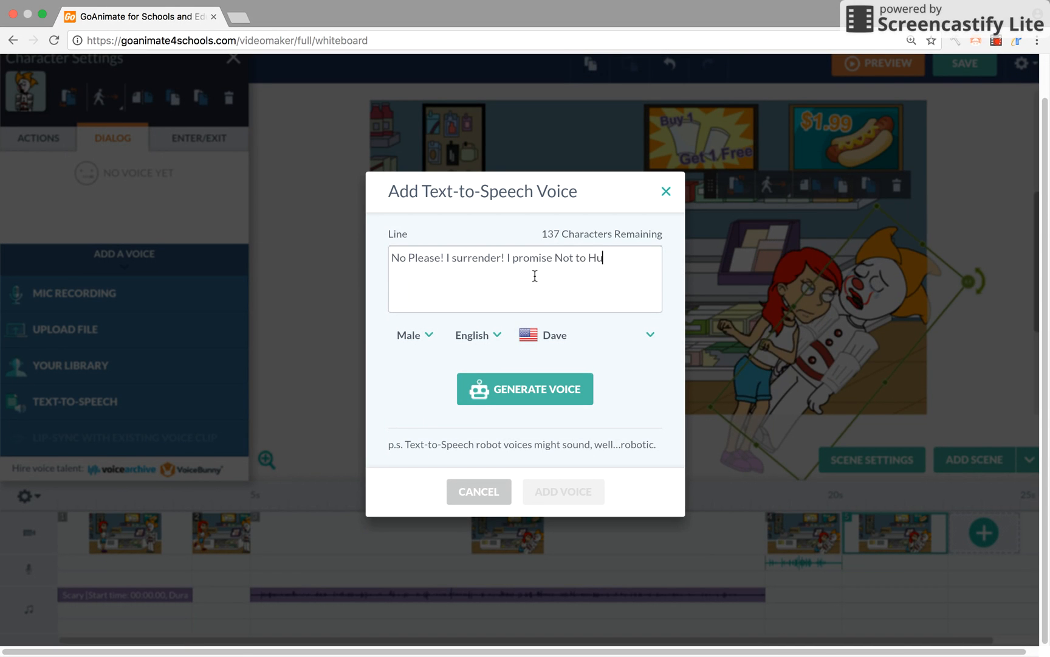
type("rt Georgie ever again")
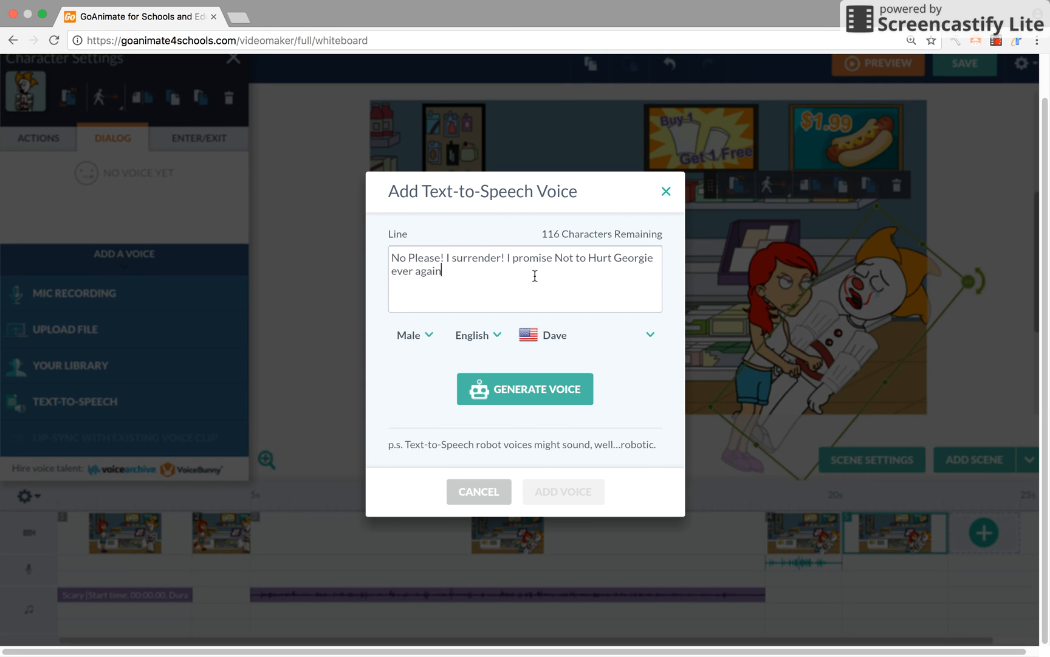
left_click(525, 388)
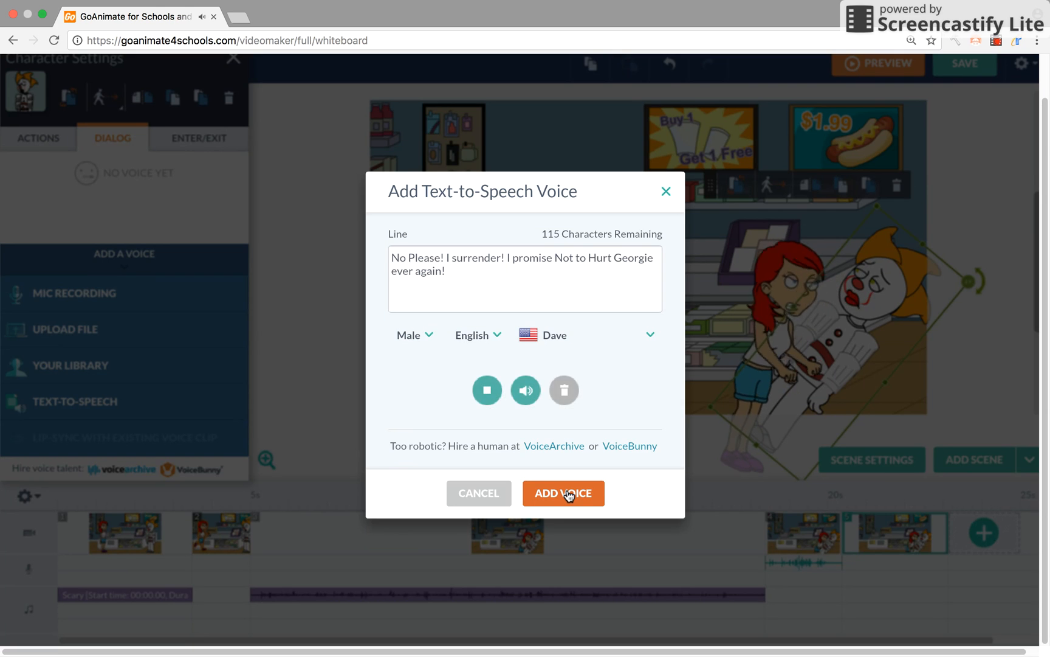
left_click(563, 493)
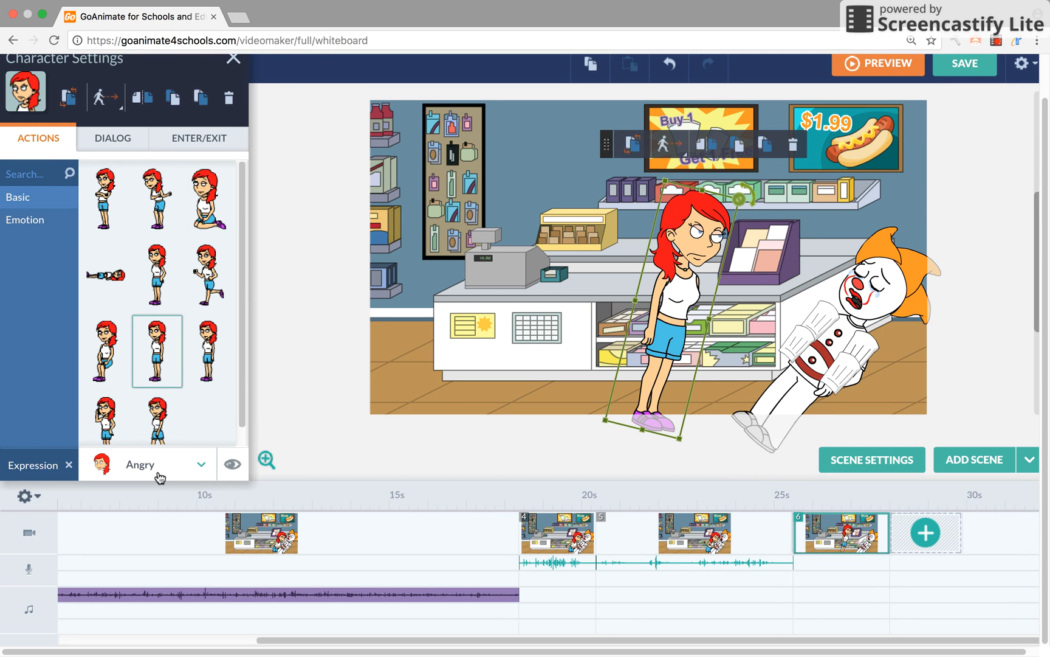
Have the girl say 'Oh Key' in voice Salli, generated and added.
left_click(168, 464)
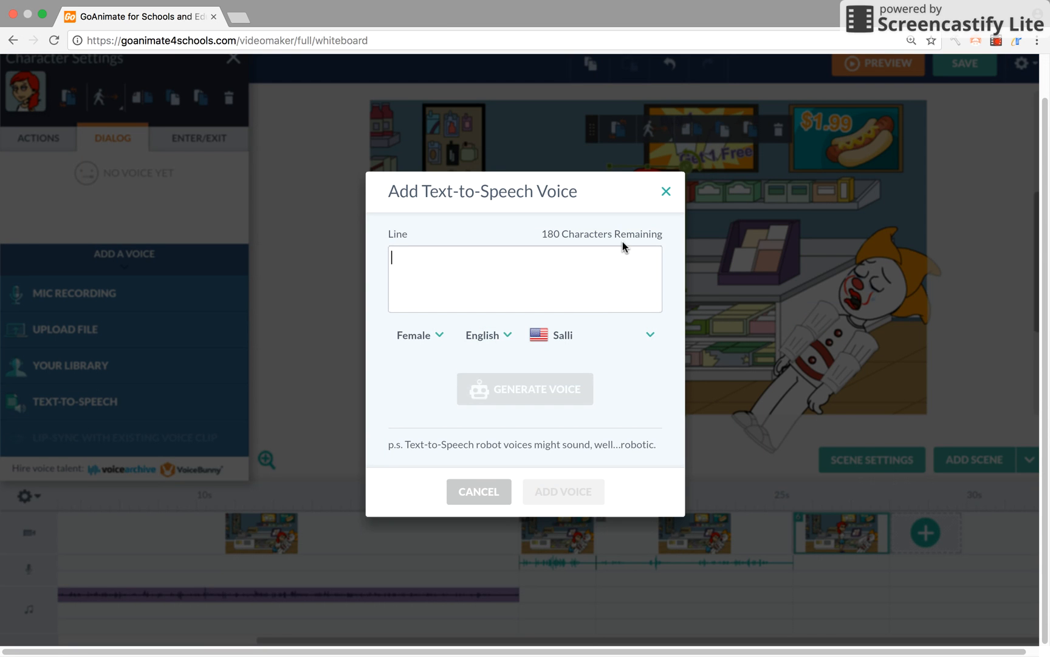
type("Oh,")
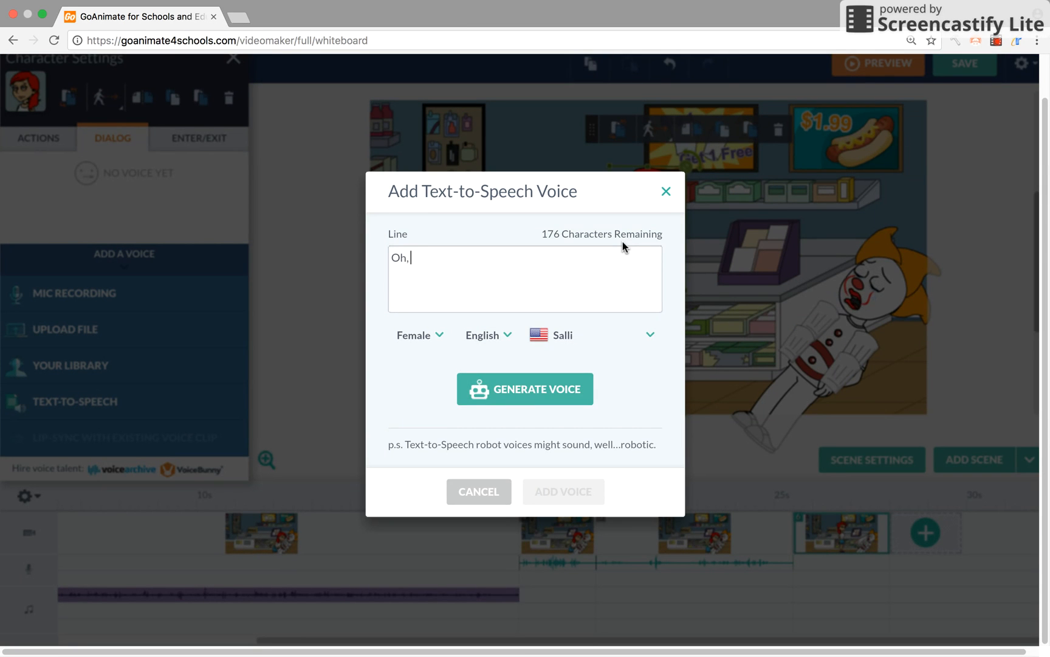
type("Ke")
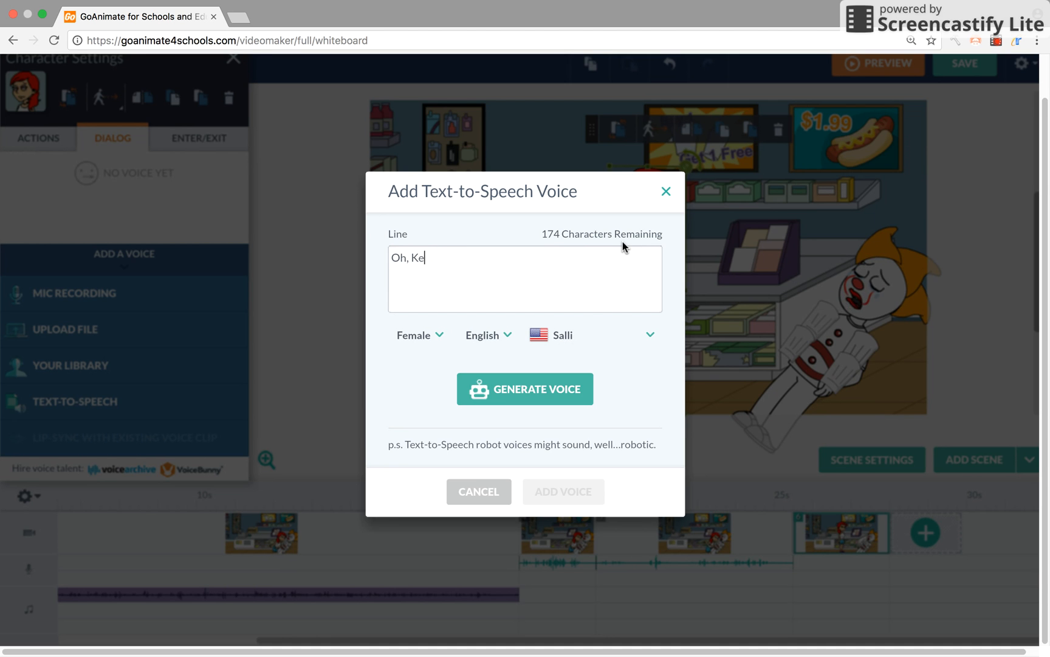
type("y")
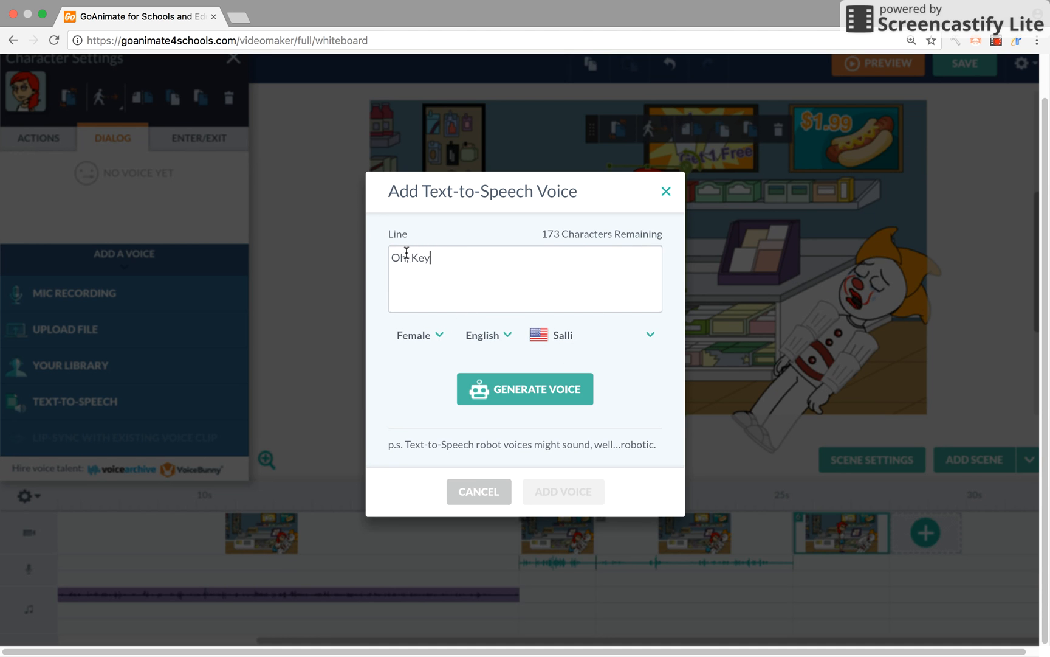
key("Backspace")
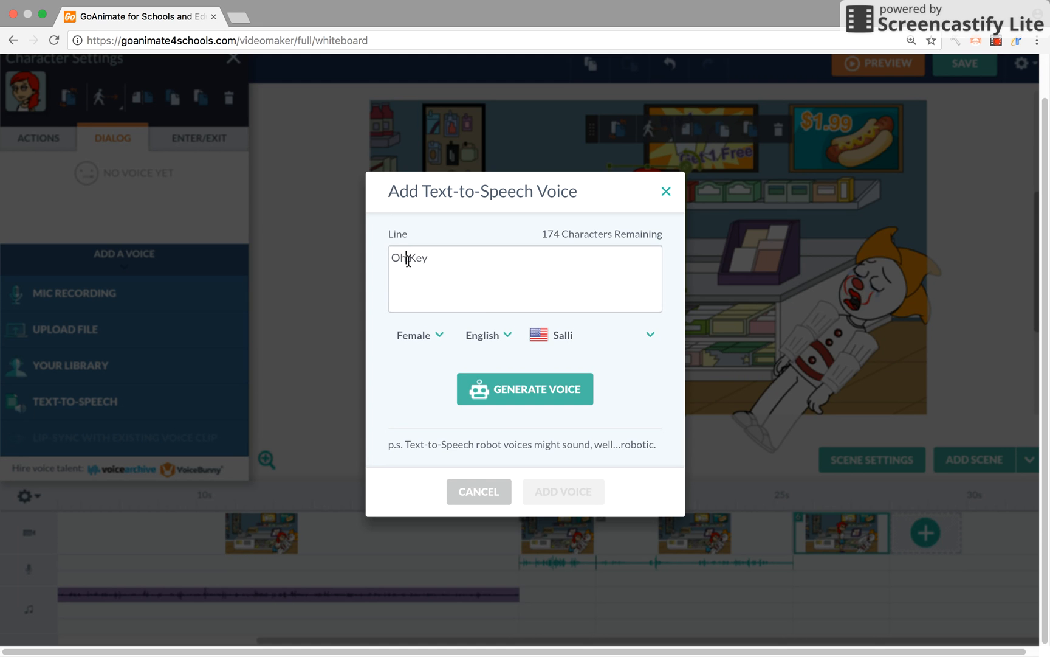
left_click(526, 388)
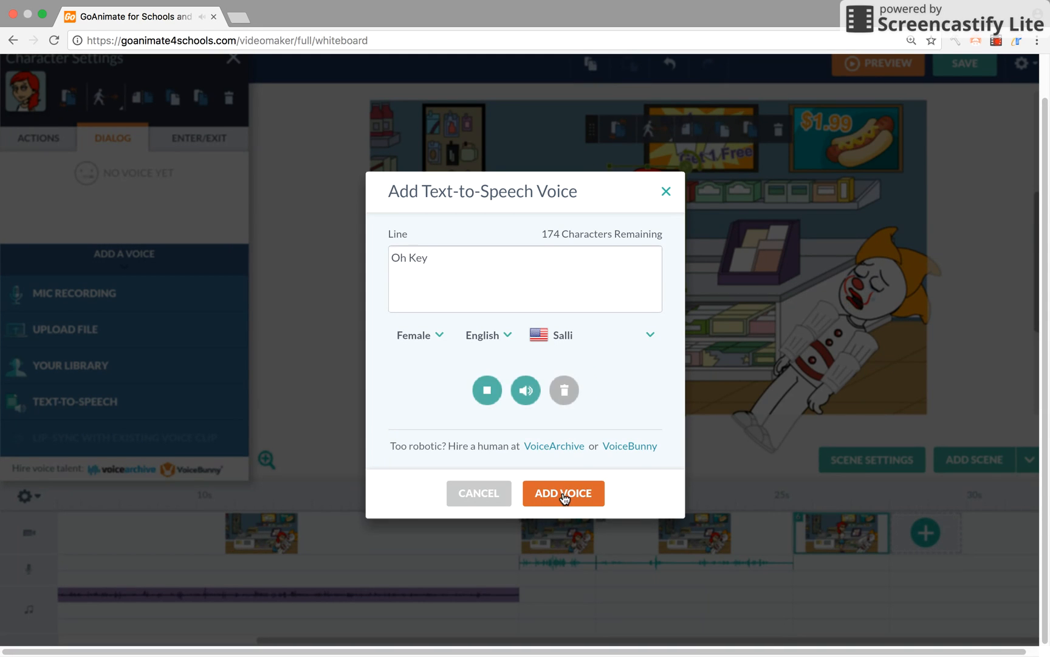
left_click(563, 493)
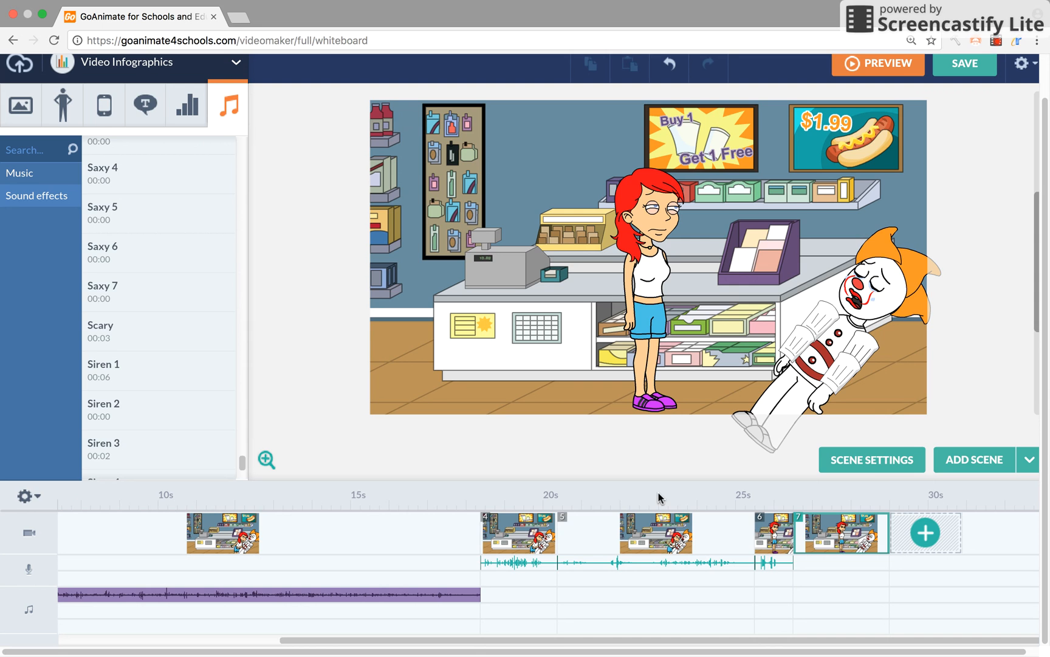
mouse_move(144, 104)
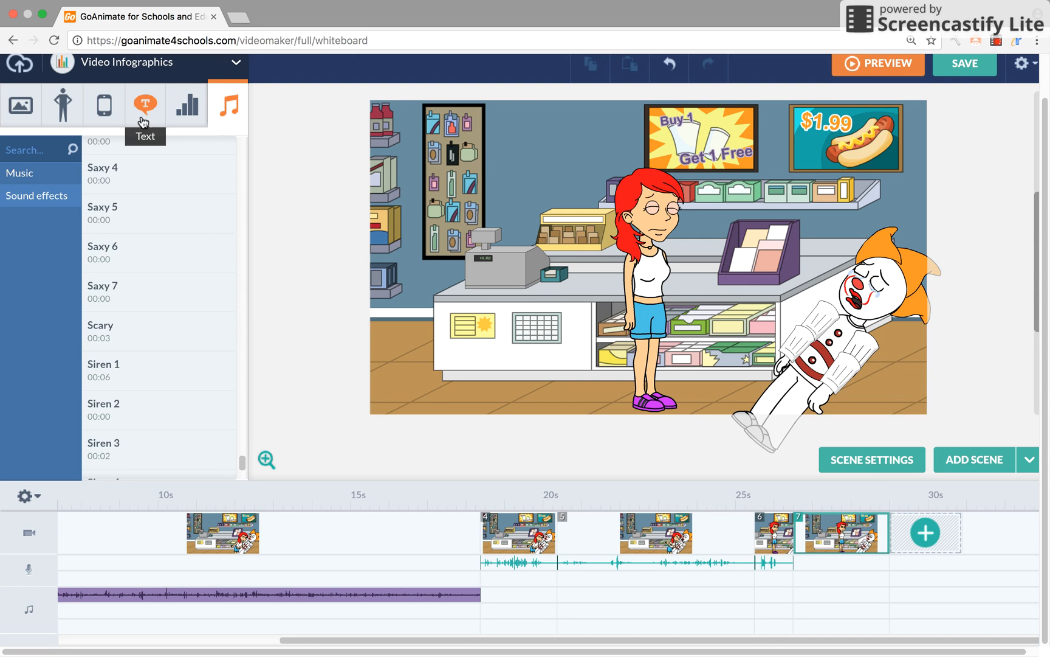
Switch the asset theme to Video Infographics and scroll through its handheld props.
left_click(158, 61)
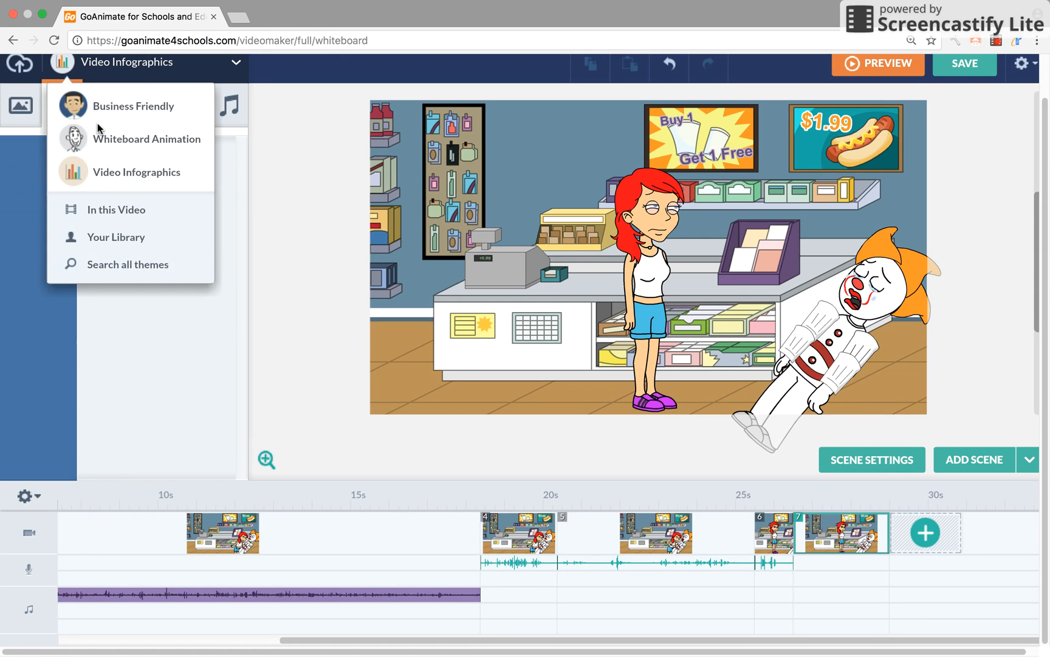
left_click(147, 139)
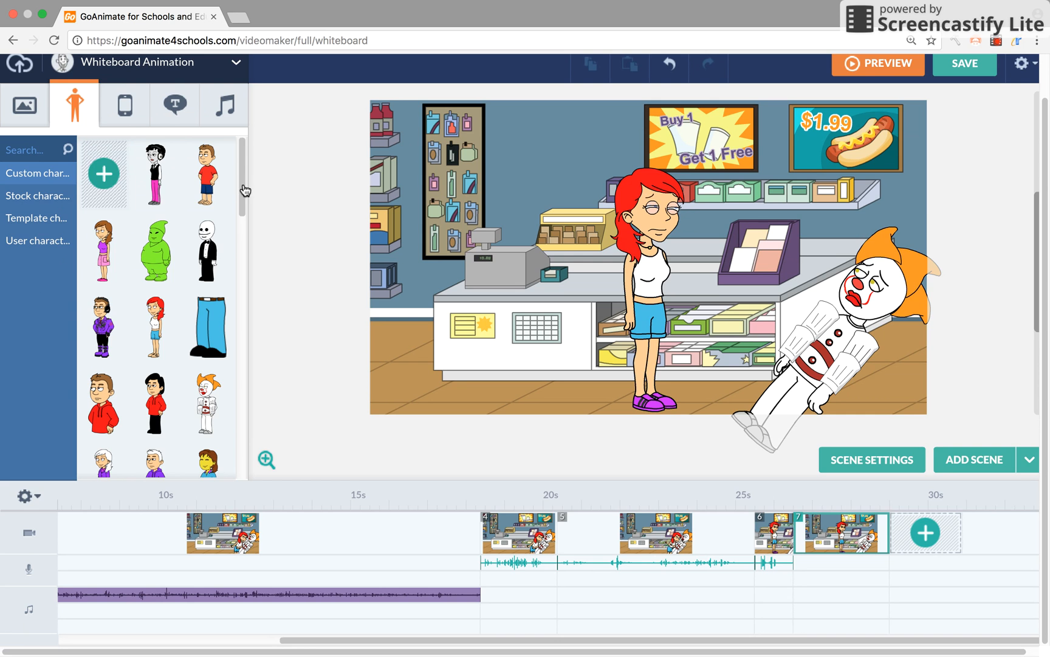
scroll("down", 3)
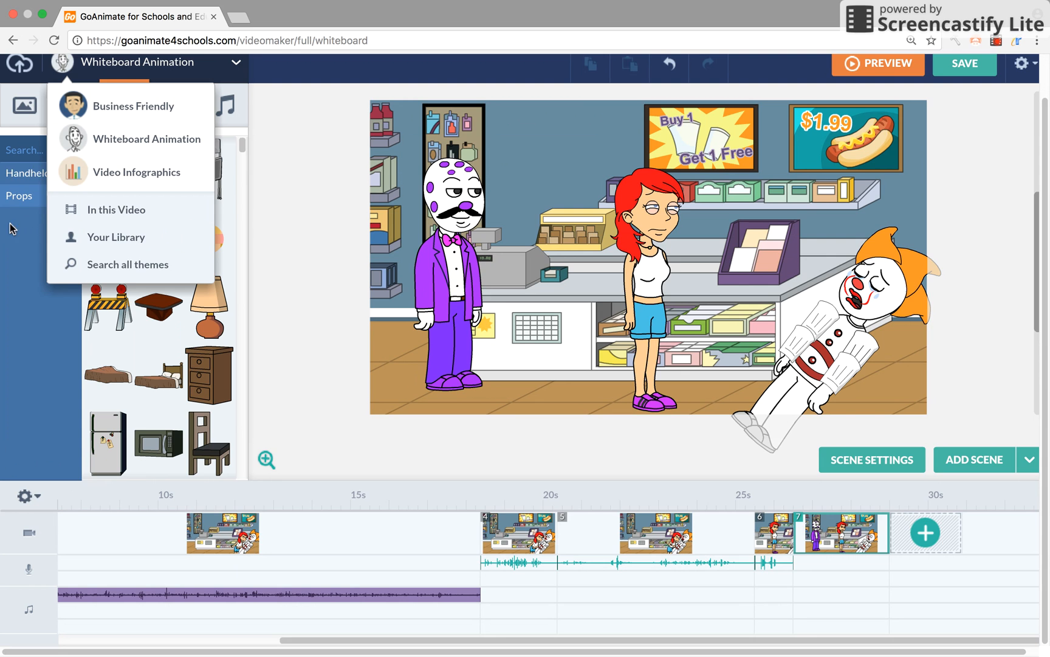
left_click(137, 172)
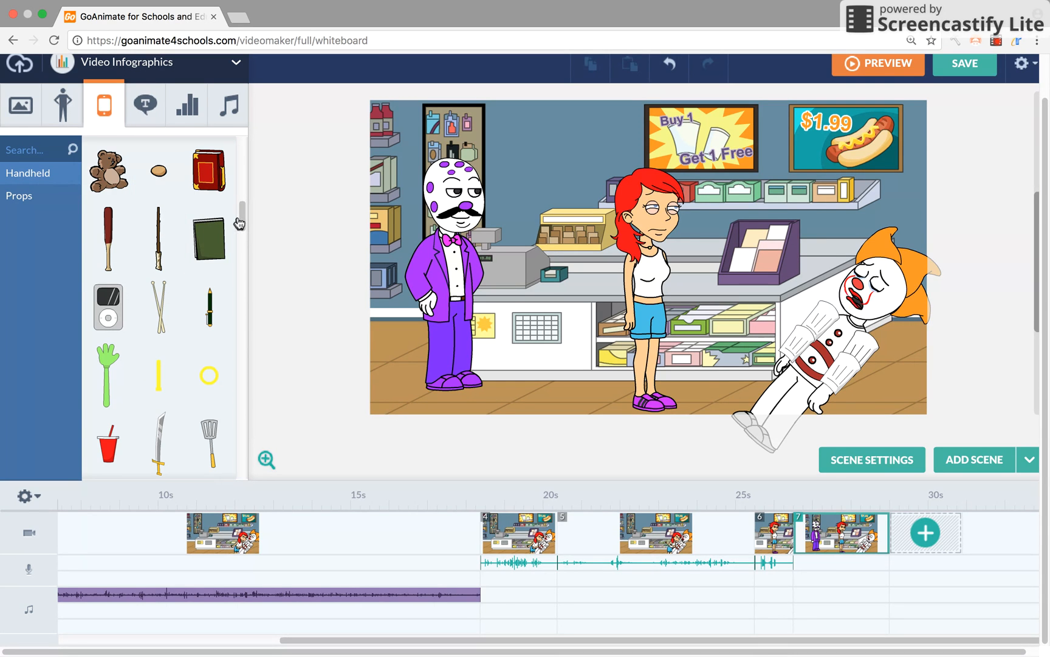
scroll("down", 3)
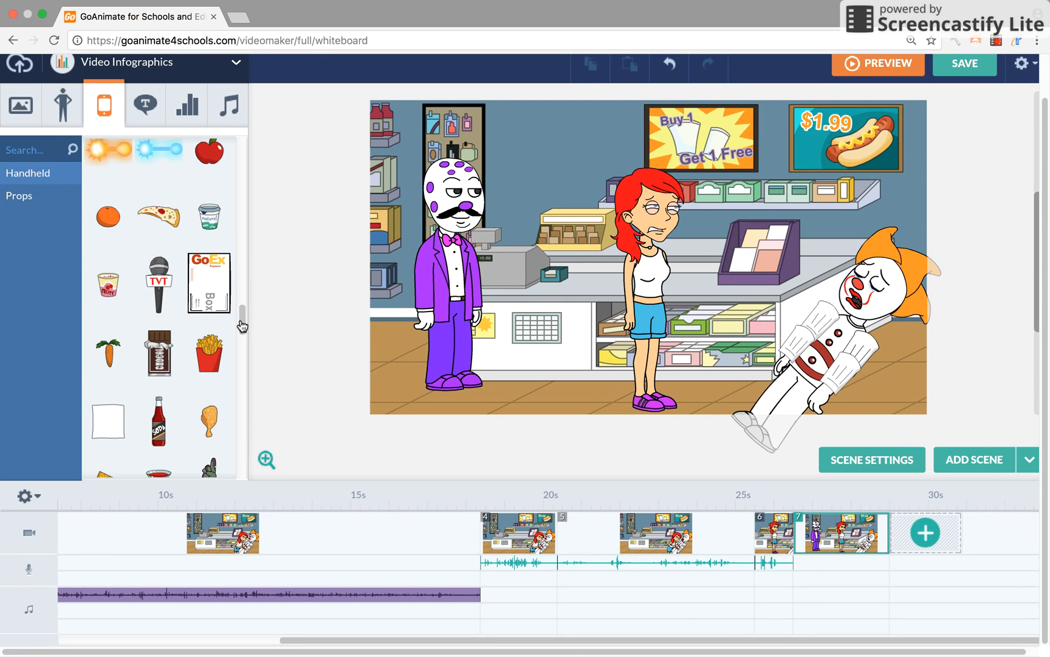
scroll("down", 3)
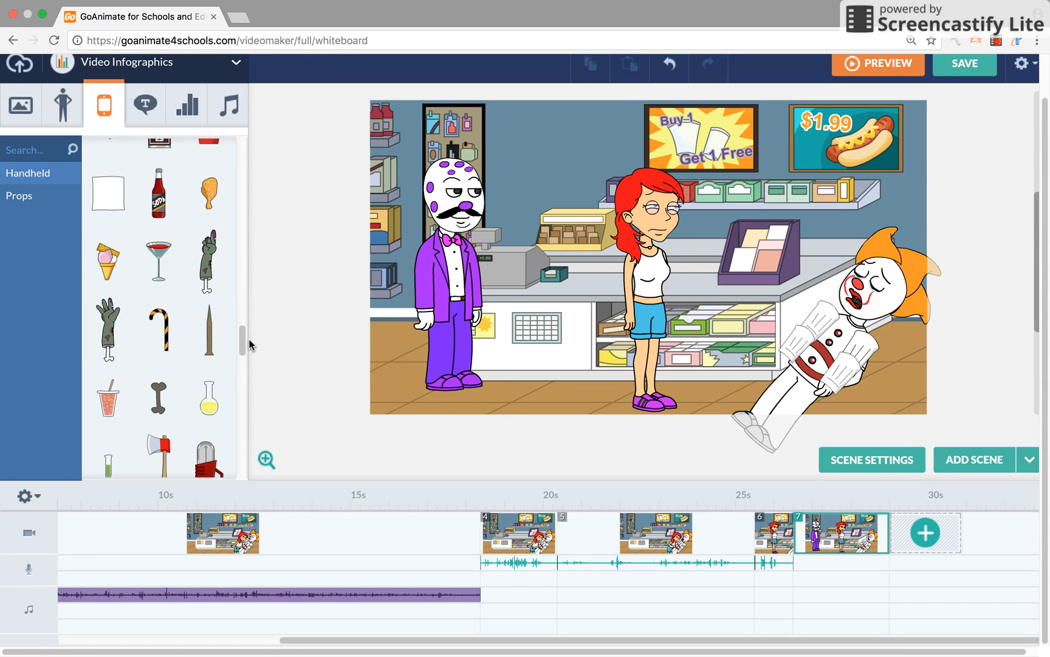
scroll("down", 3)
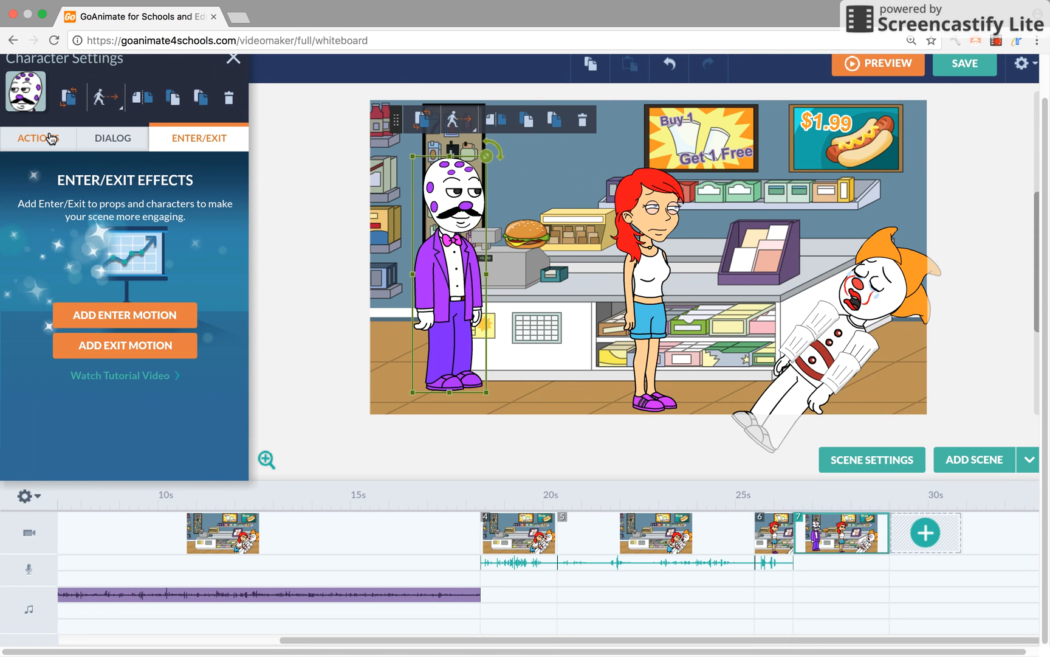
Make the purple-suited man point and animate a burger flying toward the girl.
left_click(38, 138)
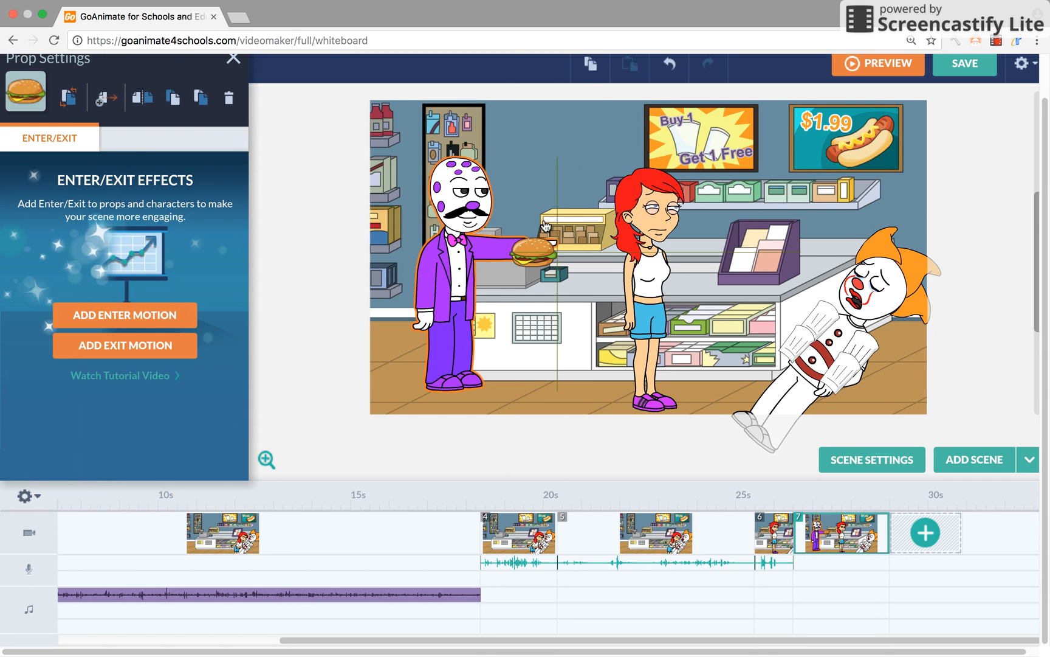
left_click(232, 57)
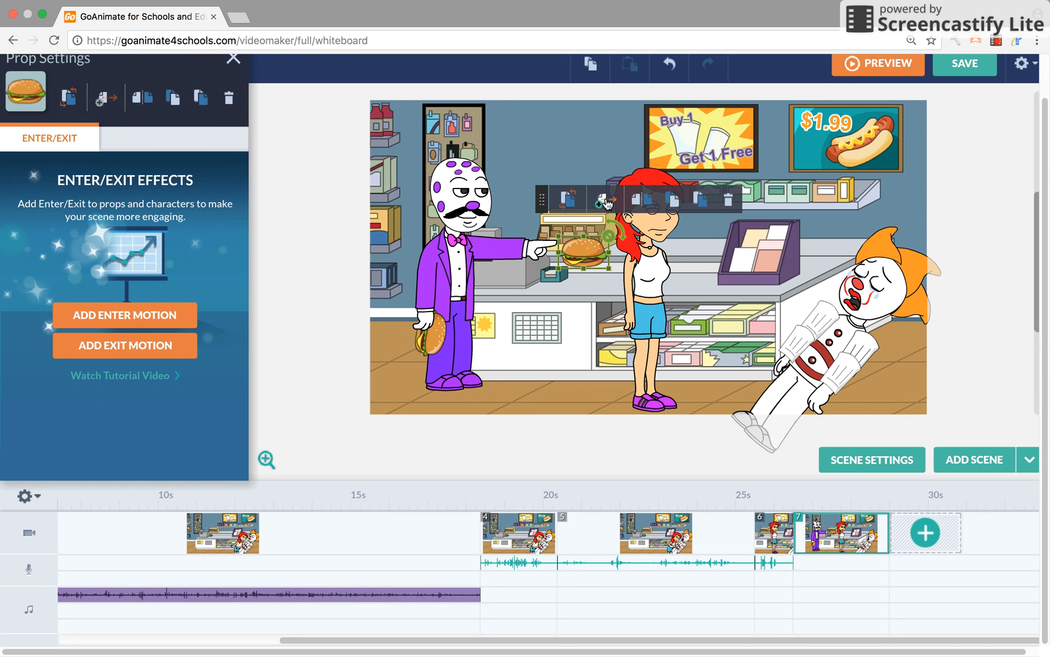
left_click(124, 315)
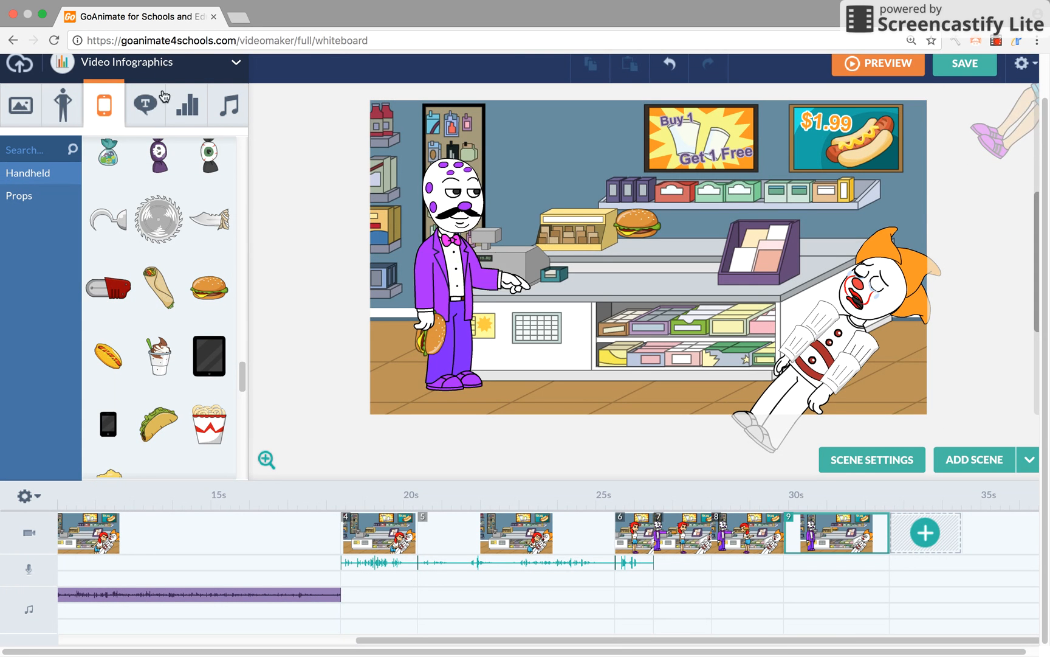
Switch the audio library to Whiteboard Animation and preview sound effects like logo shimmer.
left_click(158, 61)
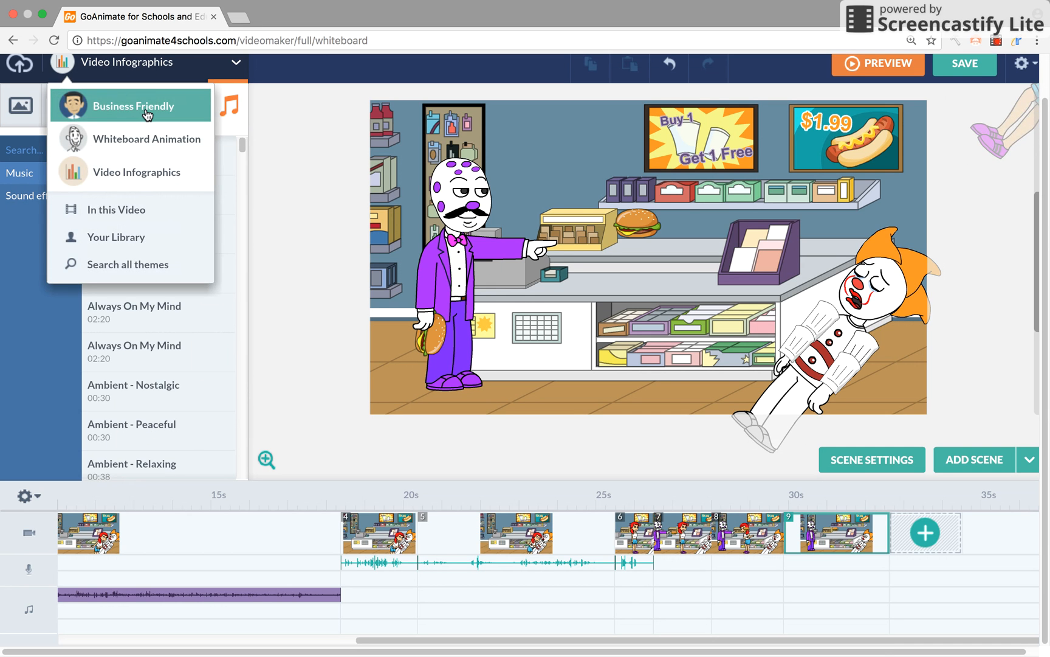
left_click(146, 139)
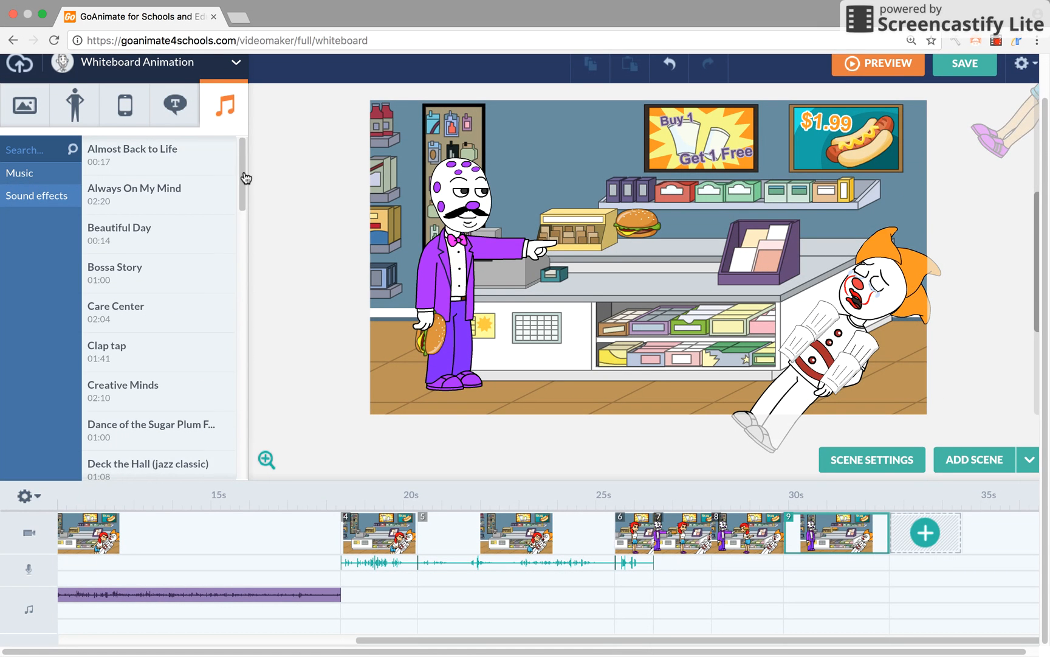
scroll("down", 3)
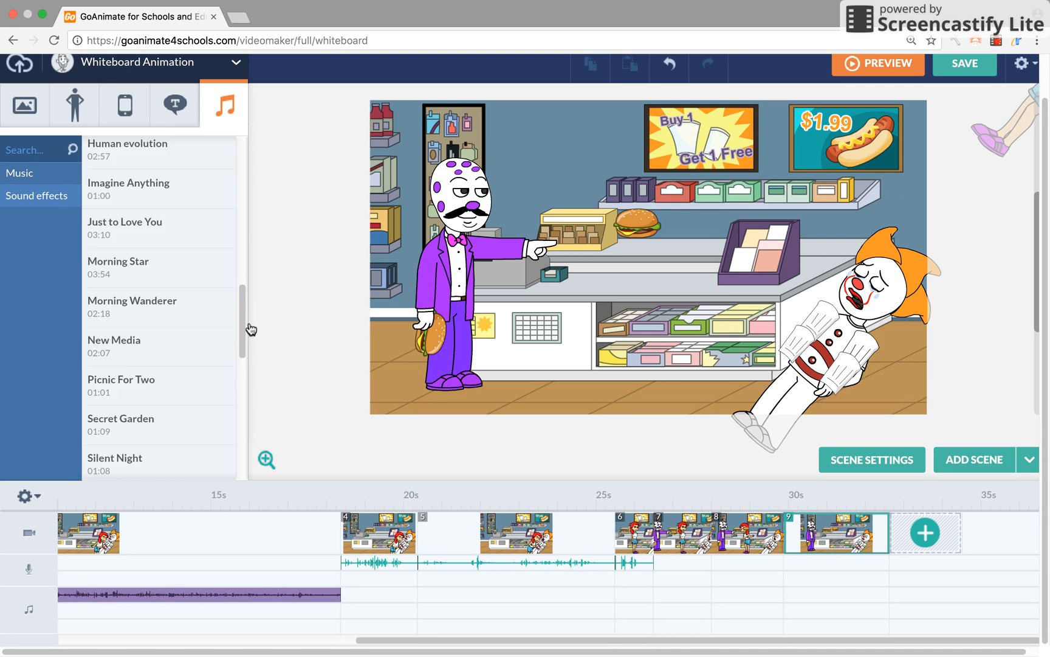
scroll("down", 3)
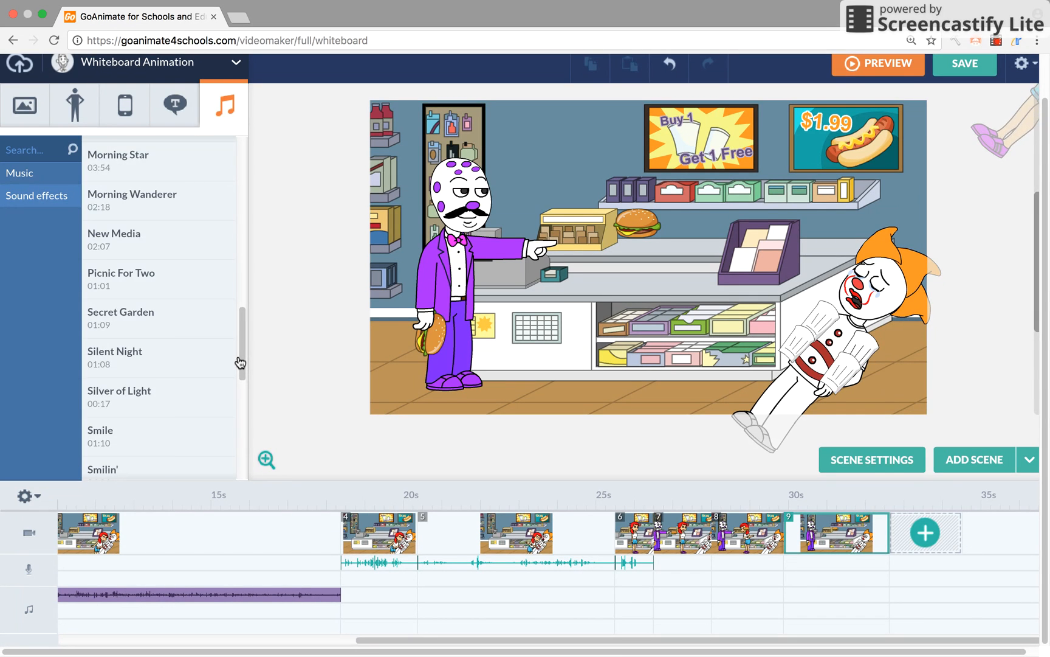
scroll("down", 3)
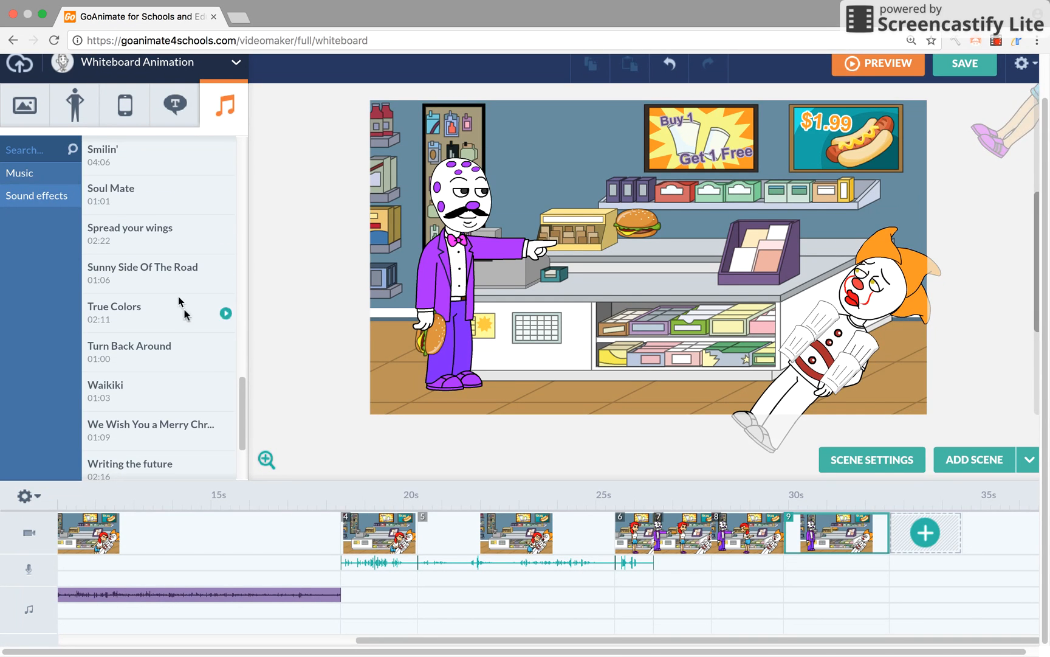
left_click(35, 196)
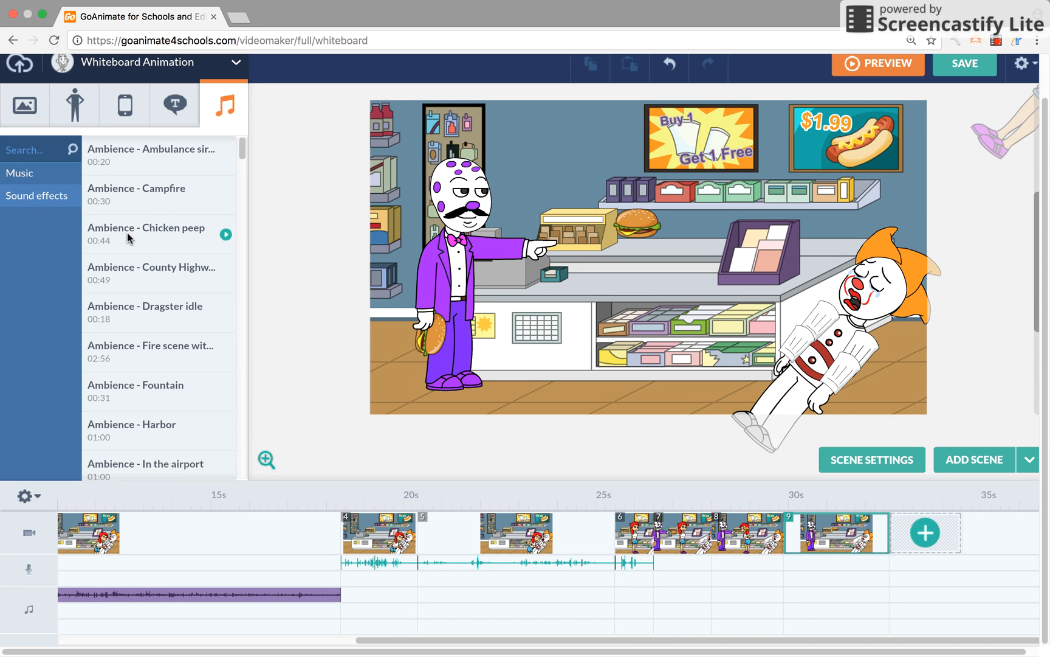
mouse_move(258, 112)
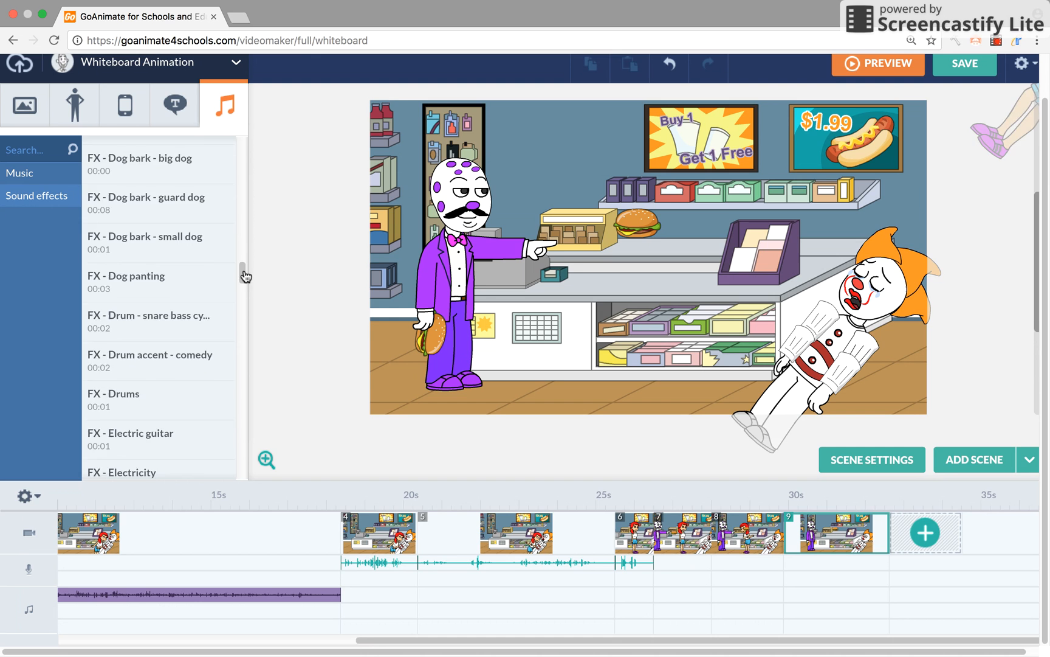
scroll("down", 3)
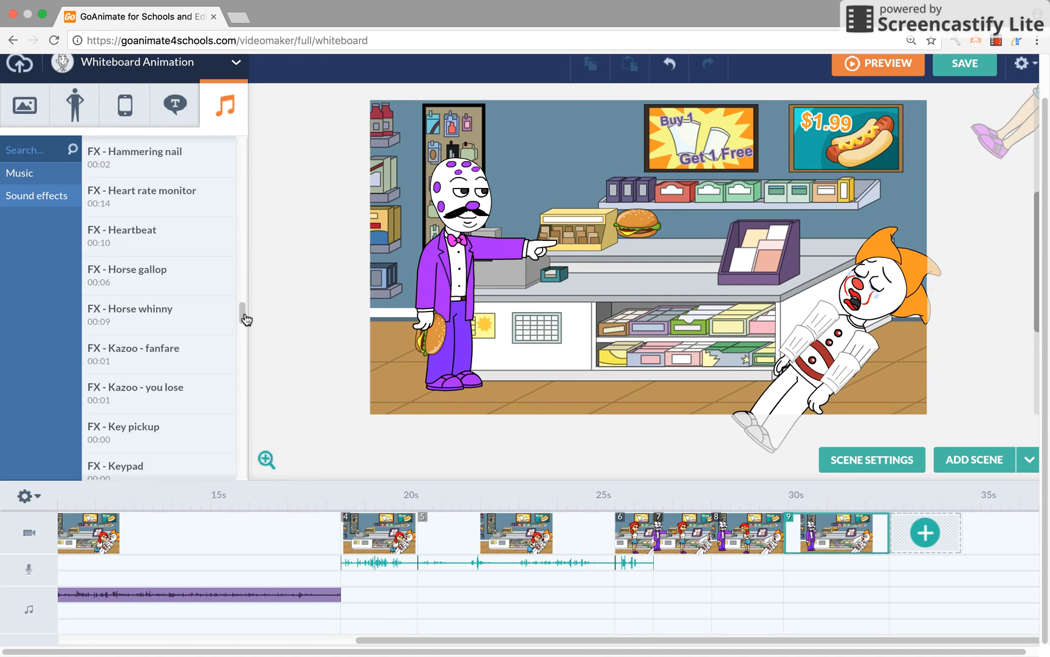
scroll("down", 3)
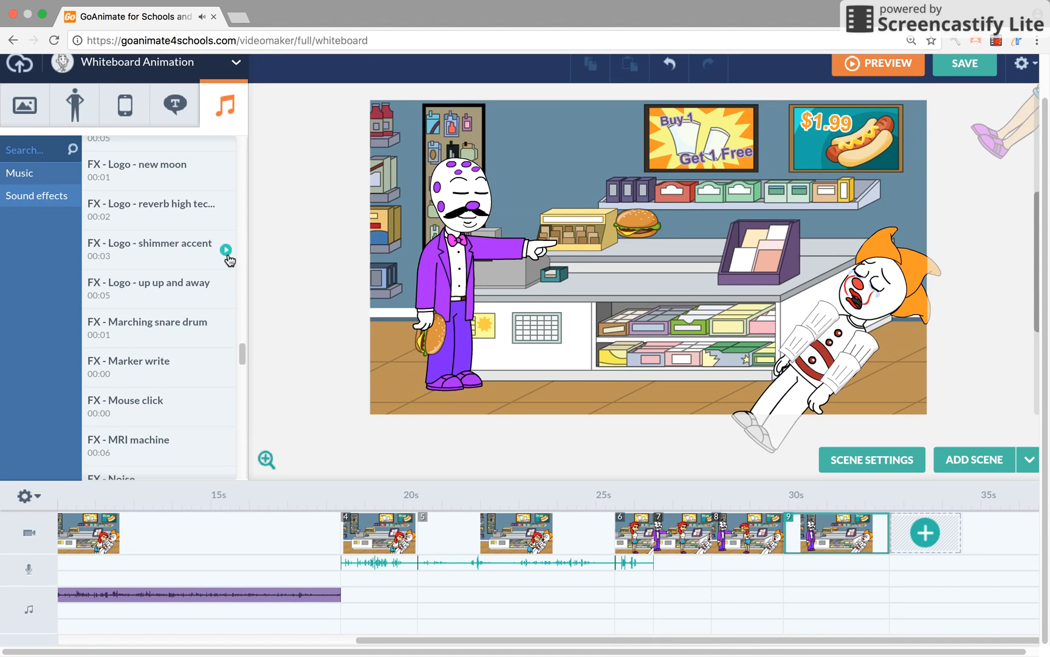
mouse_move(228, 332)
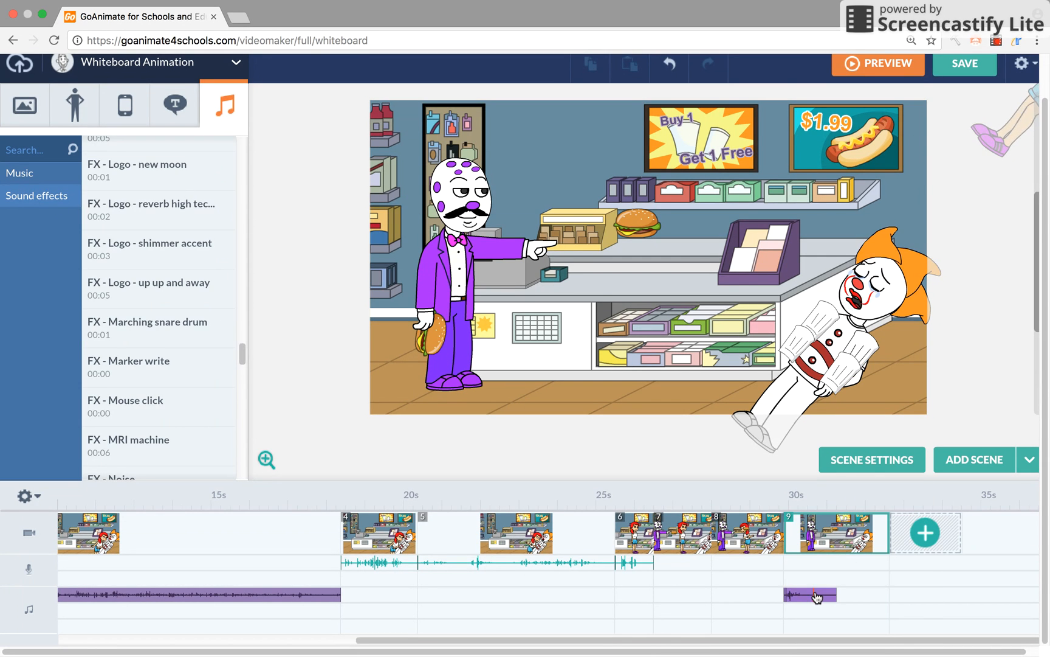
Position the sound effect under scene 9, from 29.88 s to 31.25 s.
left_click_drag(811, 593, 921, 594)
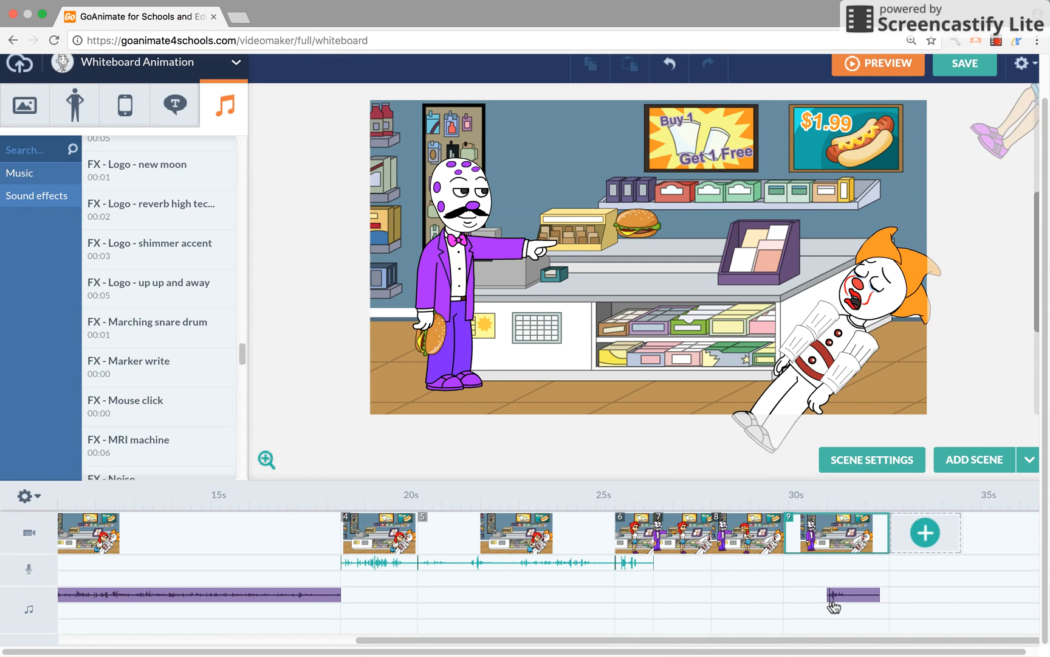
left_click_drag(851, 594, 807, 595)
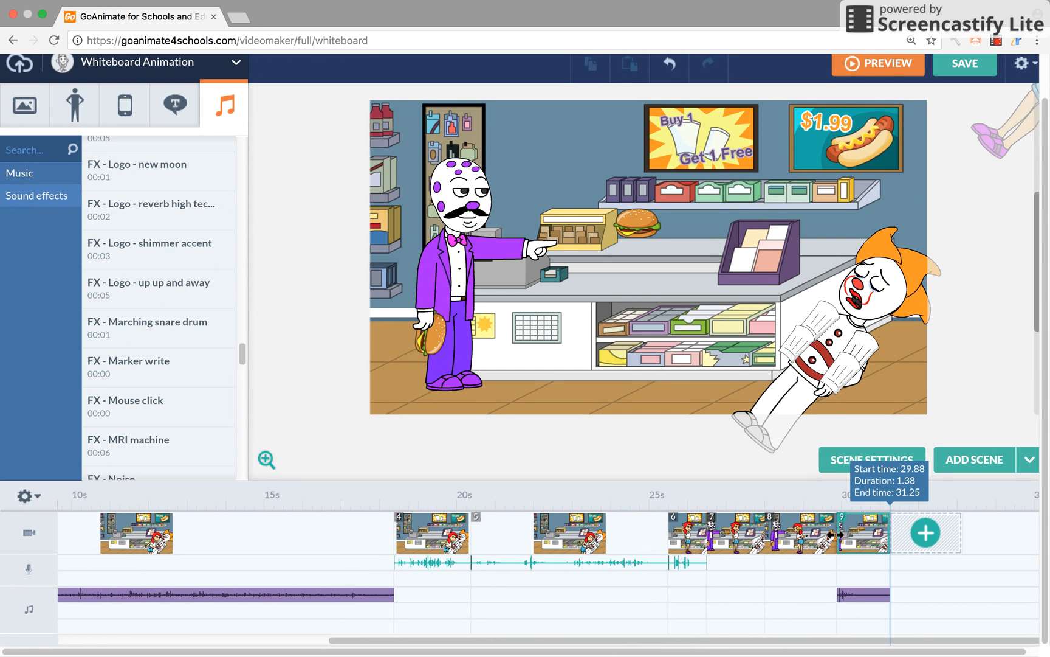
left_click(1036, 460)
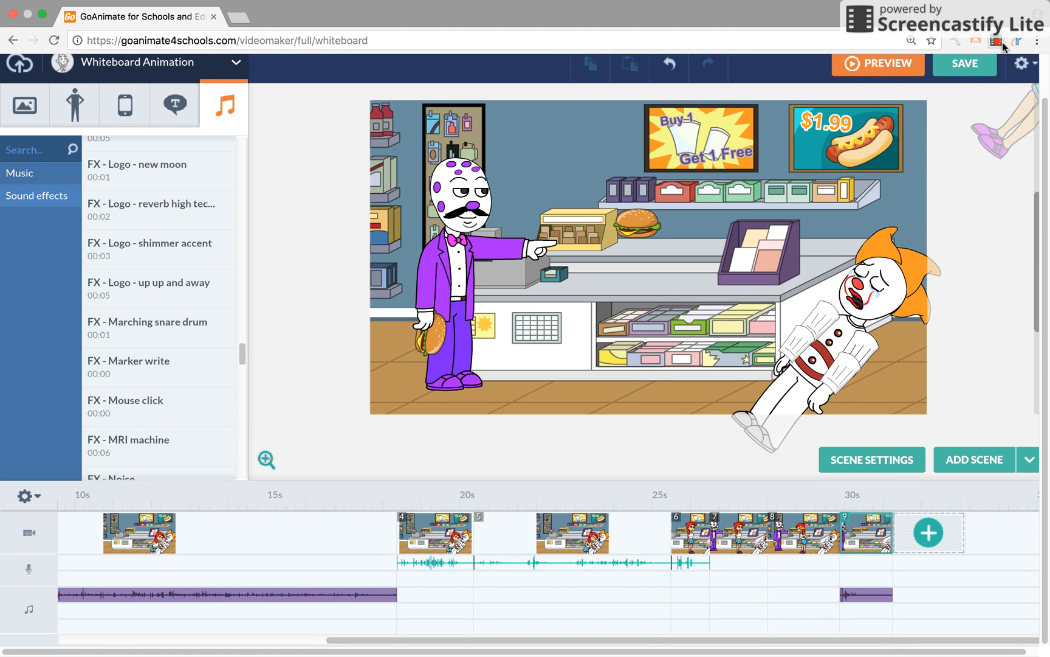
Add a blank tenth scene with the mustached man and the grey-haired hoodie character.
left_click(1030, 460)
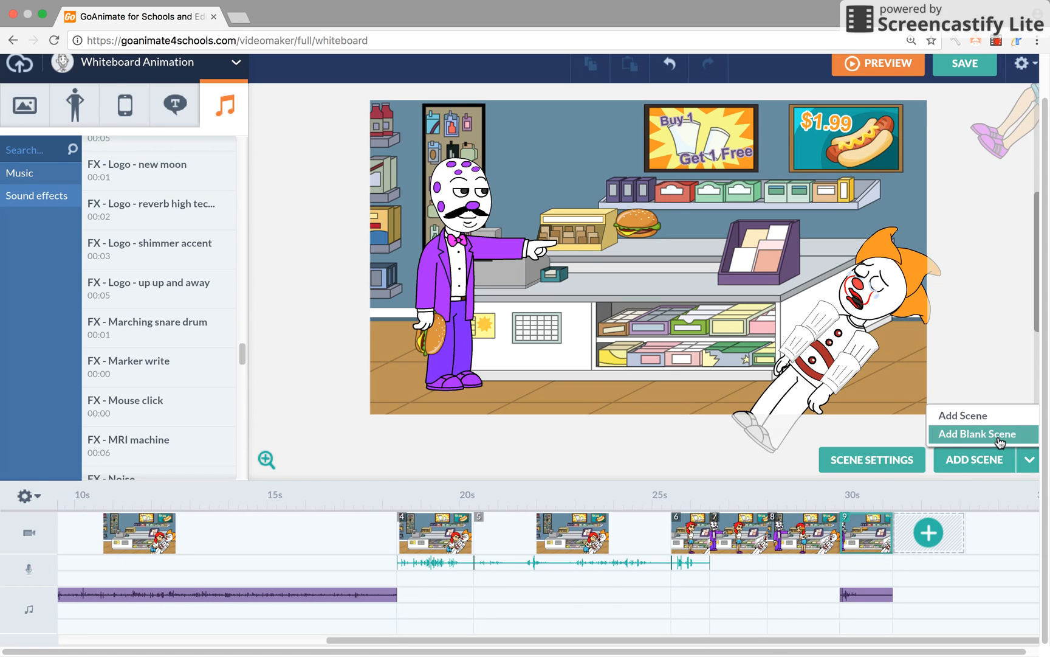
left_click(980, 433)
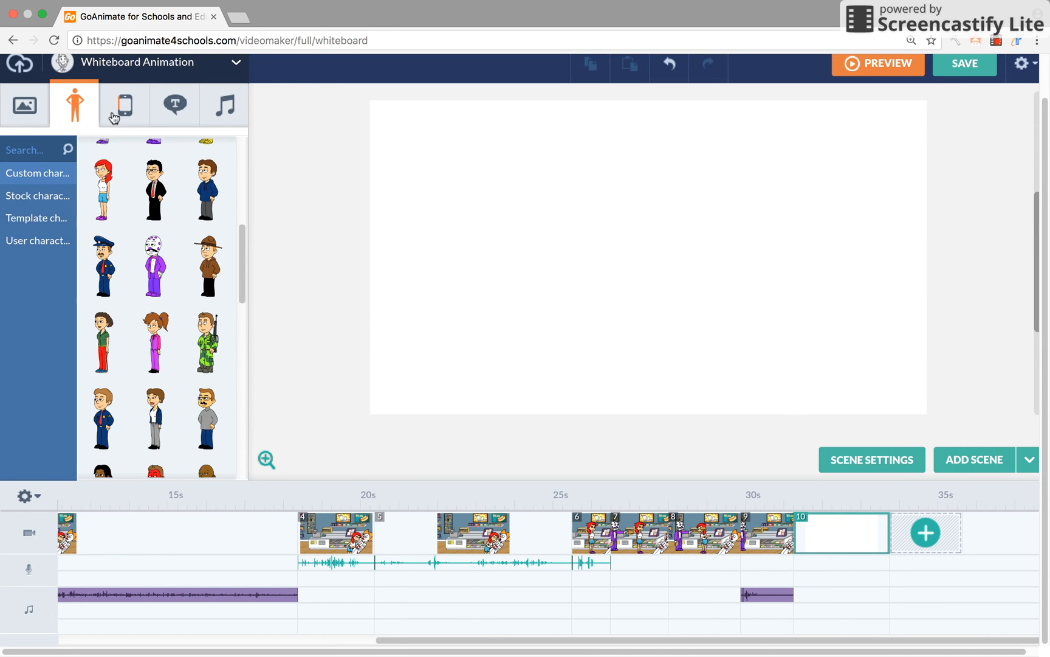
left_click(157, 143)
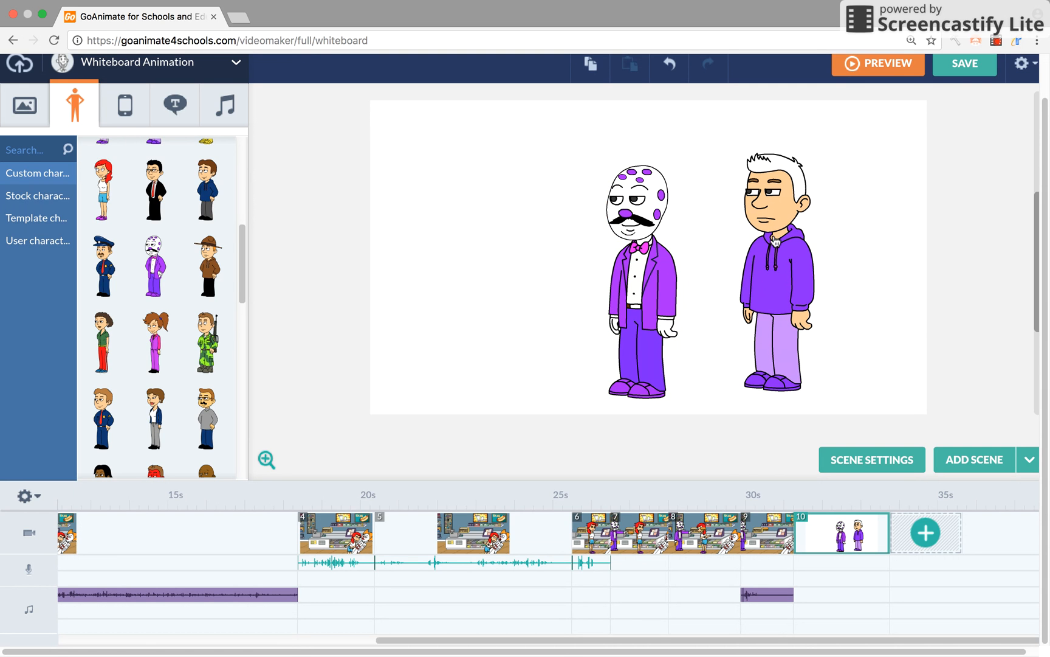
left_click(777, 268)
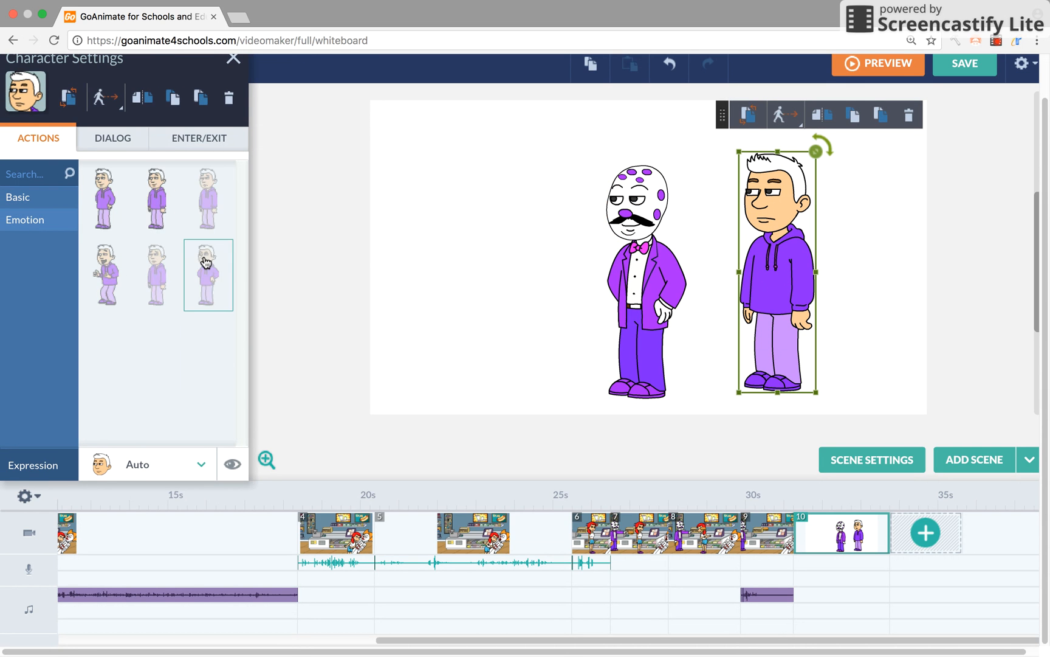